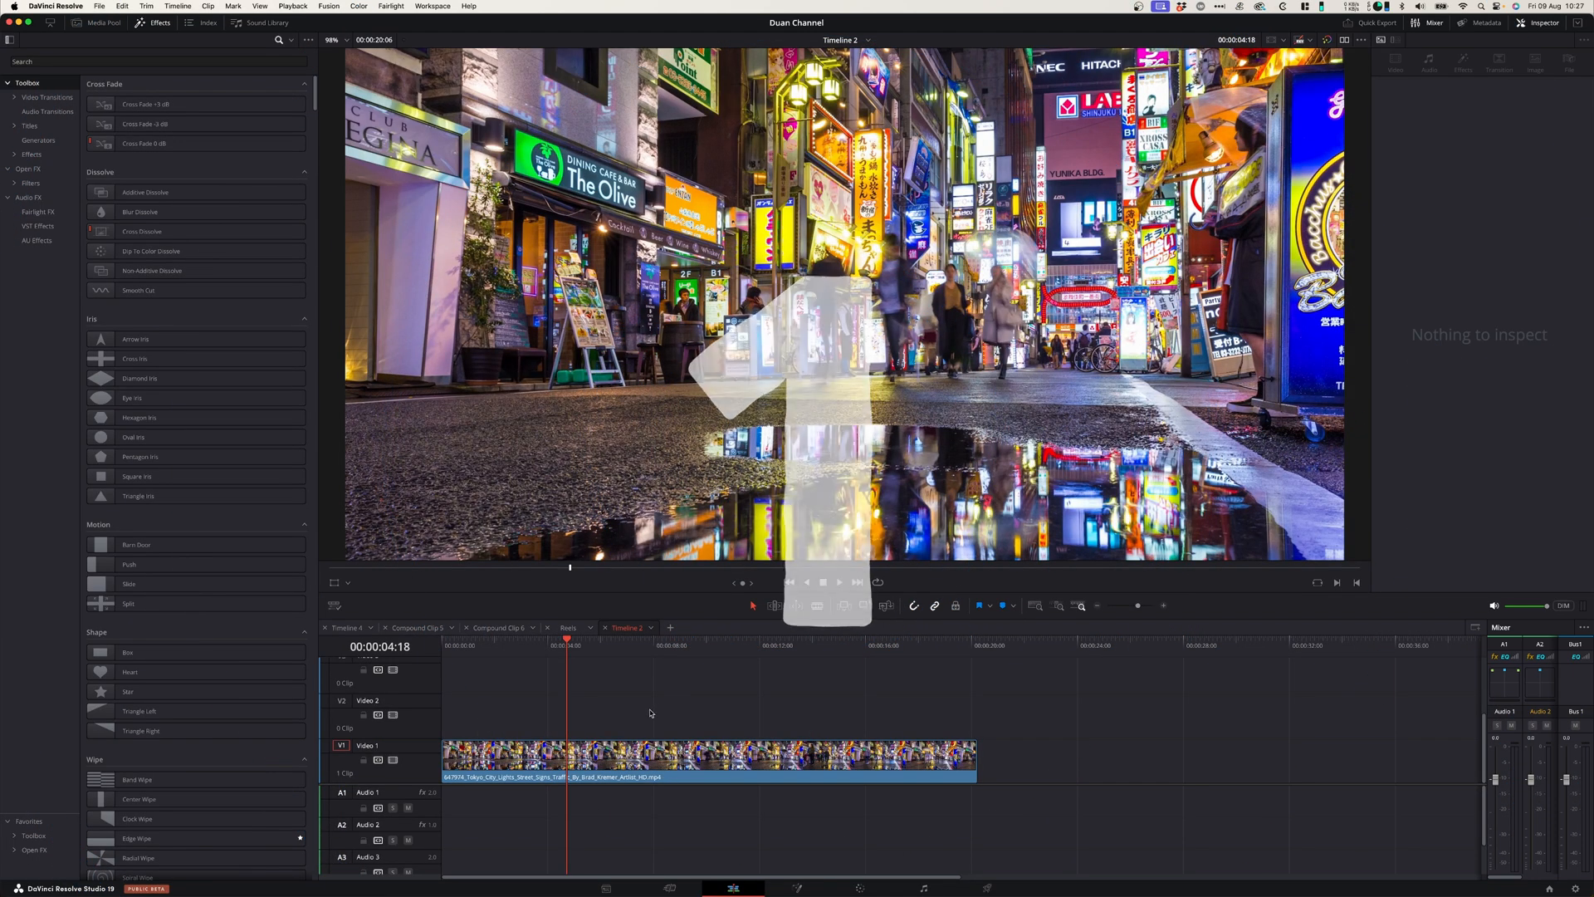
# - Enable Super Scale on the Tokyo street clip at 2x Enhanced in the Inspector
pyautogui.click(707, 757)
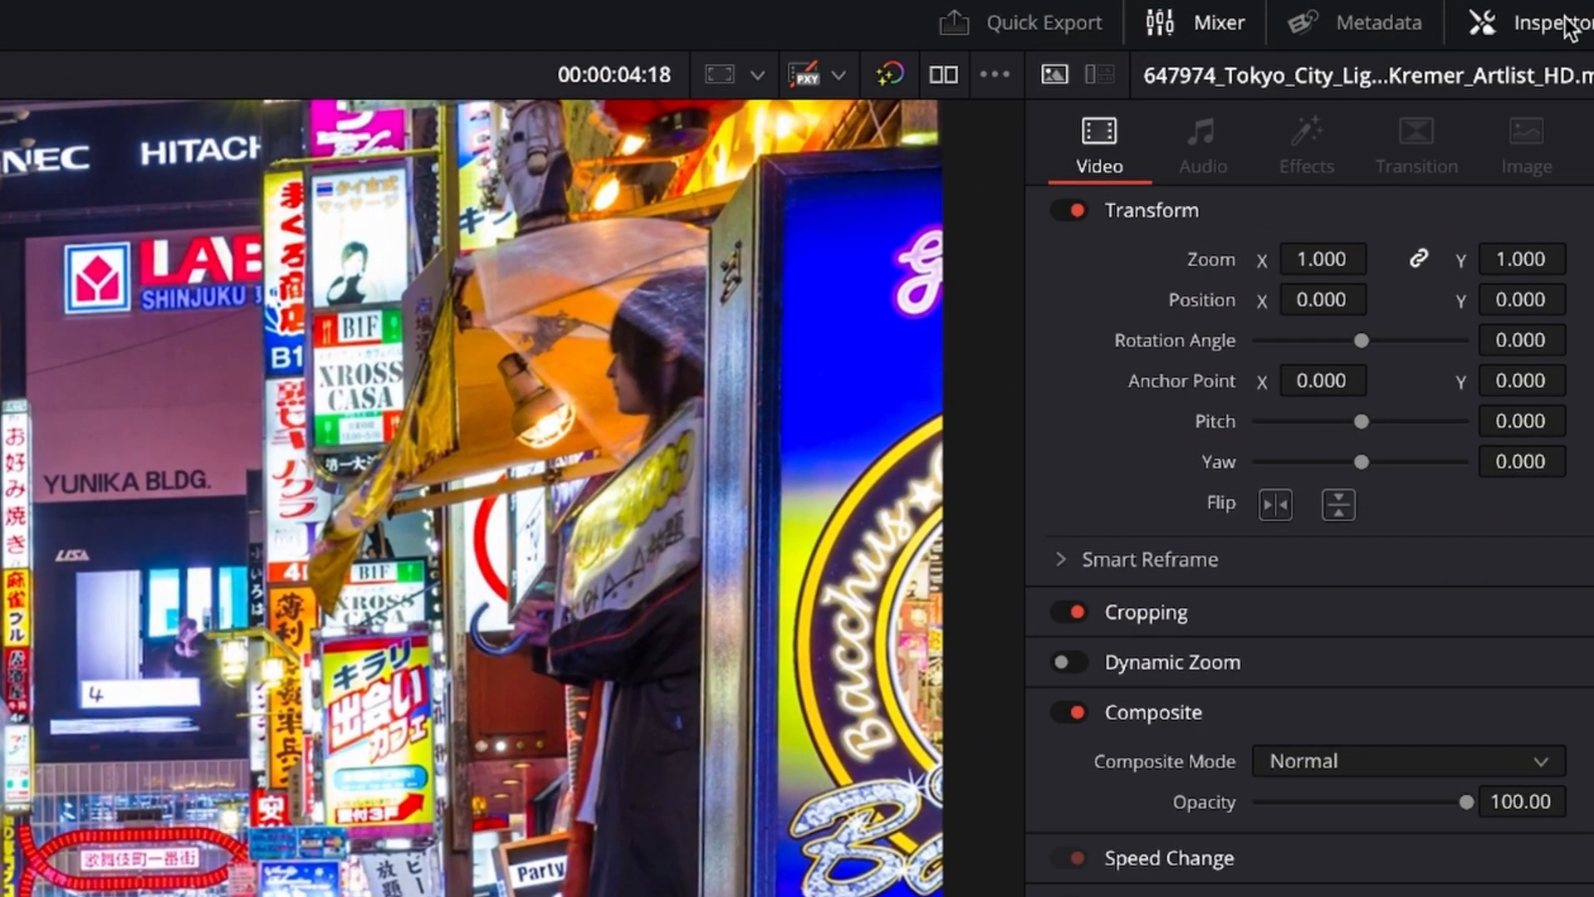
pyautogui.scroll(-3)
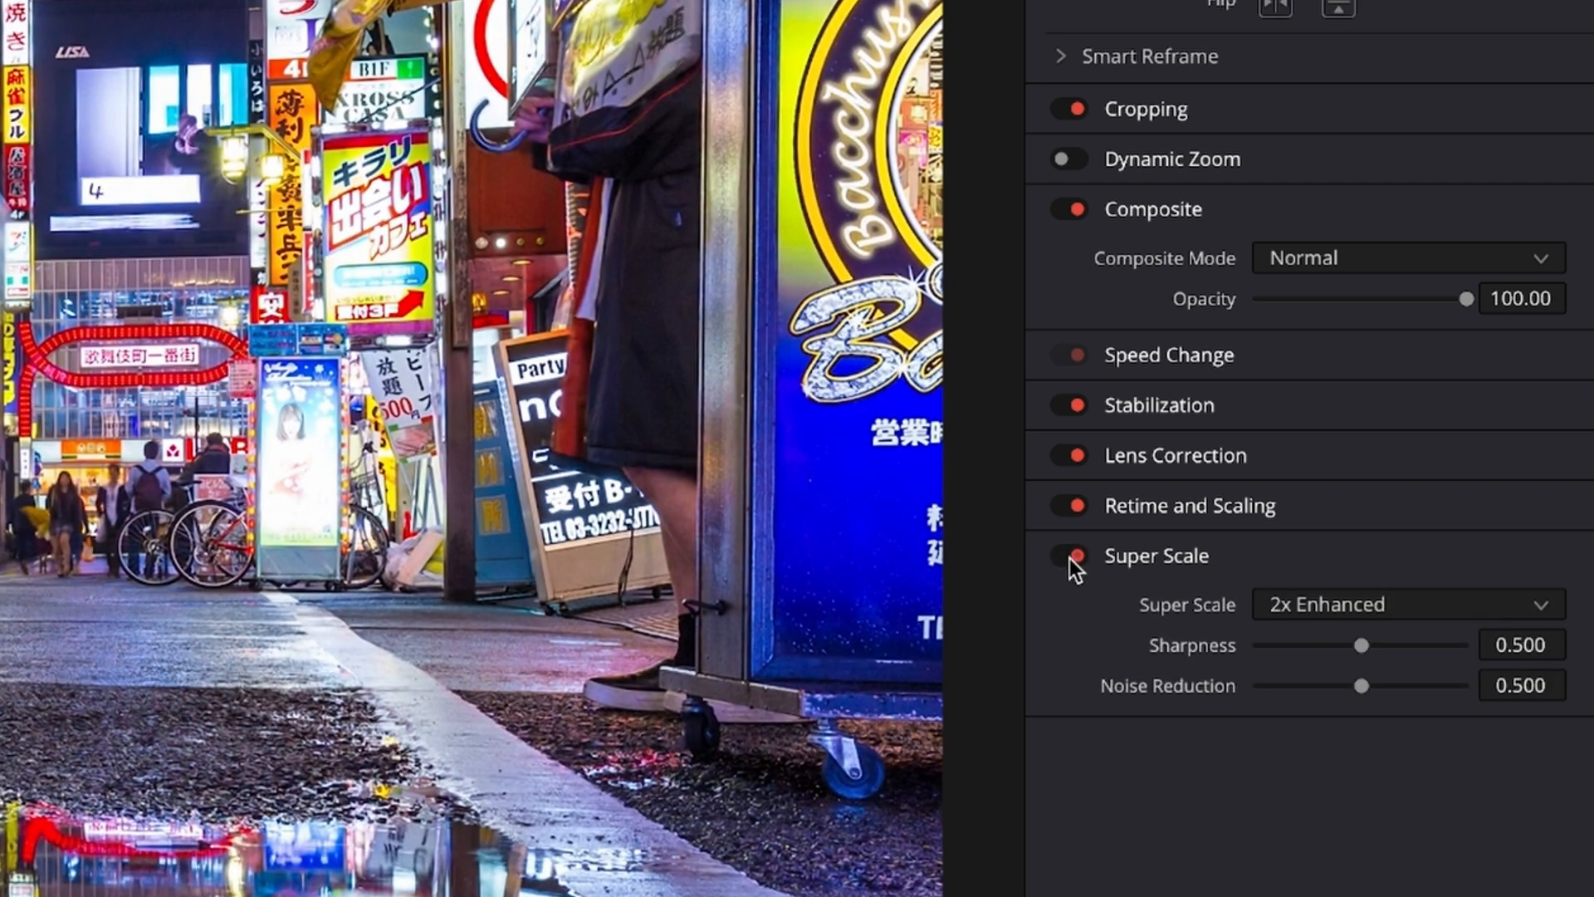
pyautogui.click(1405, 603)
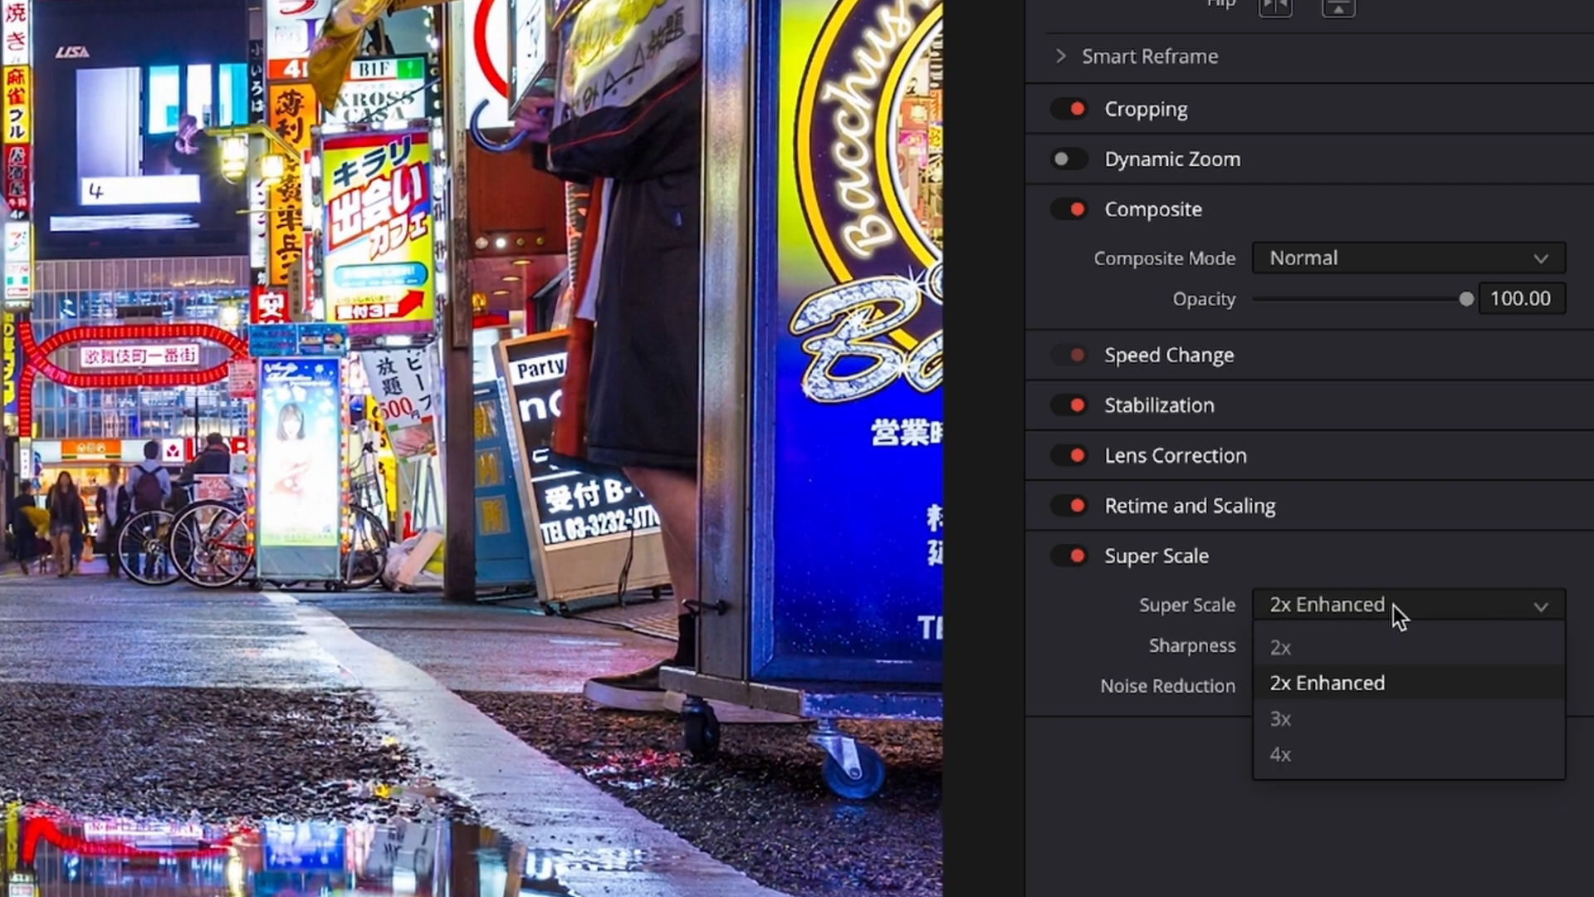
pyautogui.moveTo(1333, 683)
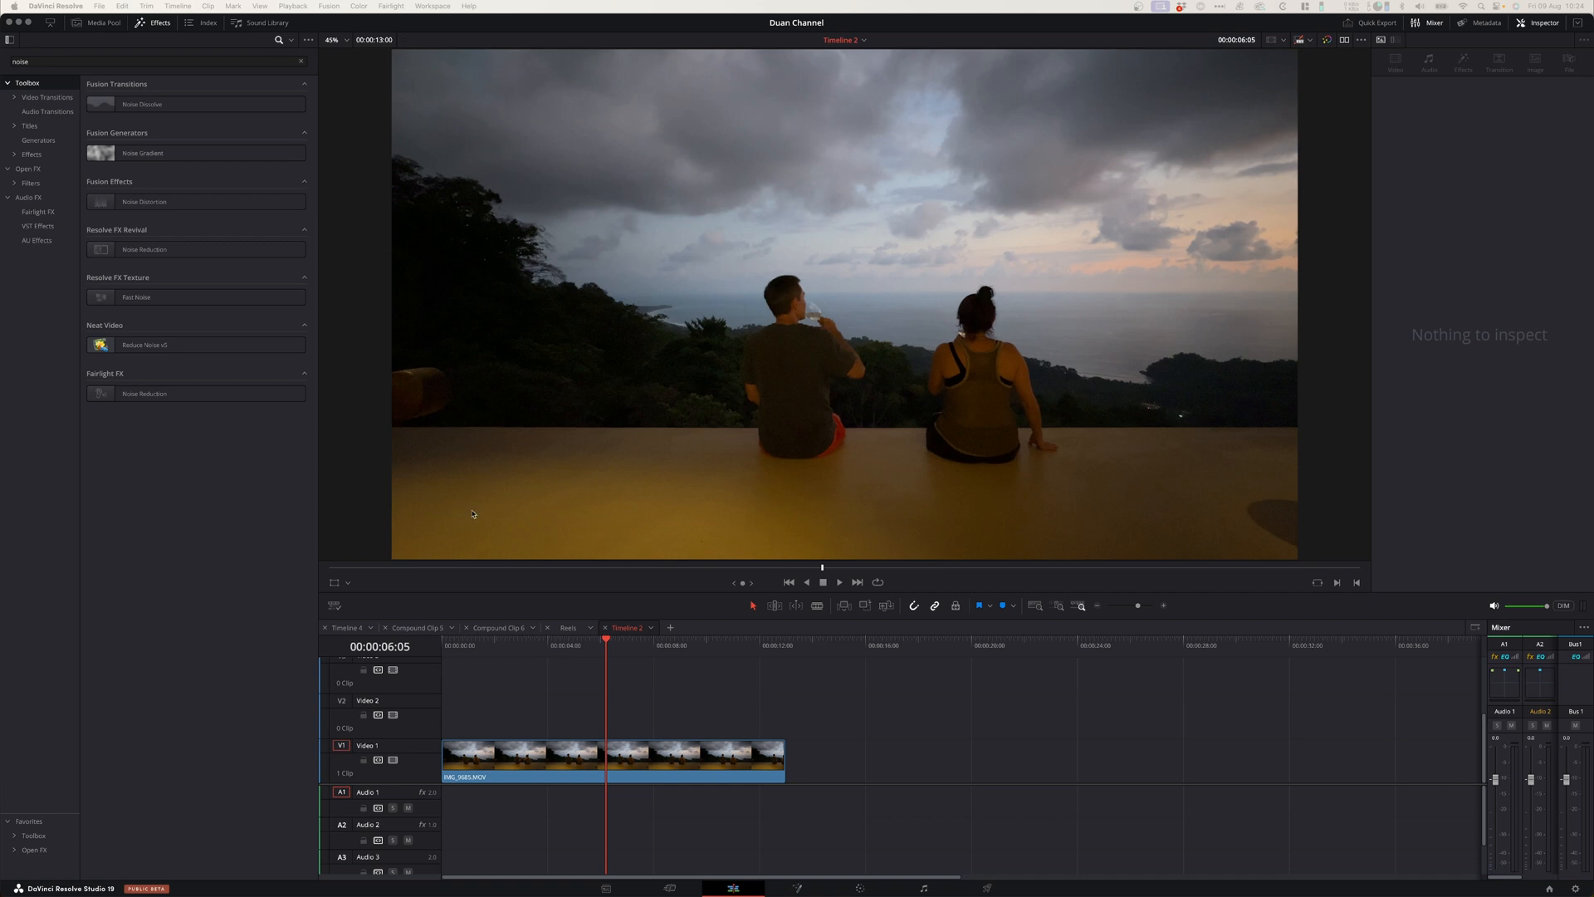
pyautogui.moveTo(1123, 533)
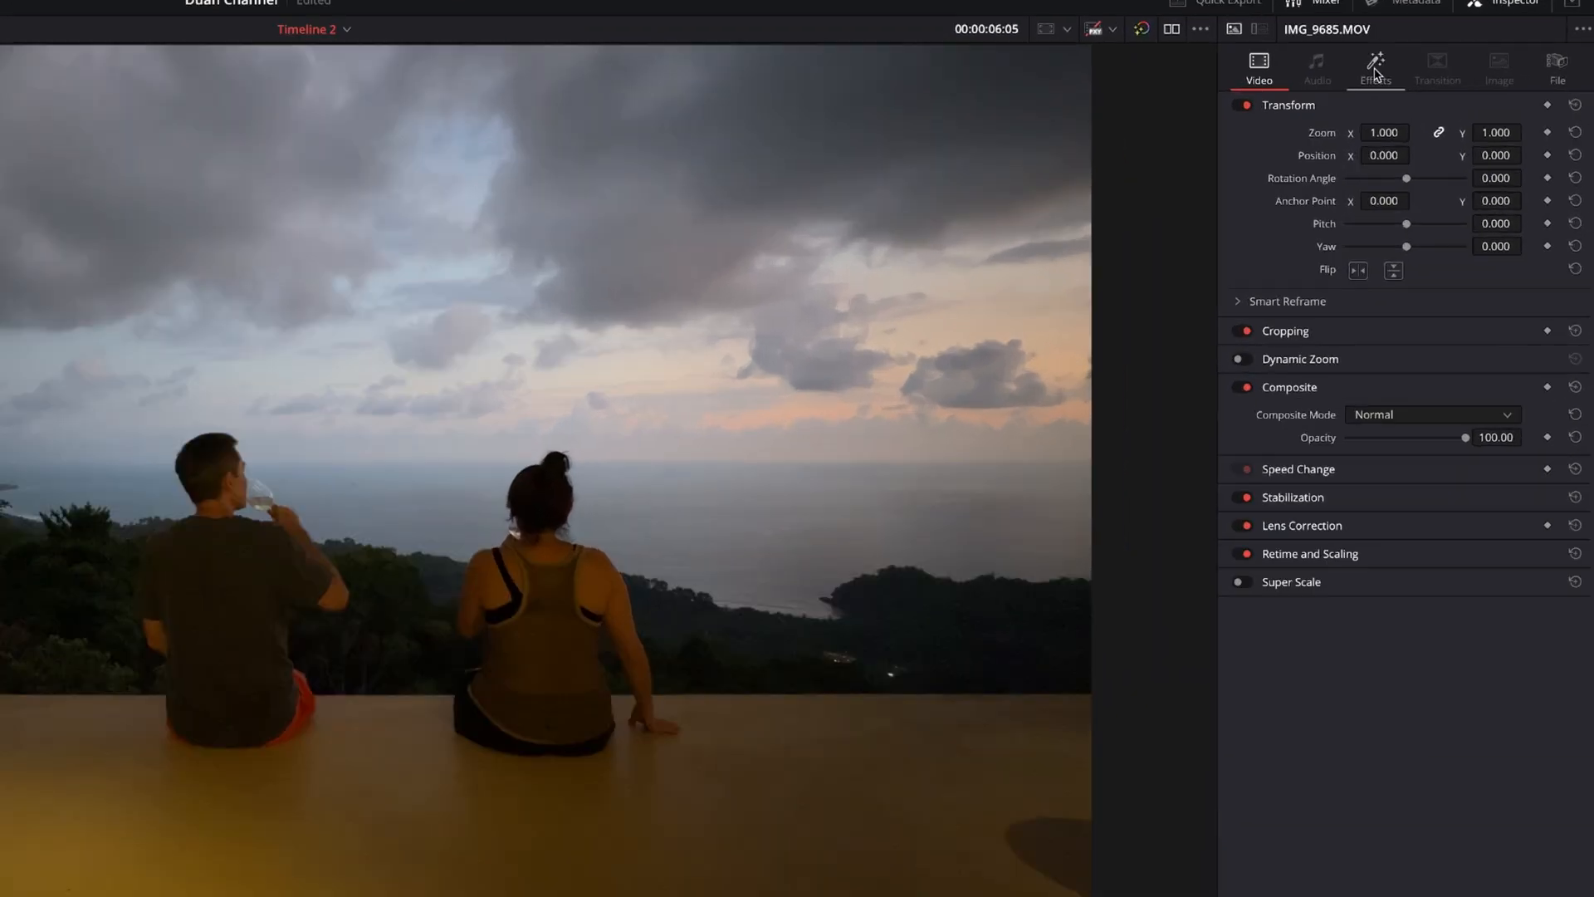
# - Set the sunset clip's Spatial NR Mode to UltraNR and analyze the footage
pyautogui.click(1373, 73)
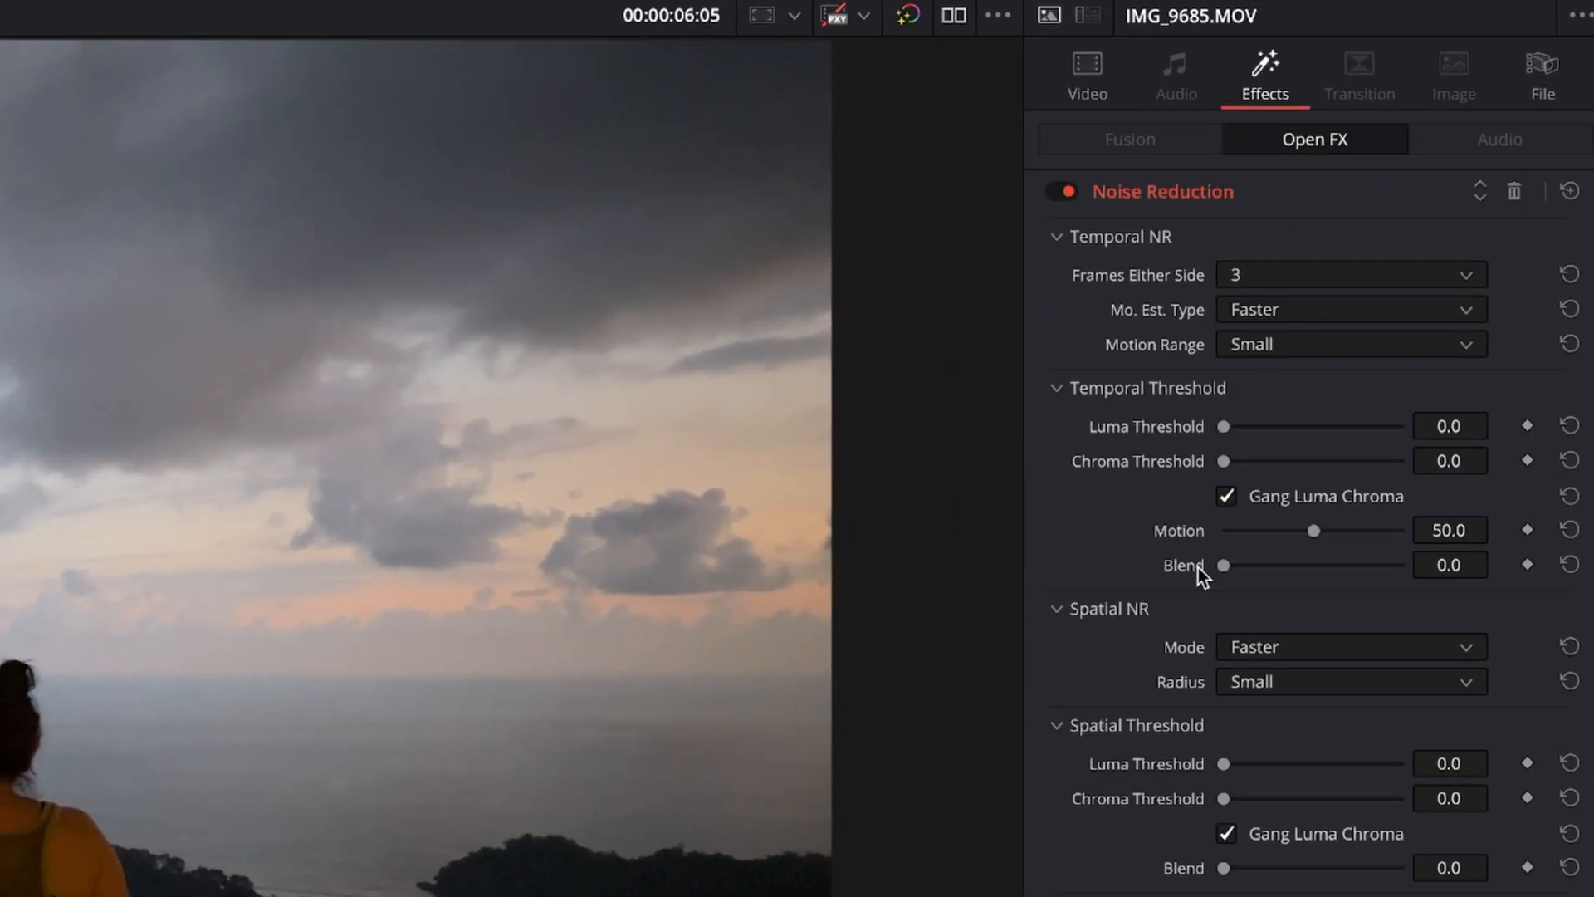
pyautogui.click(1349, 646)
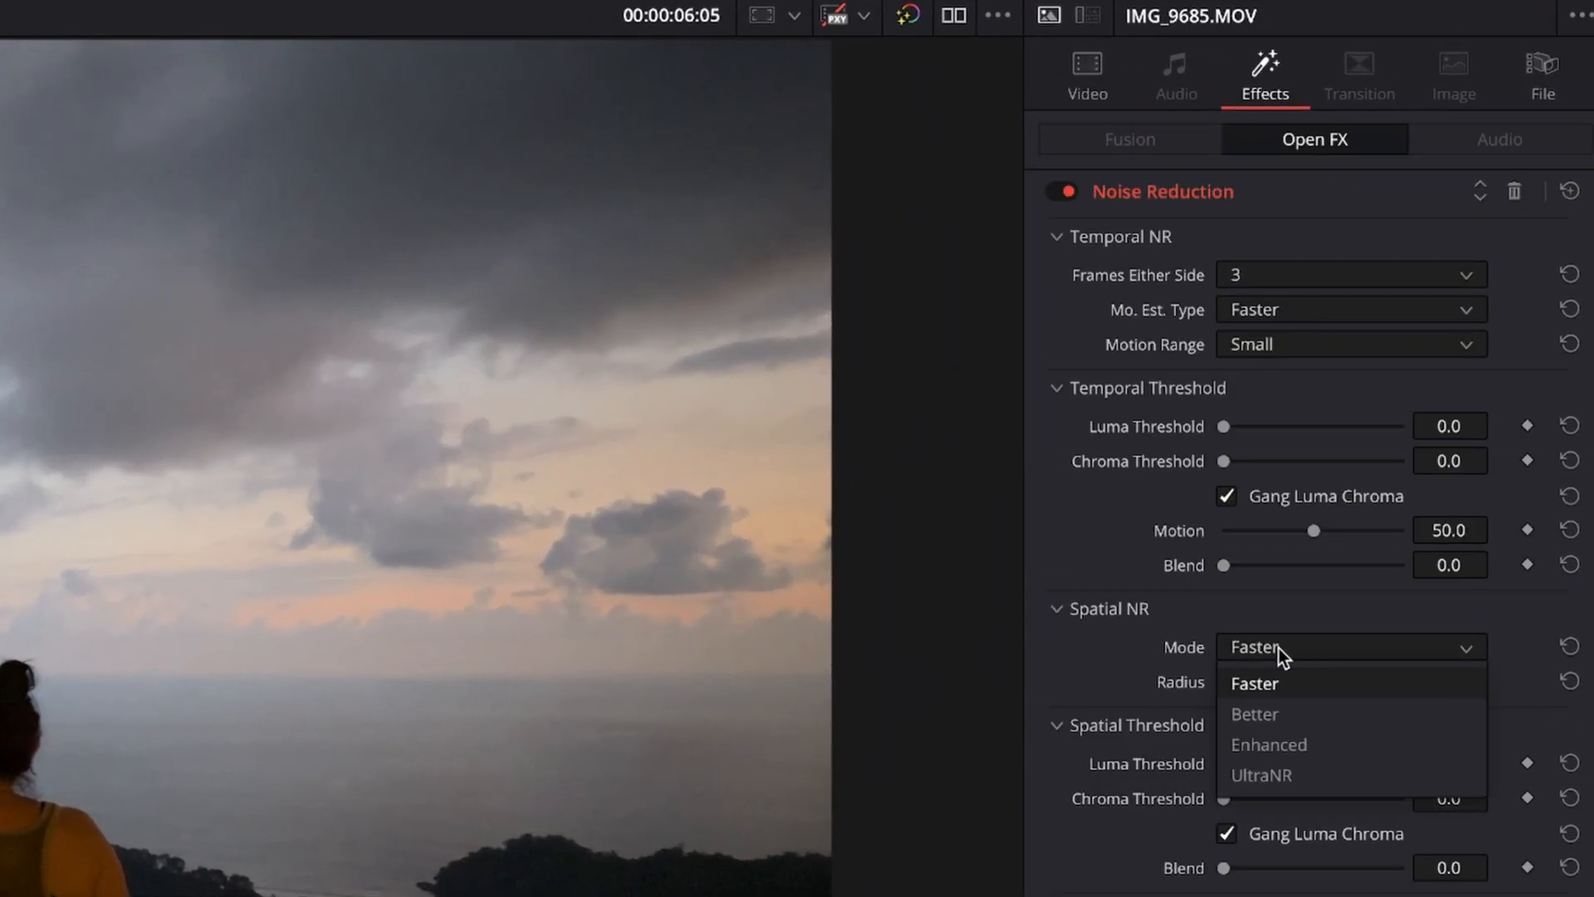
pyautogui.click(1259, 775)
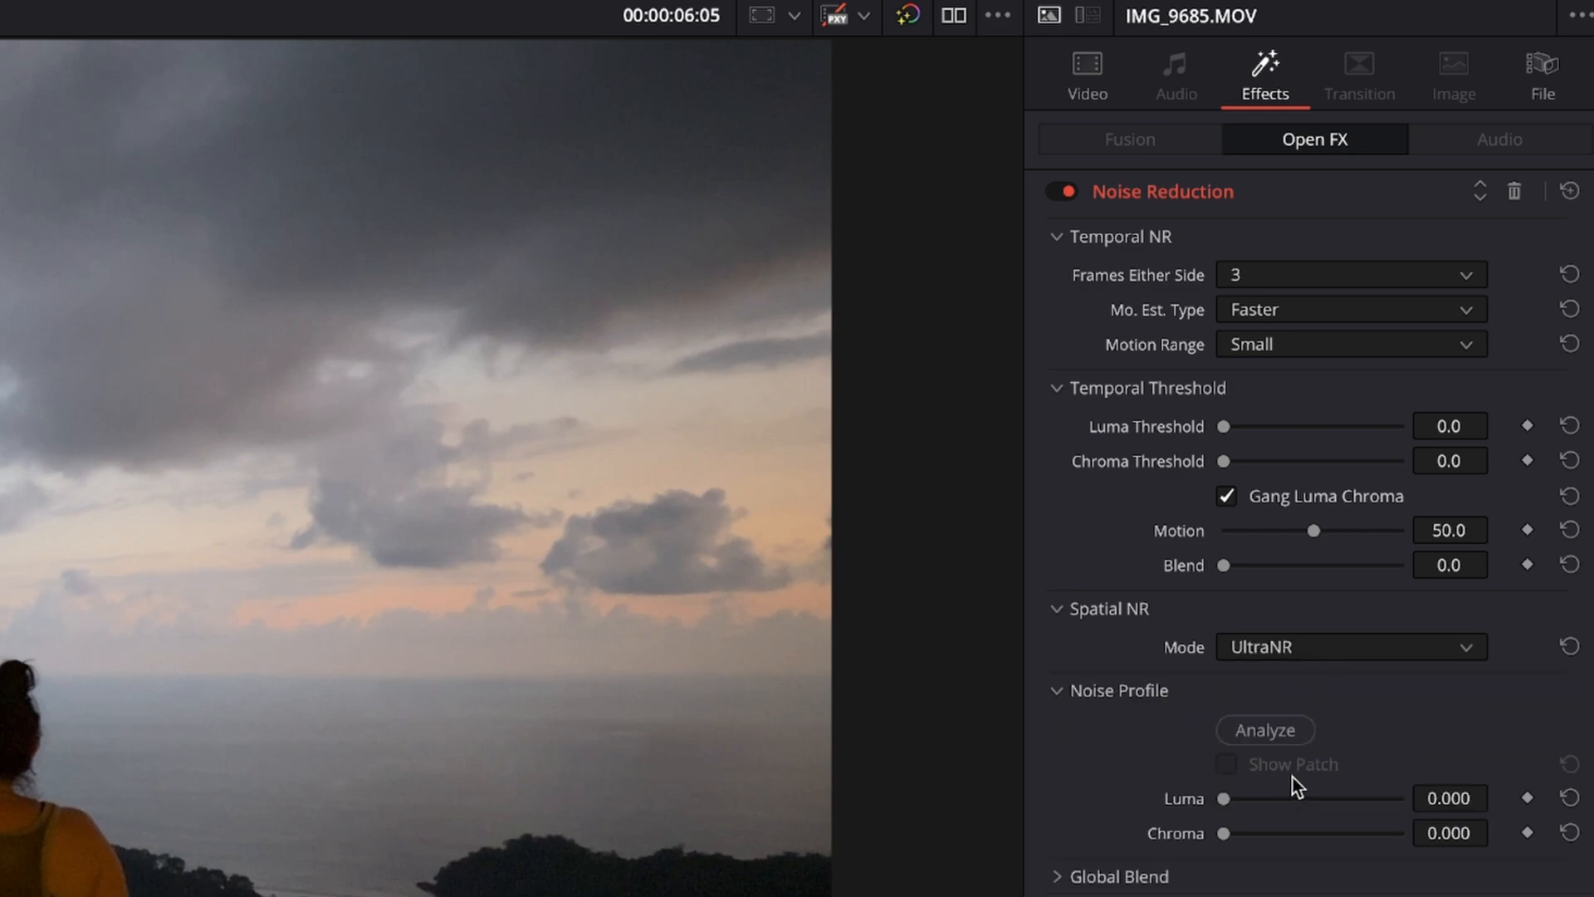
pyautogui.click(1264, 730)
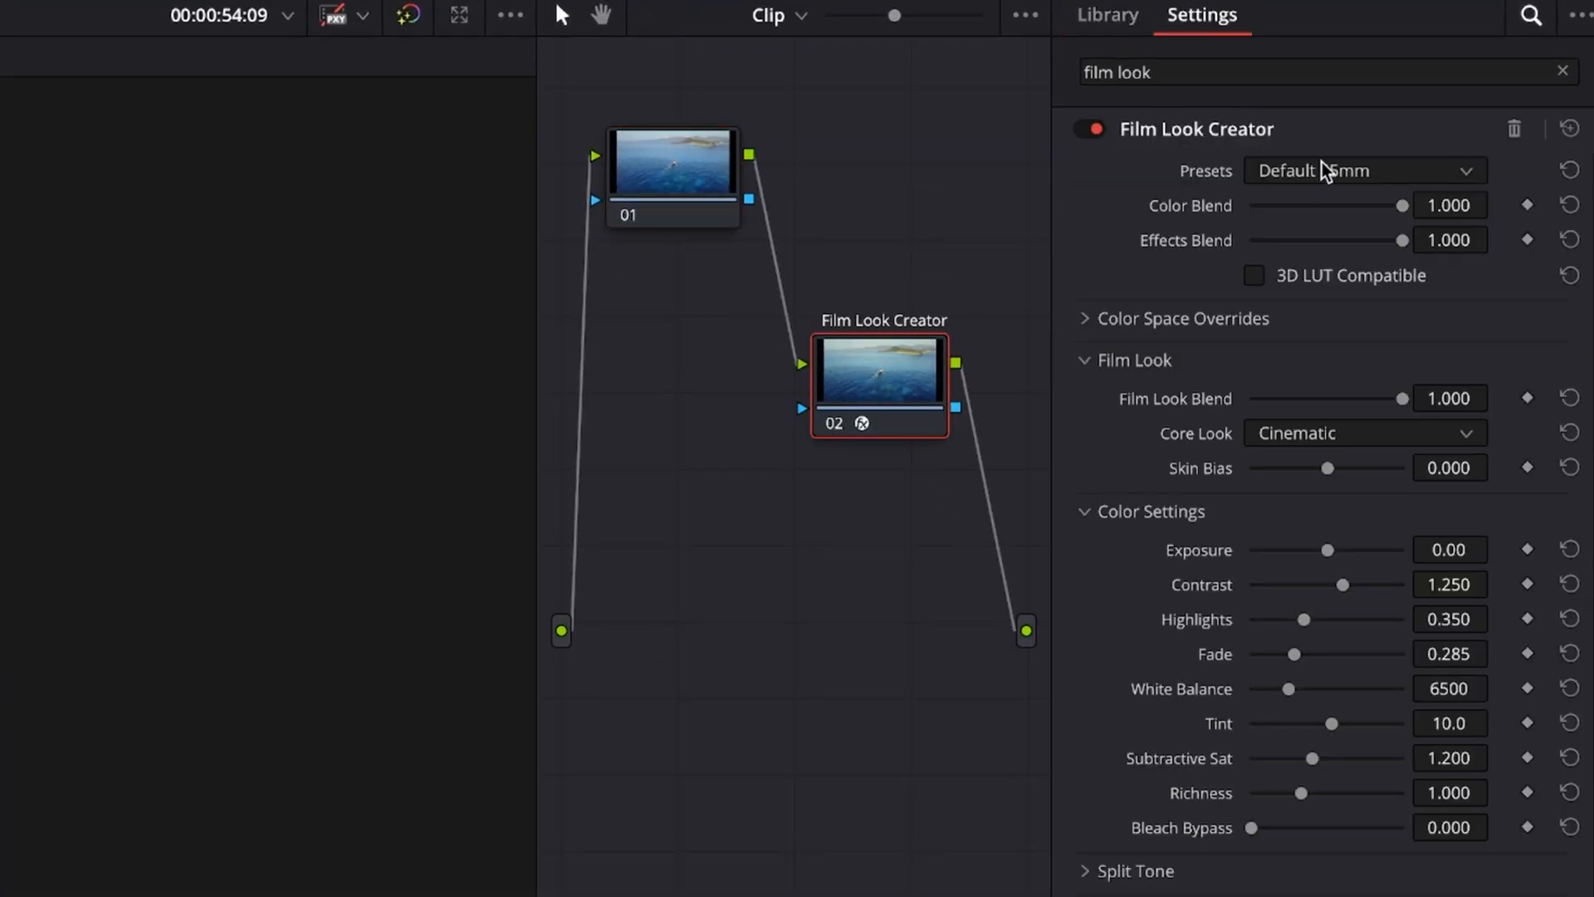
# - Change the sailing-boat shot's Film Look Creator preset to Default with Effects
pyautogui.click(1362, 169)
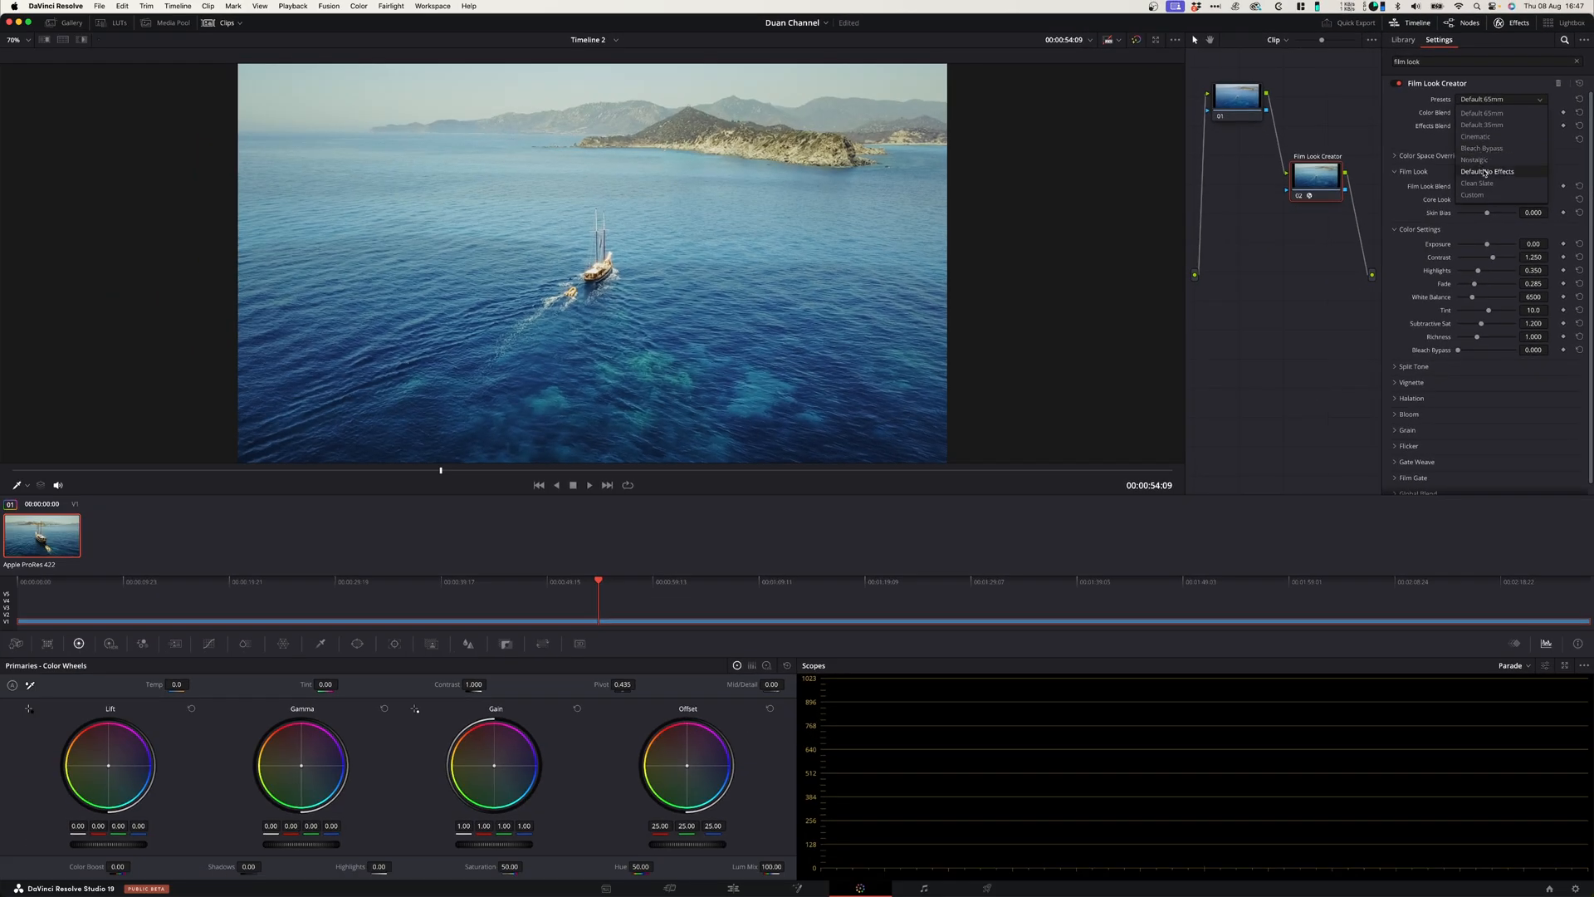
pyautogui.click(1473, 159)
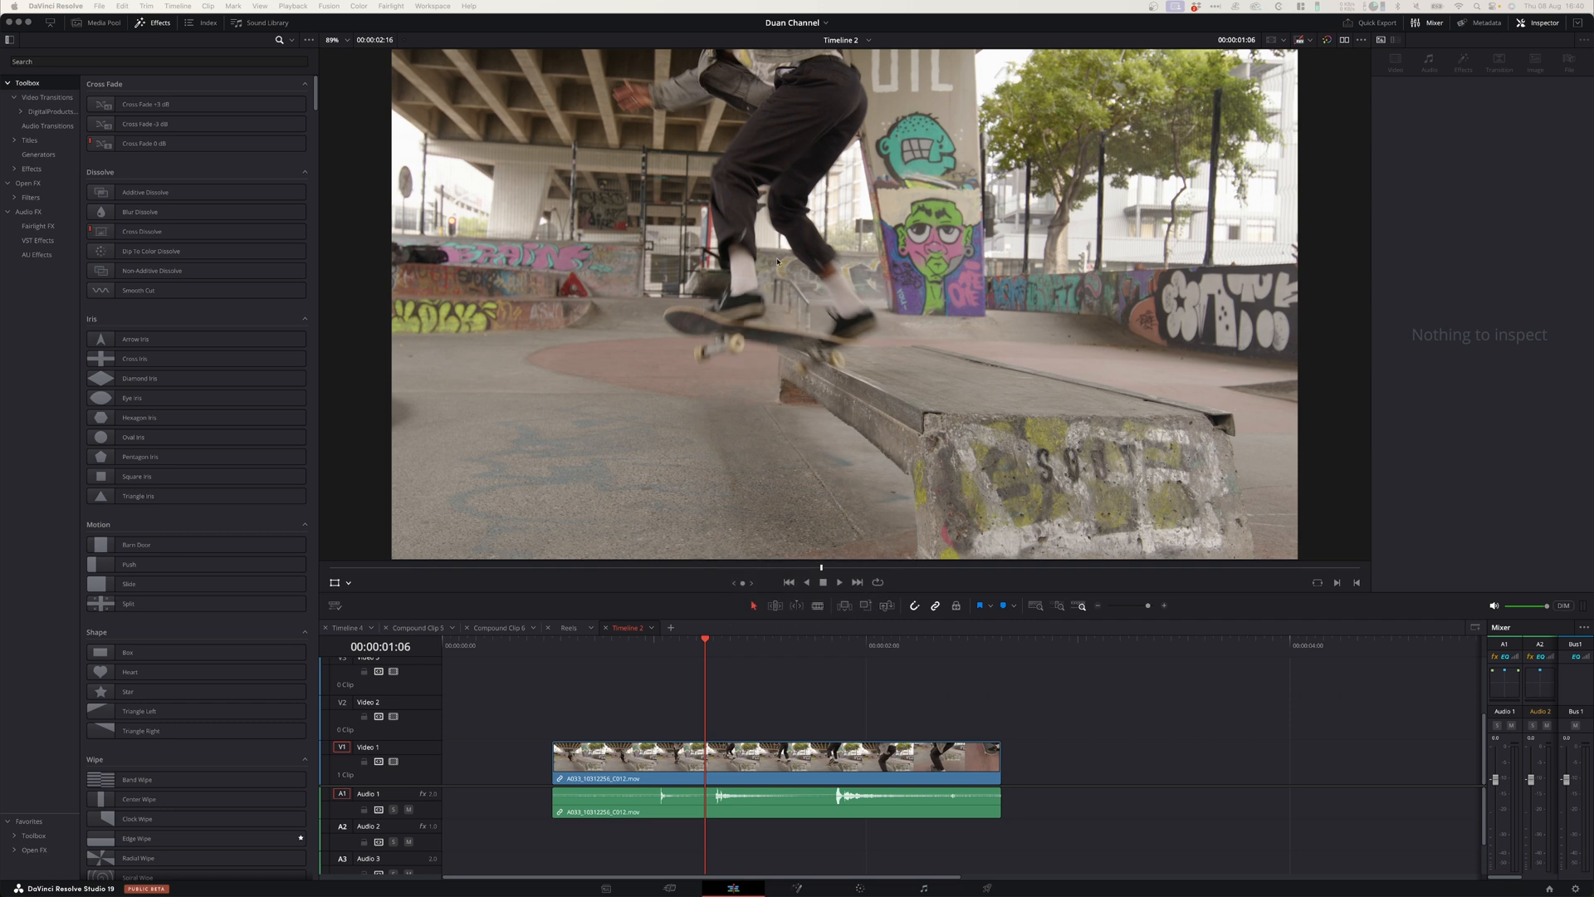
# - Switch the viewer overlay to Annotations for marking the skateboarding clip's graffiti
pyautogui.click(336, 581)
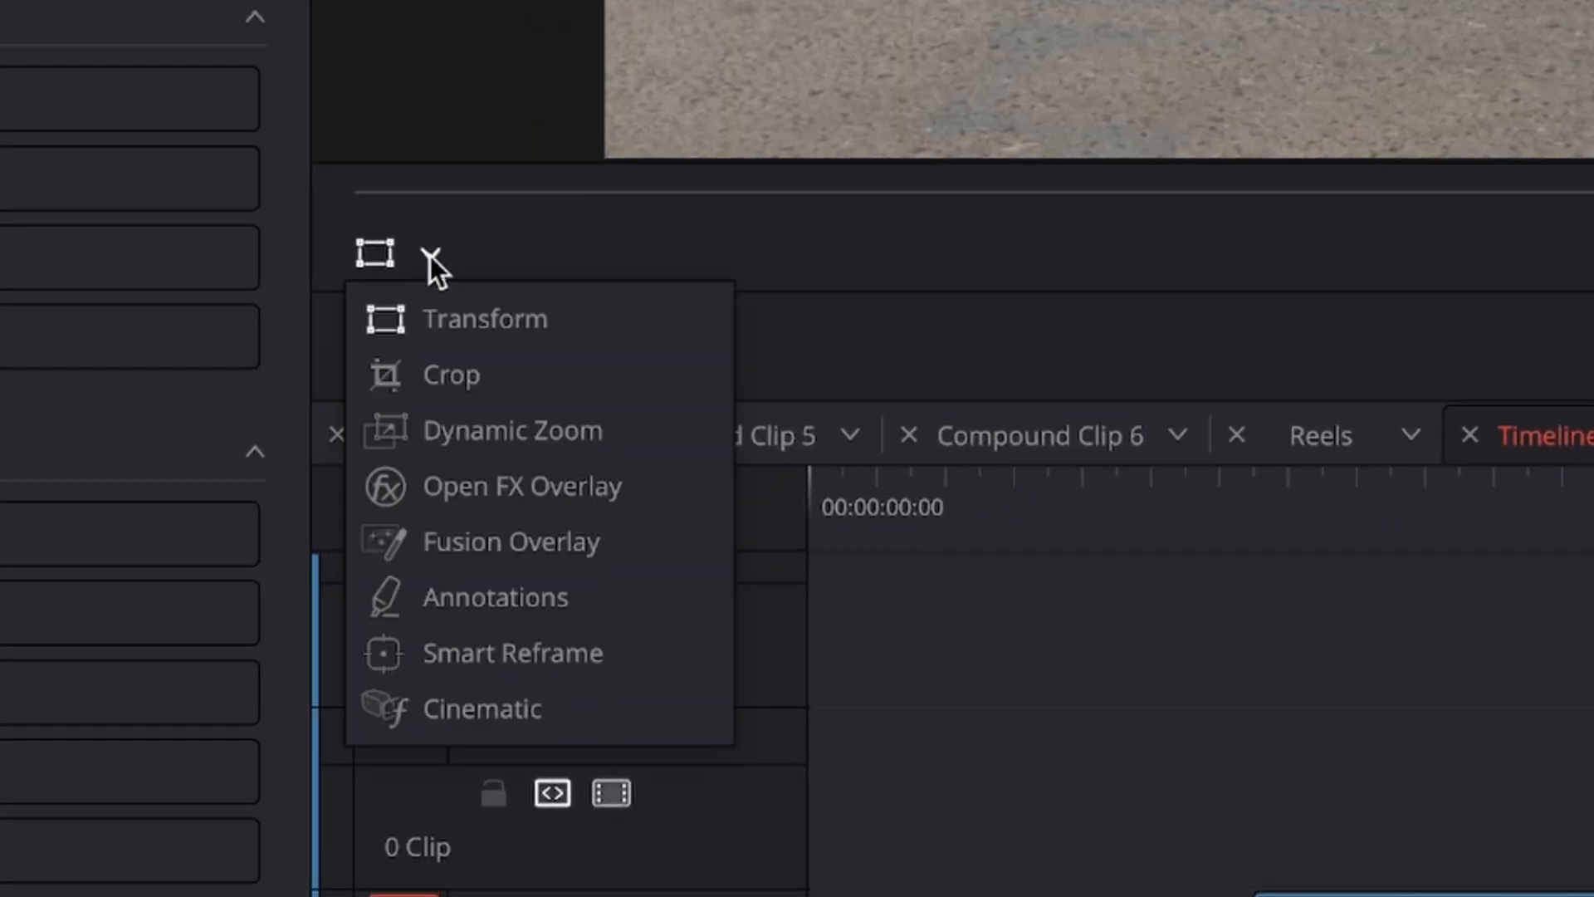
pyautogui.click(495, 597)
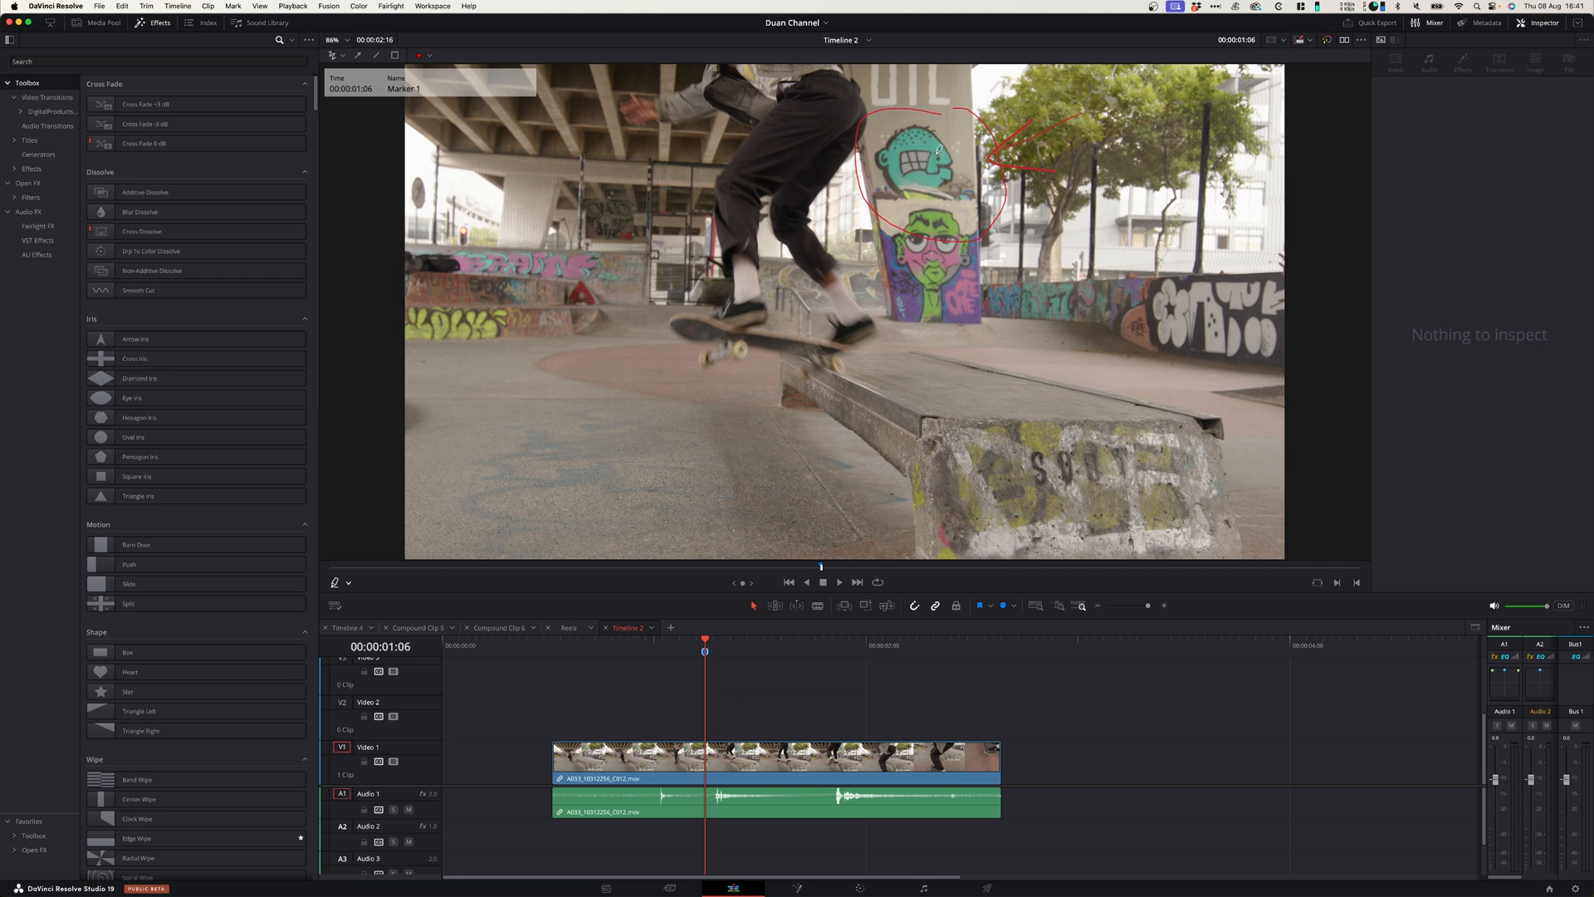
pyautogui.moveTo(705, 651)
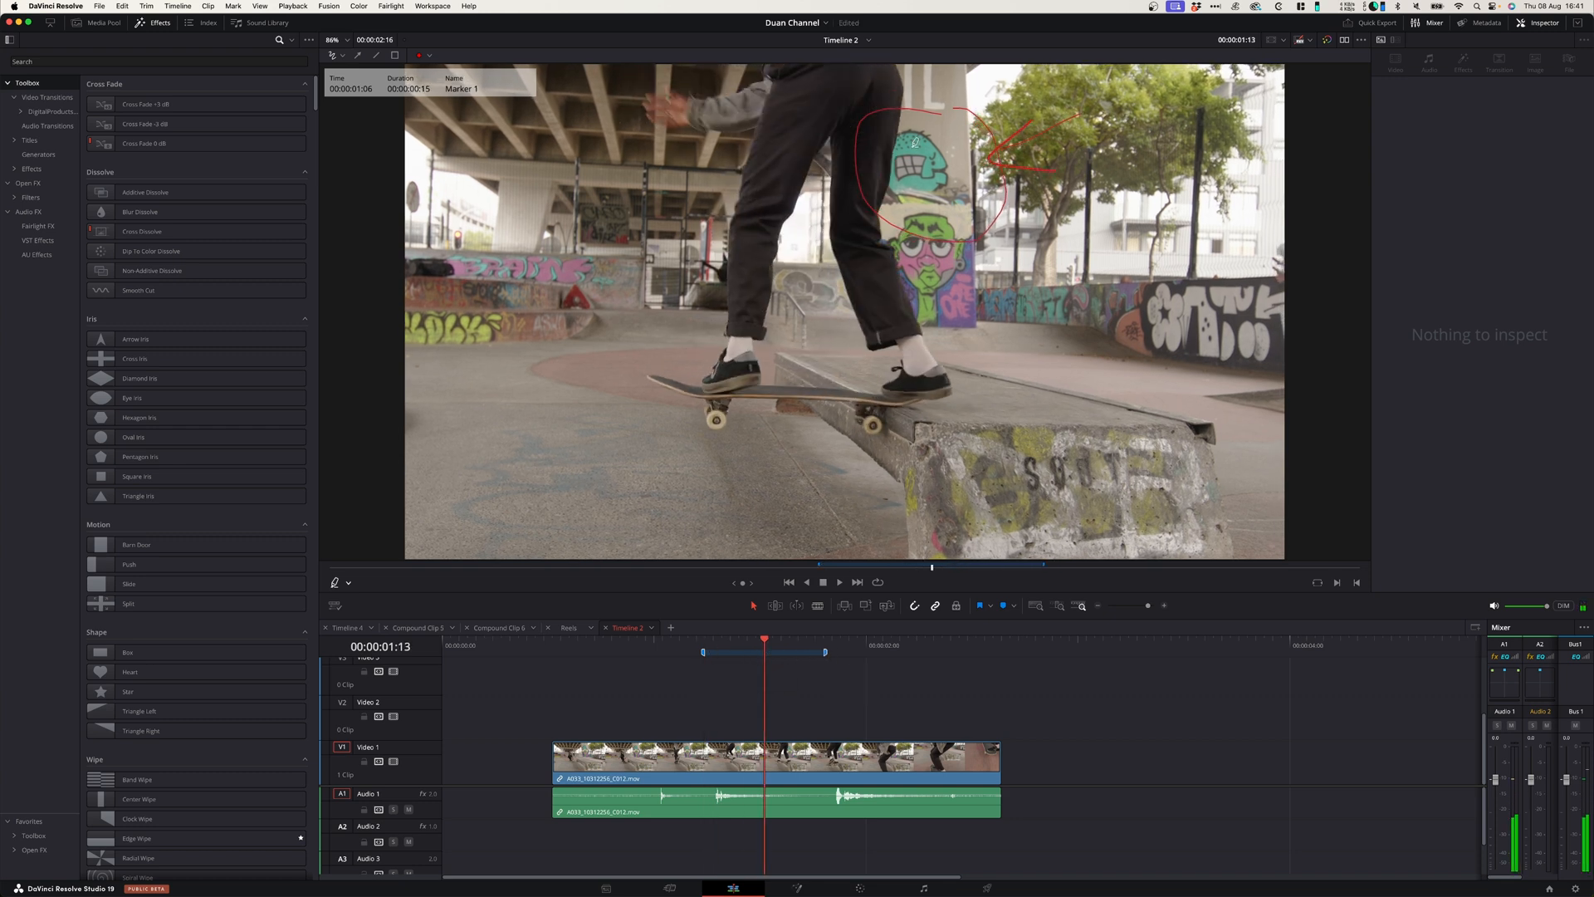
pyautogui.click(103, 22)
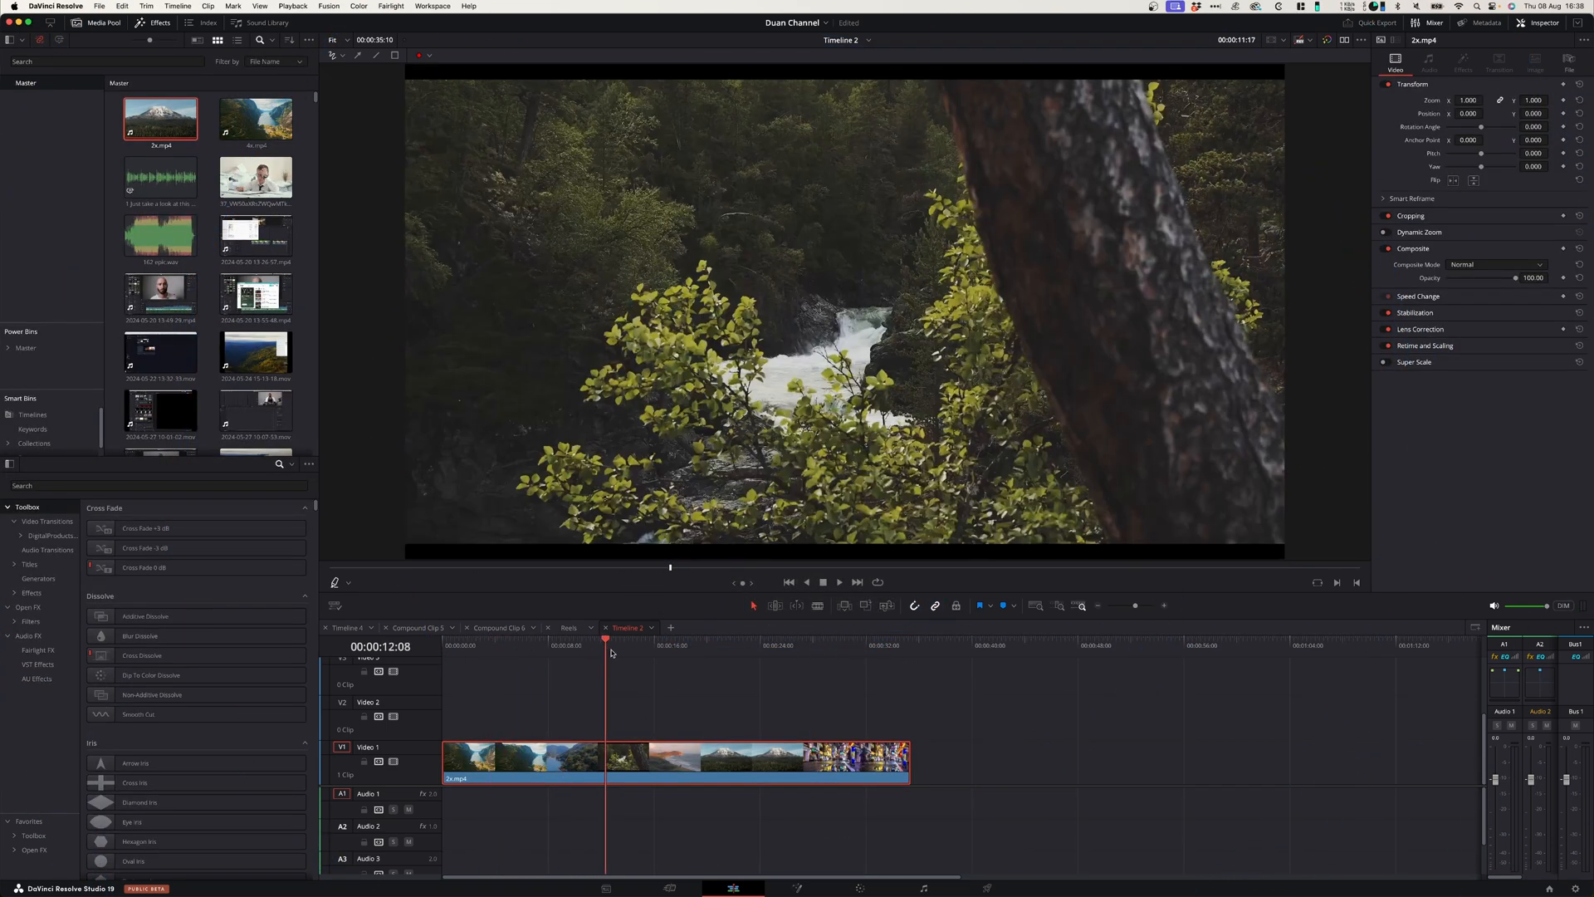
# - Move to the mountain shot and run Detect Scene Cuts on the montage clip
pyautogui.click(814, 640)
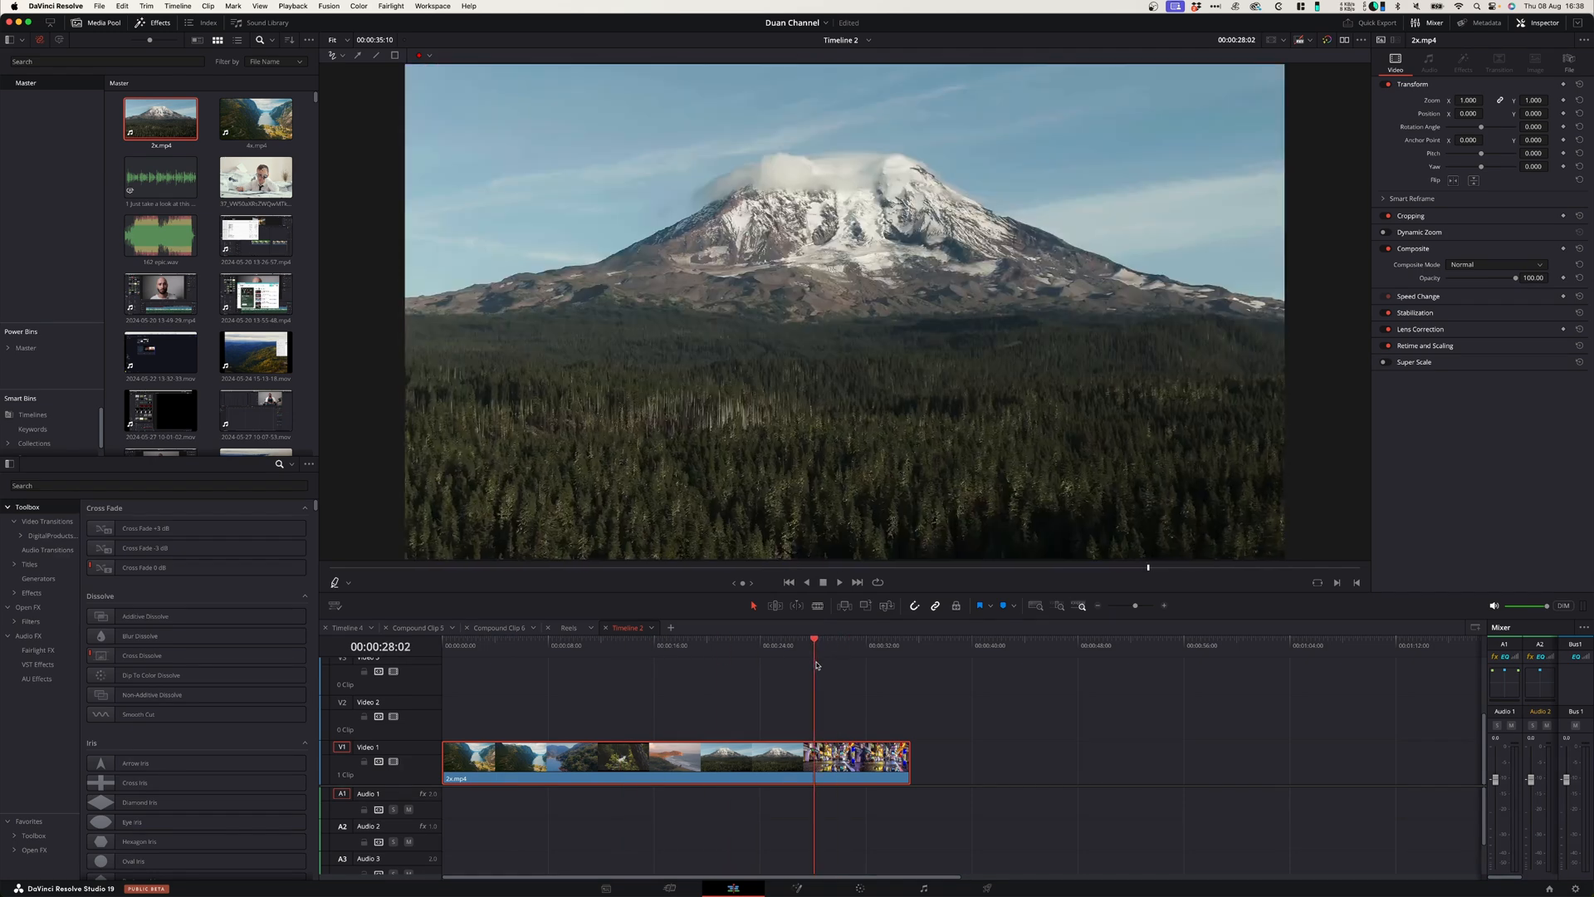
pyautogui.moveTo(621, 694)
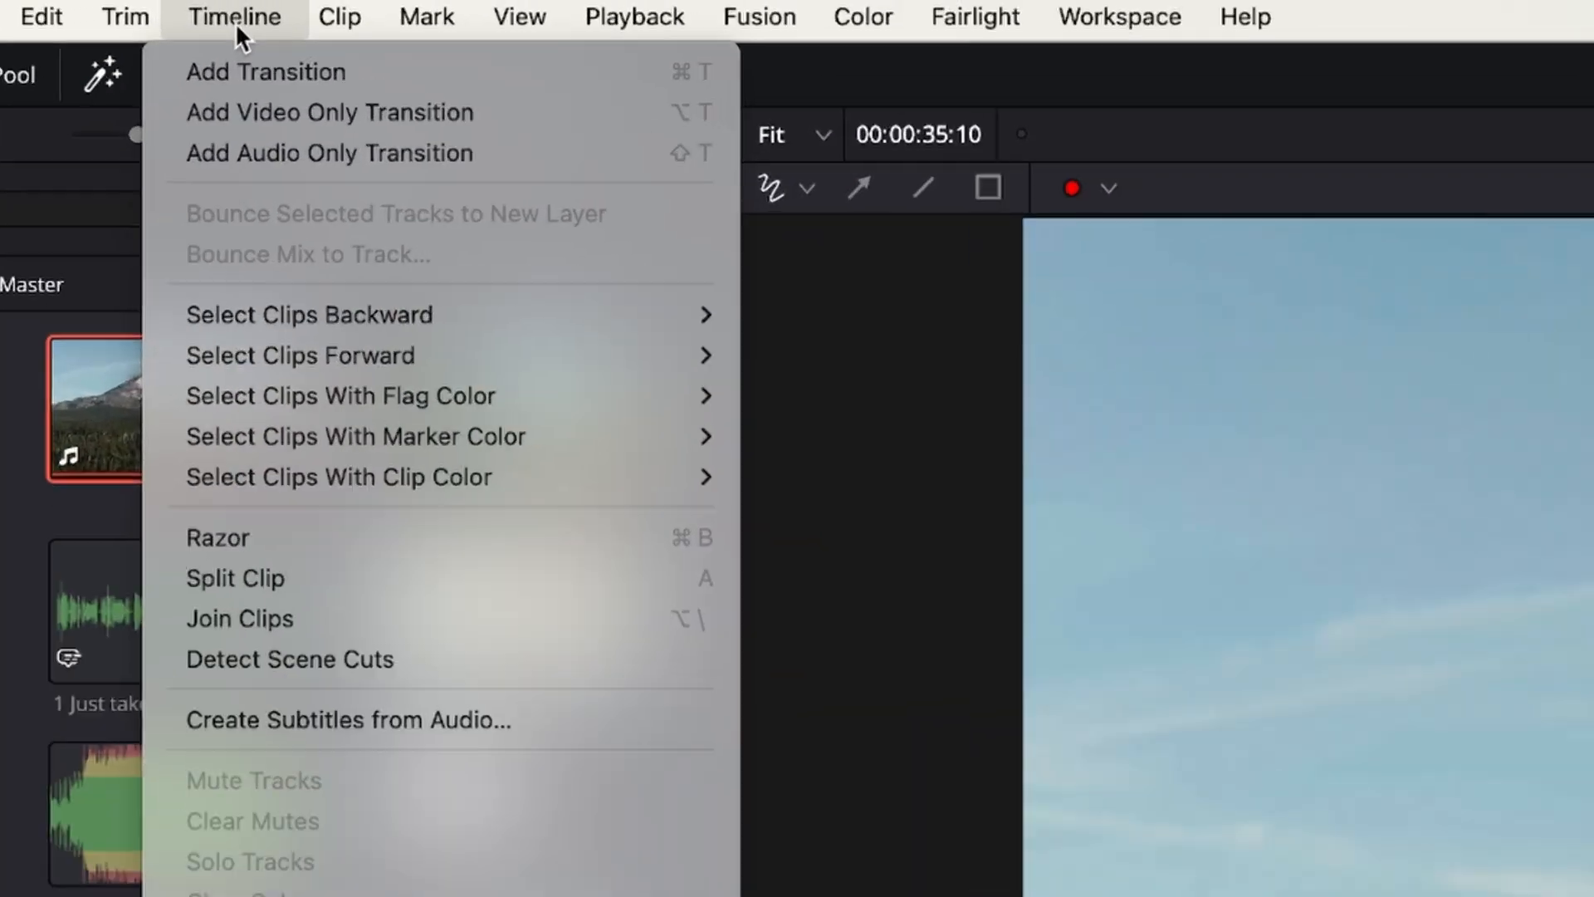
pyautogui.moveTo(346, 766)
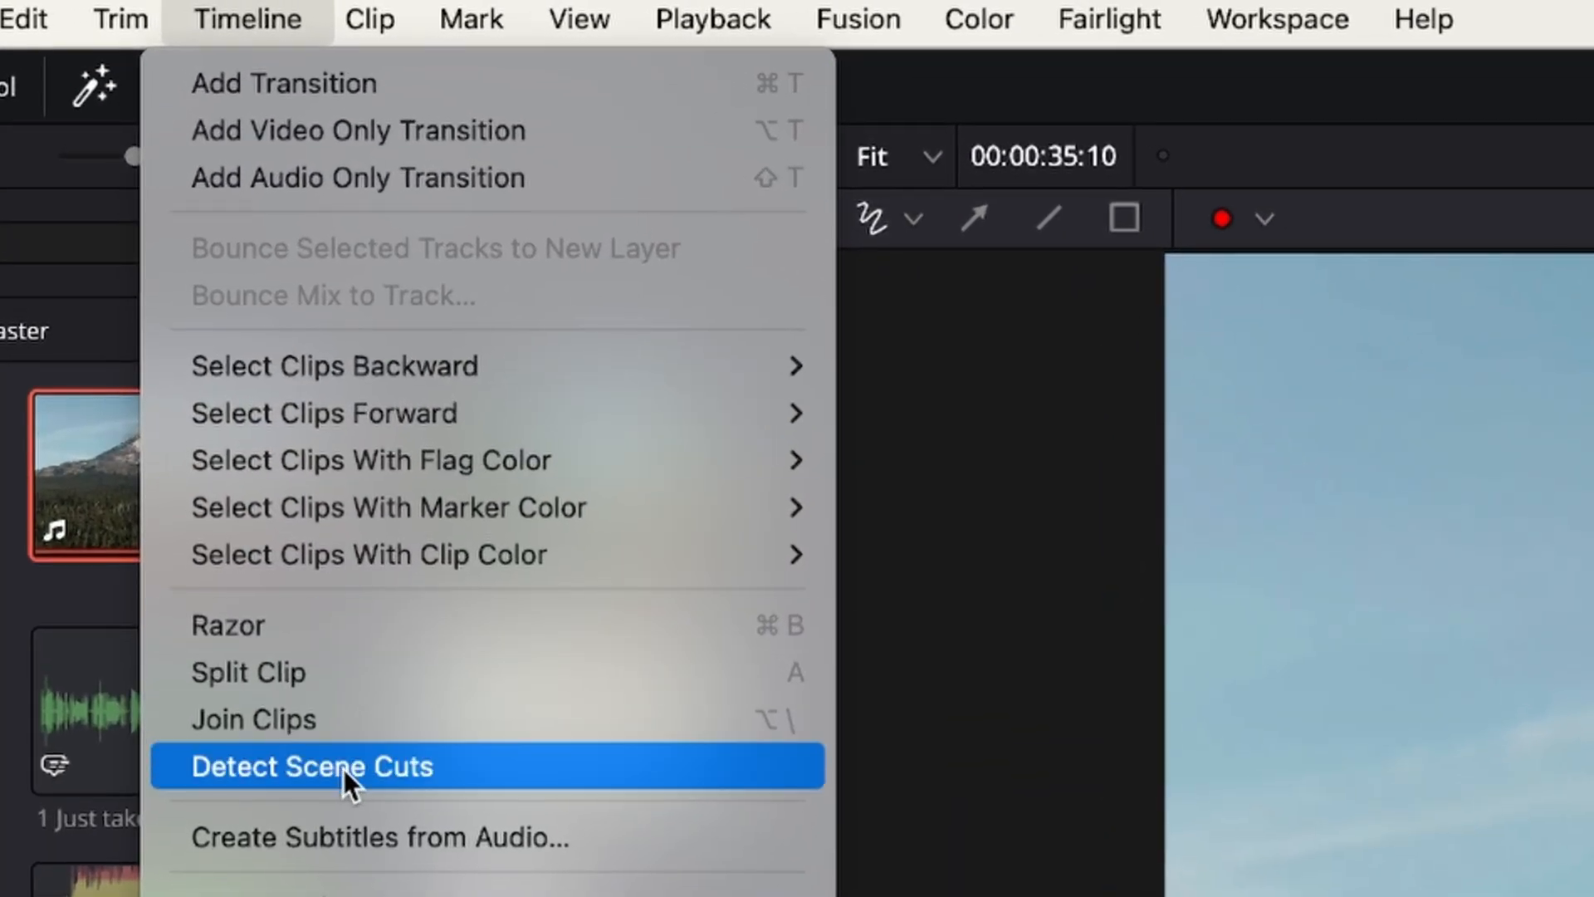
pyautogui.click(310, 765)
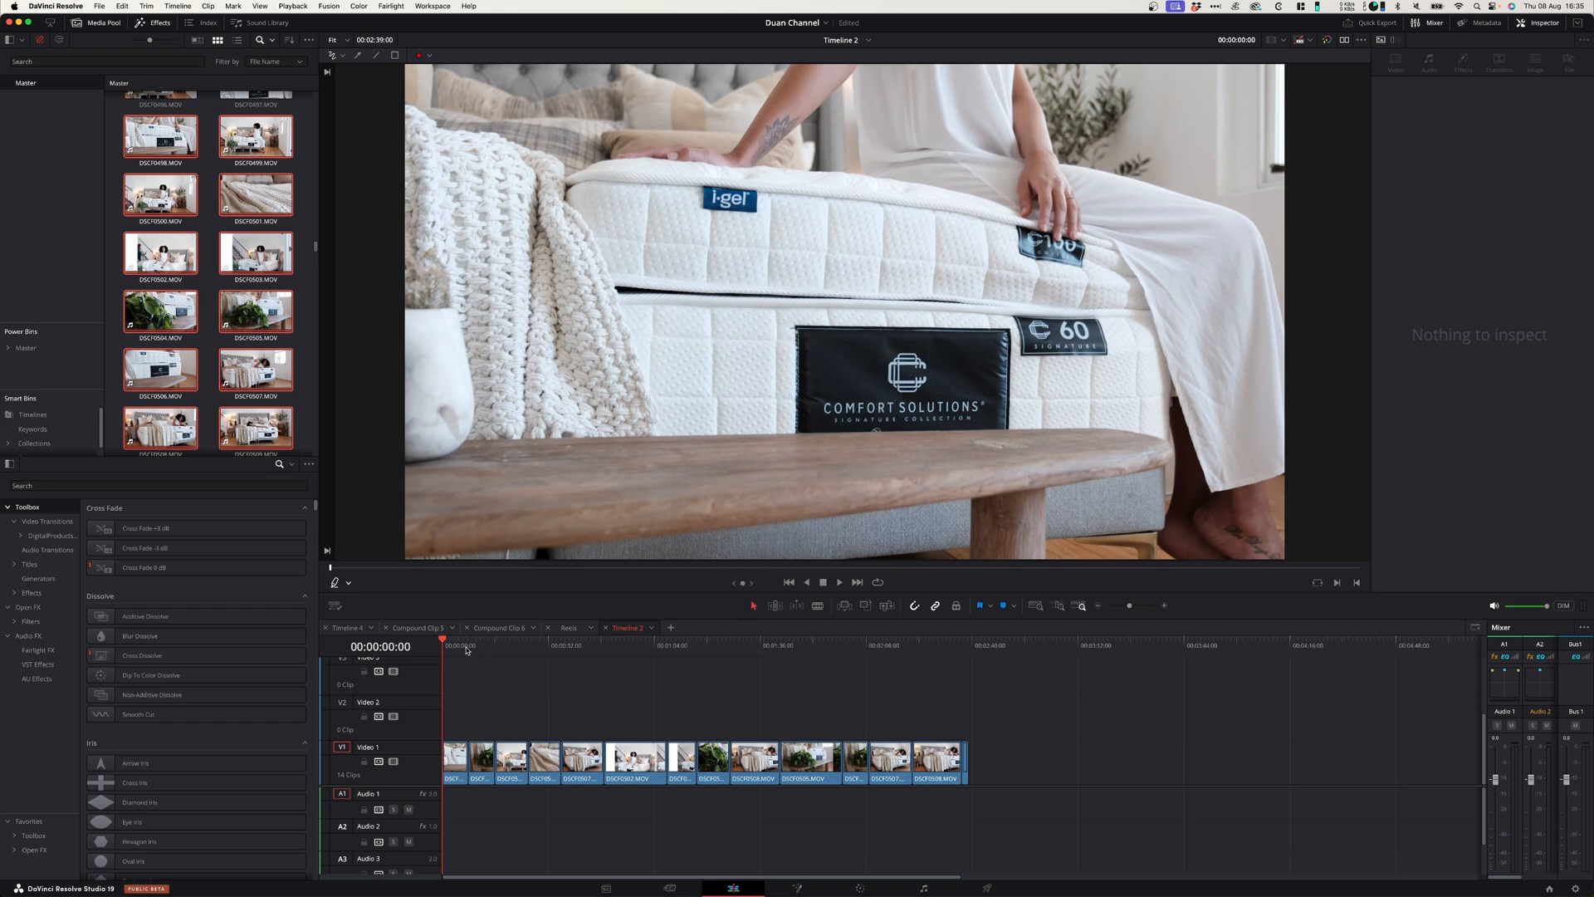
# - Scrub into the mattress product edit and turn on Show Duplicate Frames
pyautogui.click(479, 644)
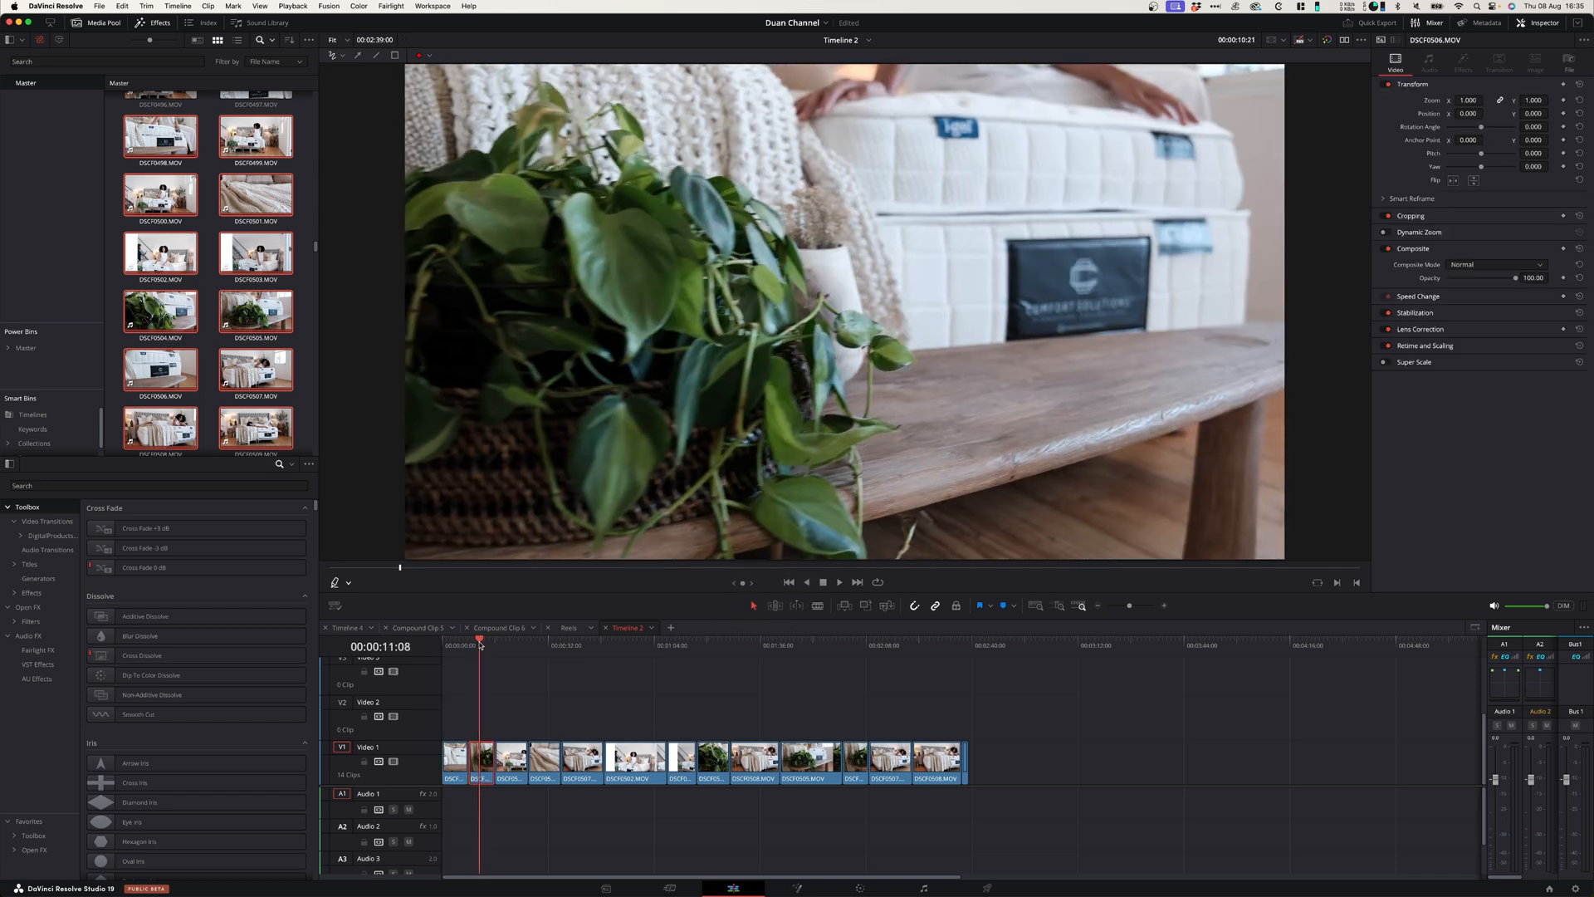
pyautogui.click(716, 644)
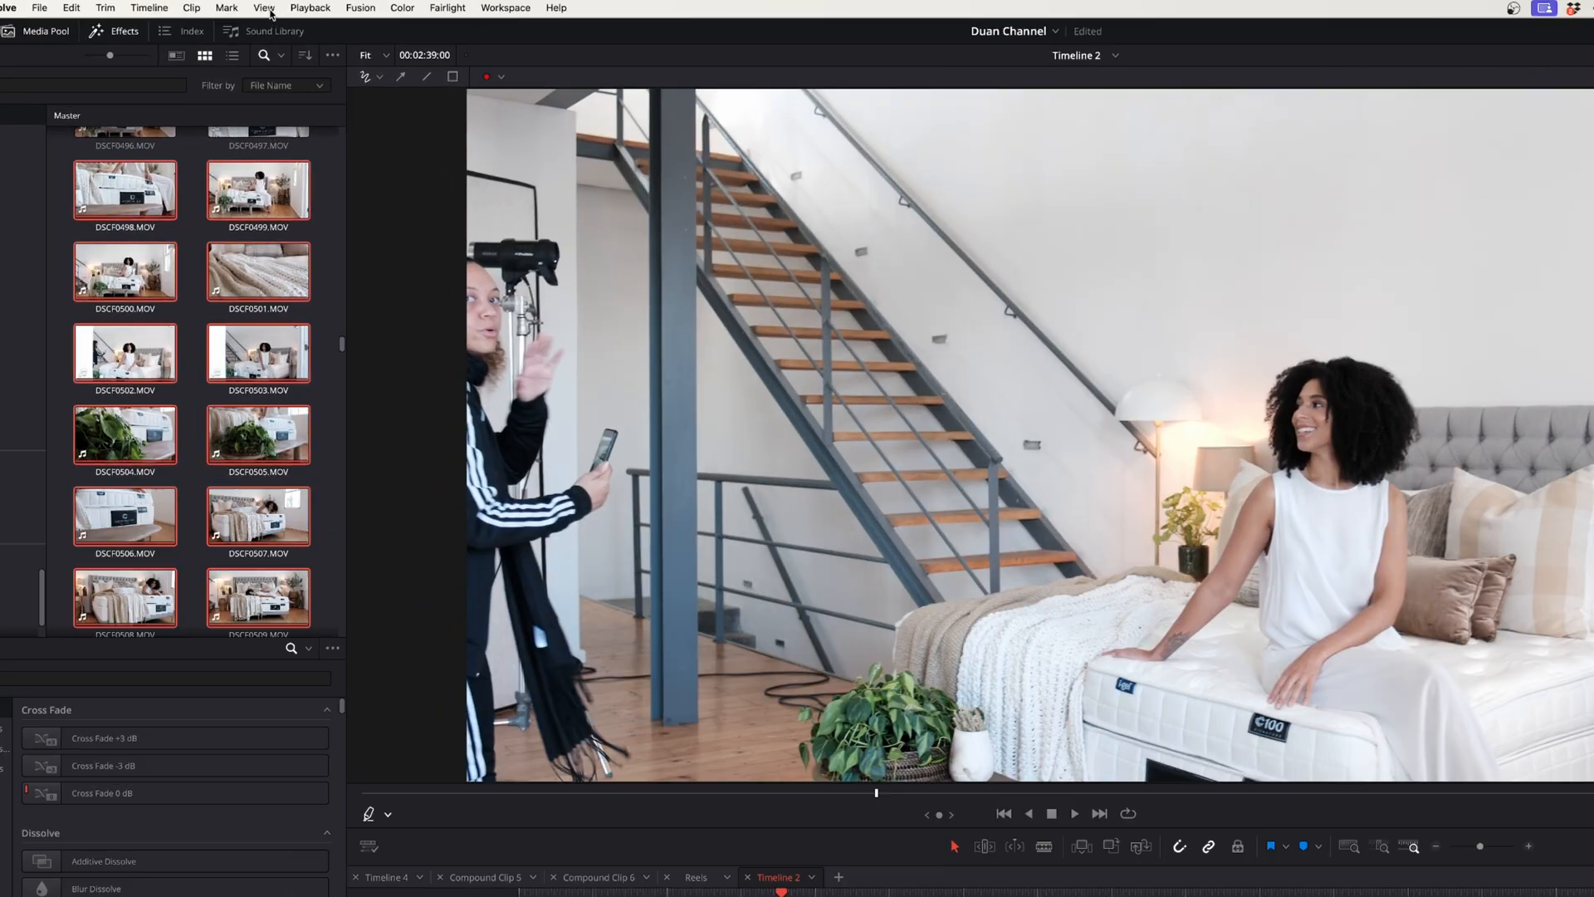
pyautogui.click(263, 8)
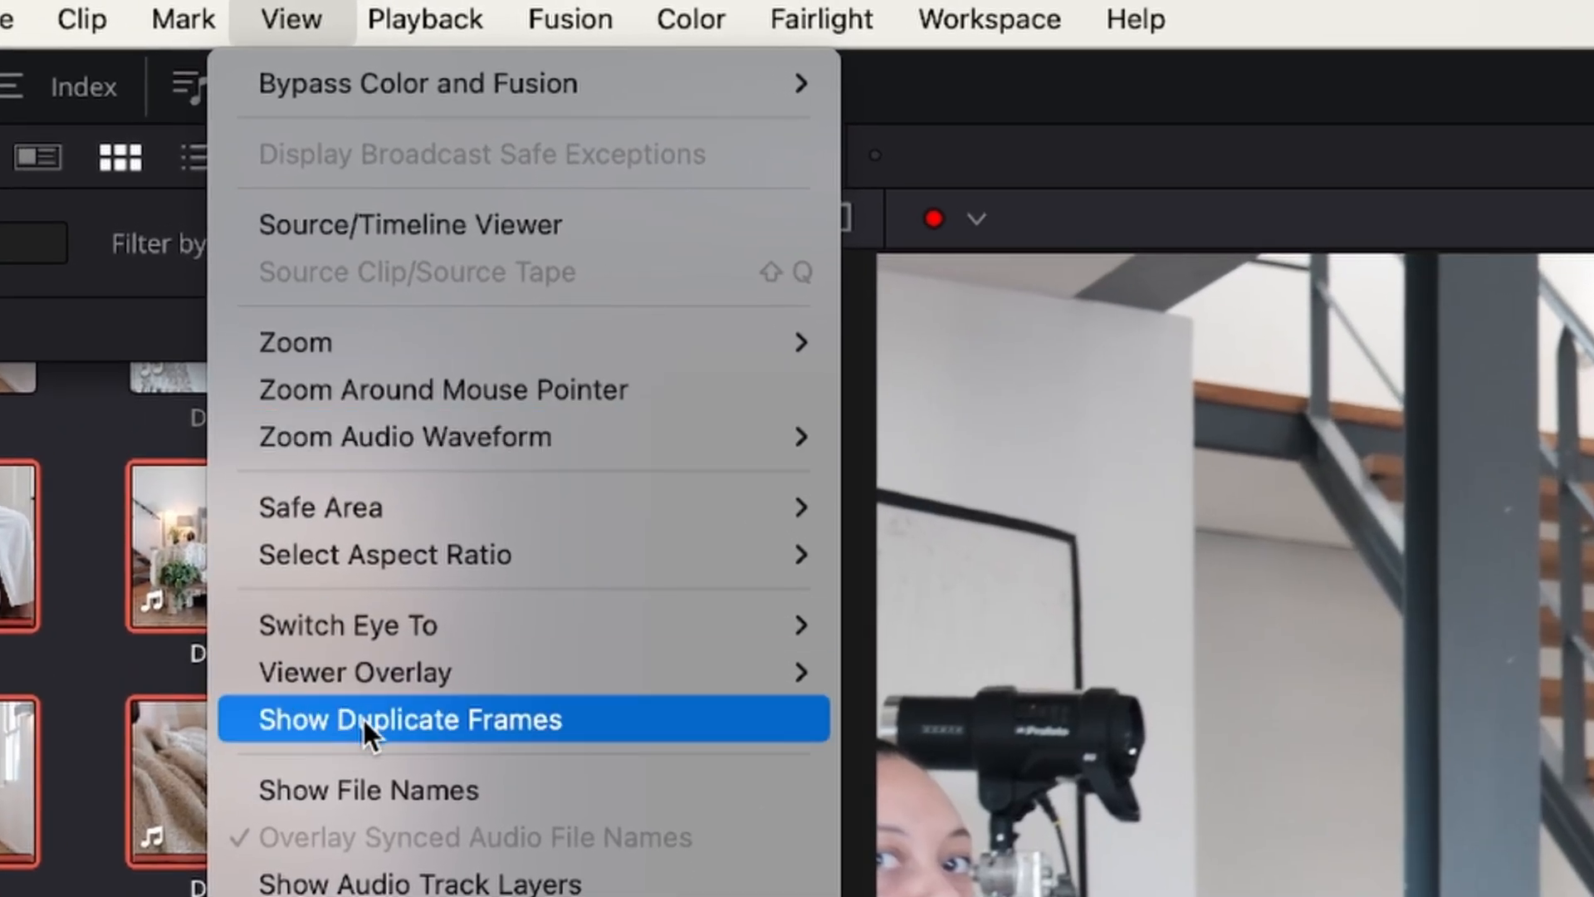
pyautogui.click(408, 719)
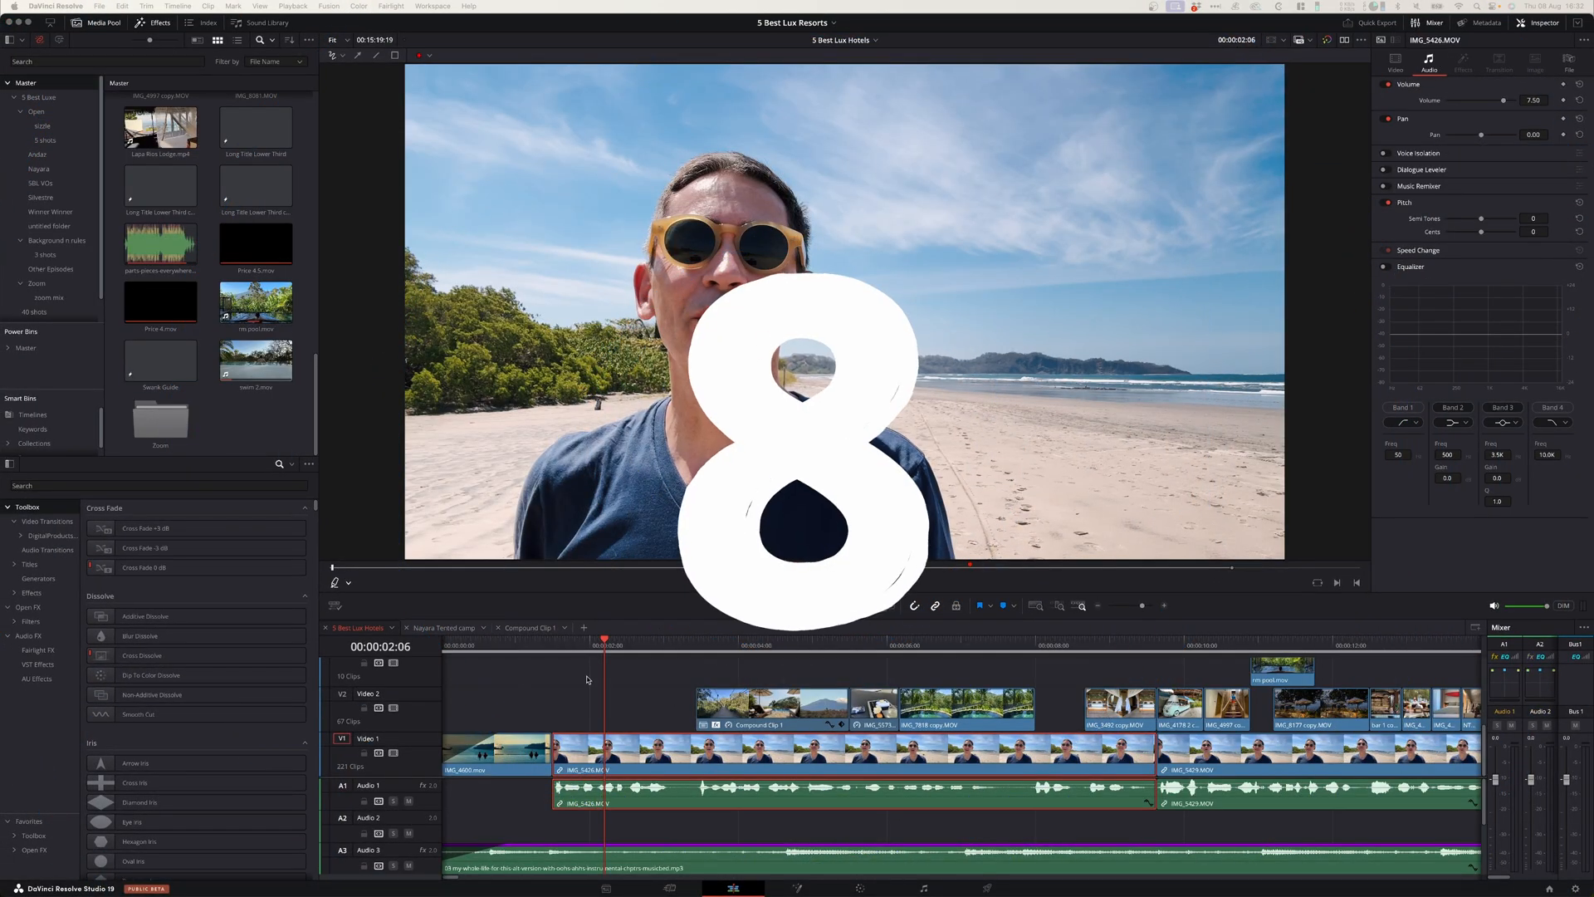
# - Turn on Voice Isolation at Amount 100 for the beach selfie clip's audio
pyautogui.click(824, 581)
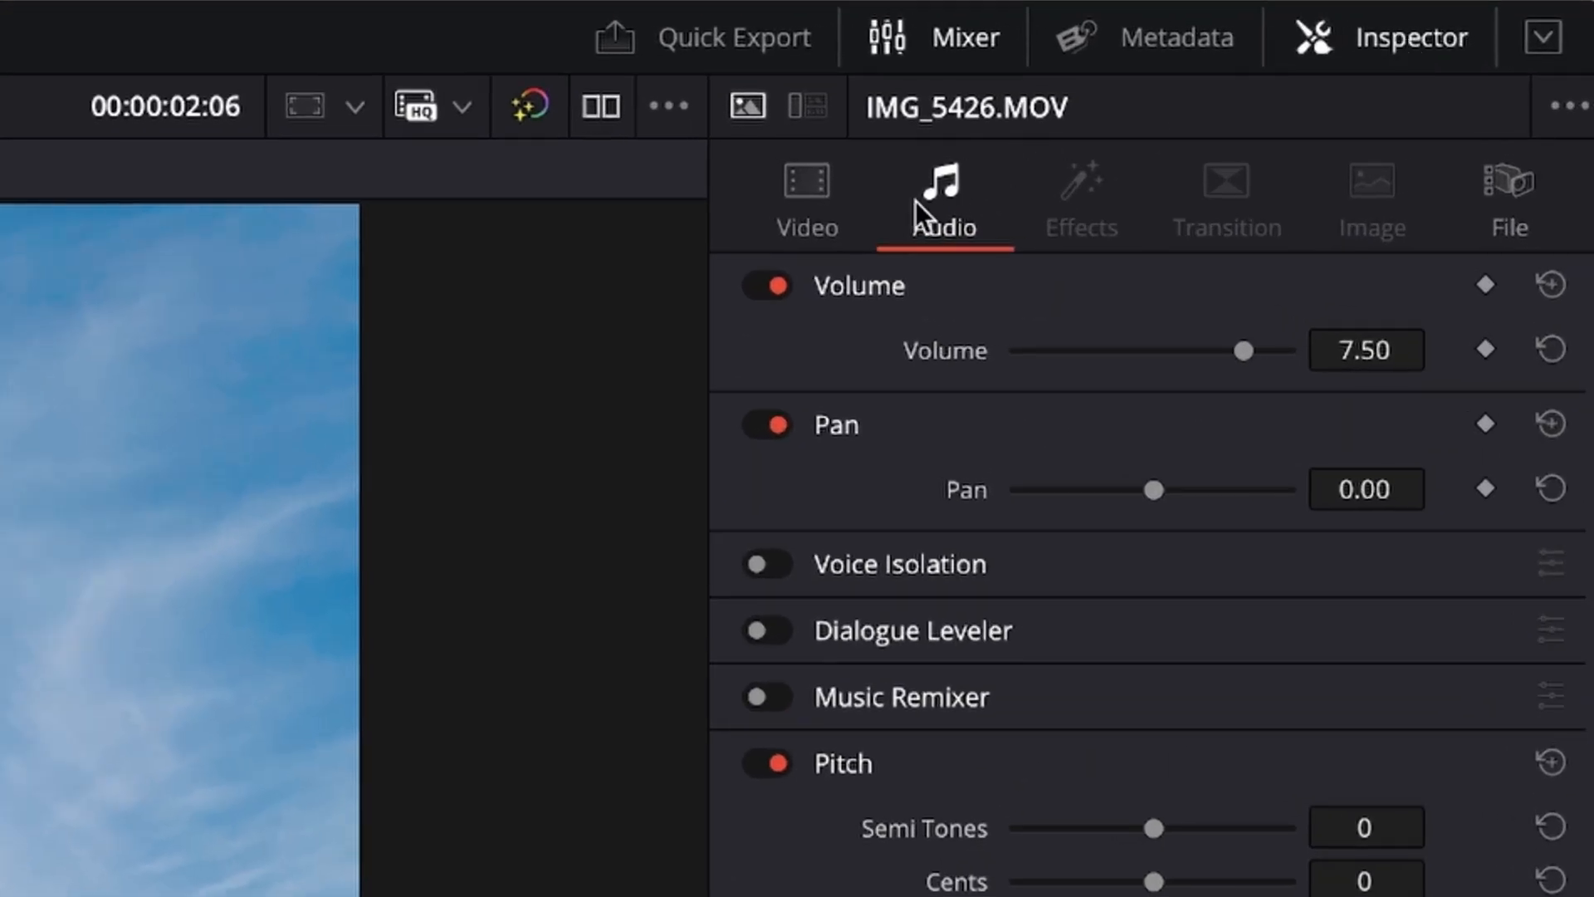
pyautogui.click(767, 564)
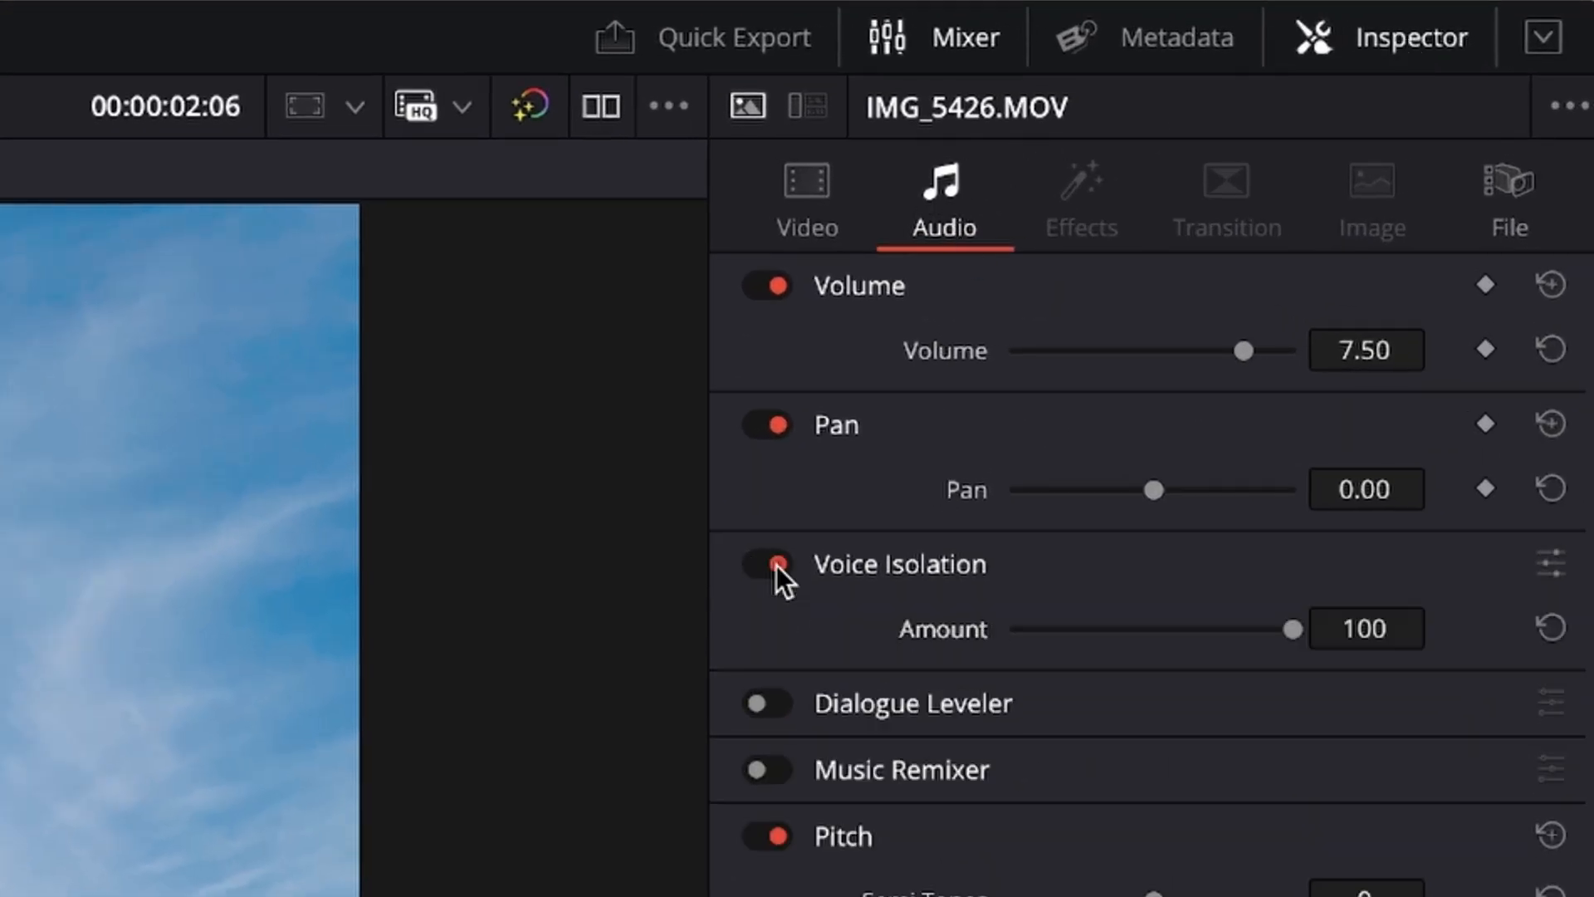
pyautogui.click(766, 565)
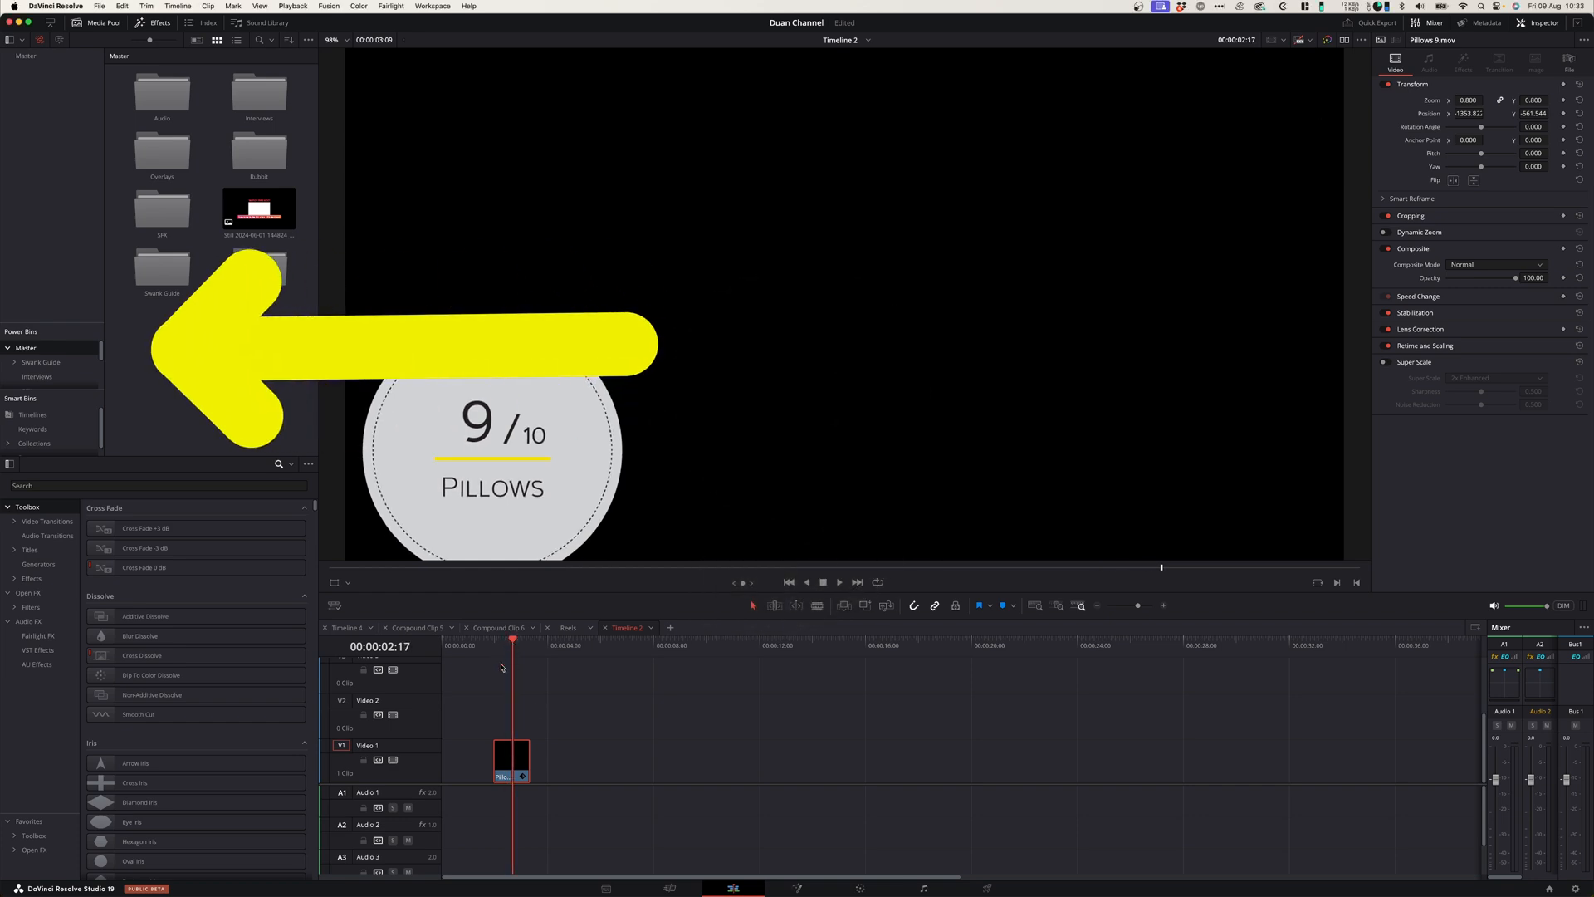
pyautogui.moveTo(486, 397)
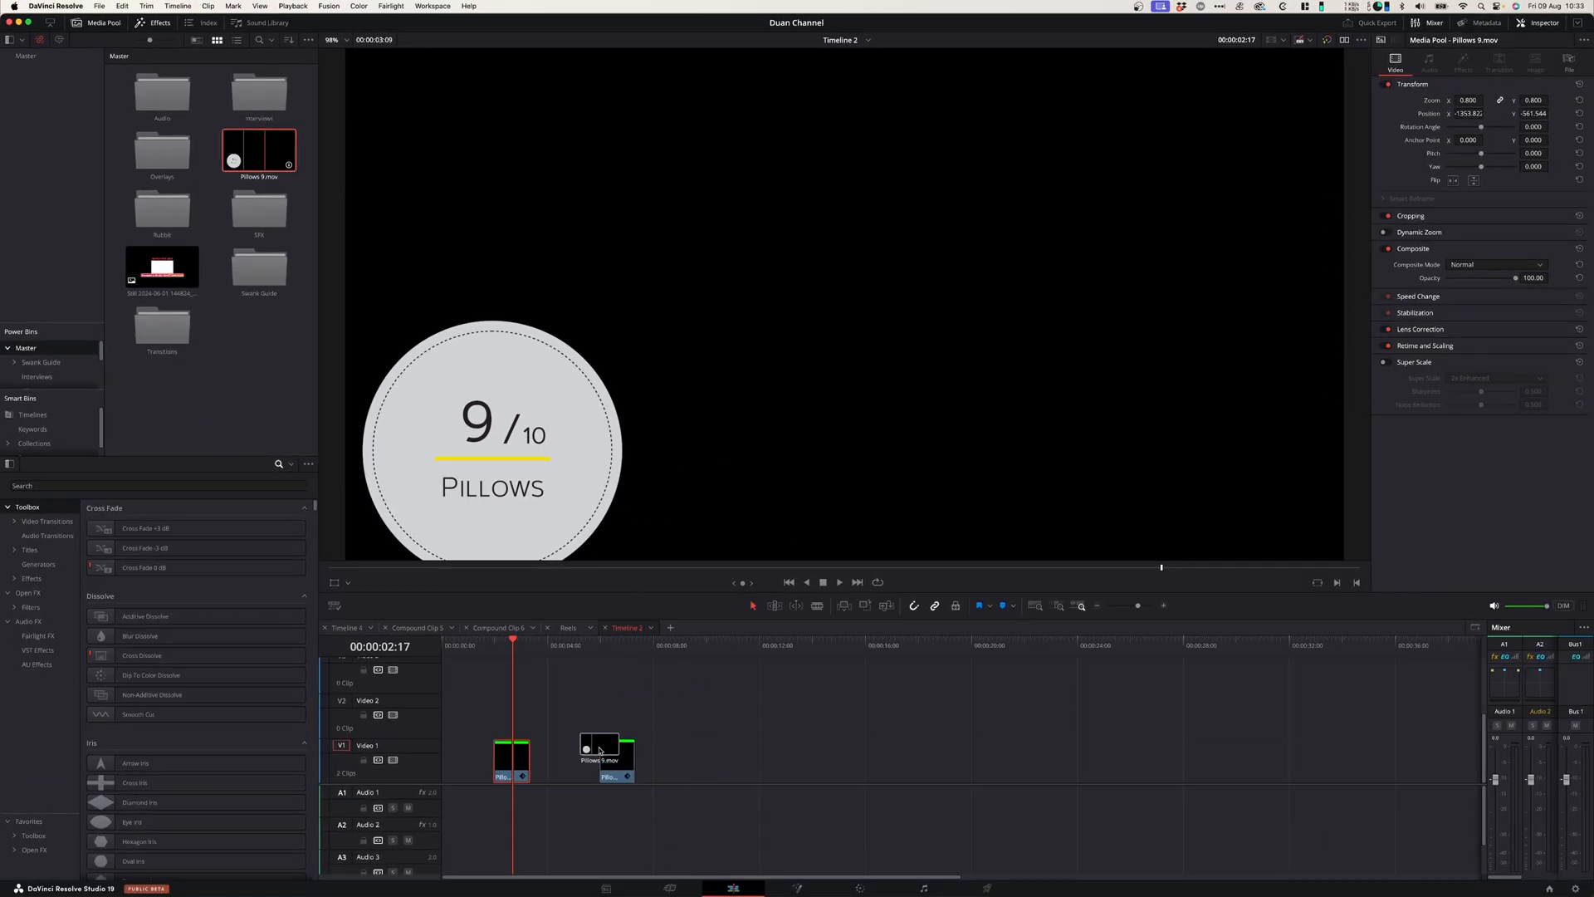
# - Set Pillows 9.mov to Zoom 0.8 and position it in the lower-left
pyautogui.click(607, 760)
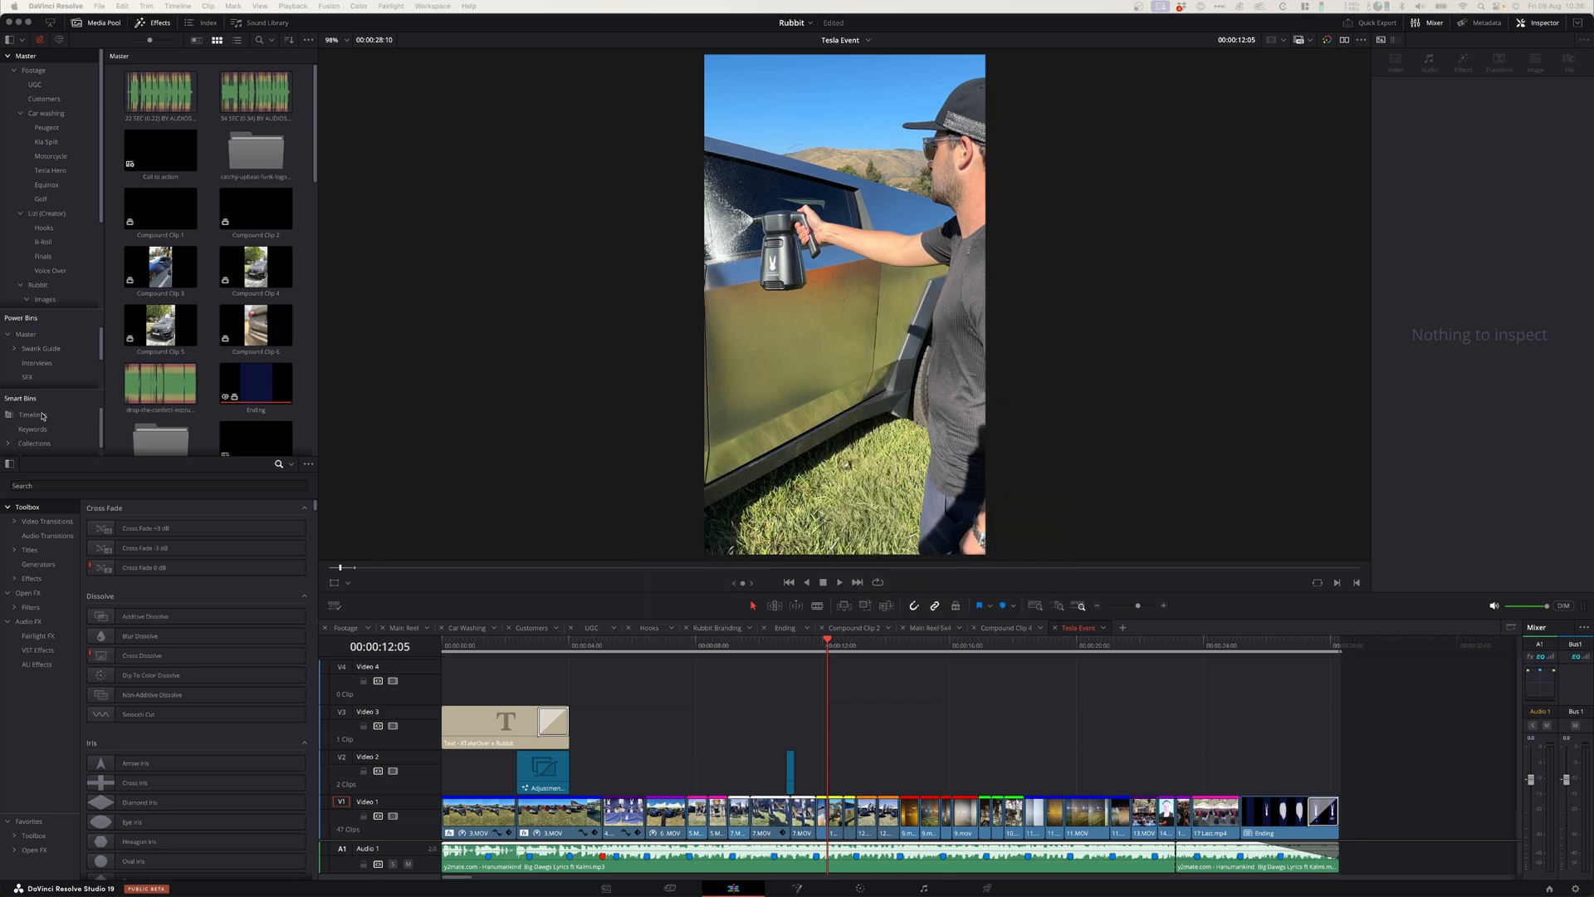
pyautogui.moveTo(221, 210)
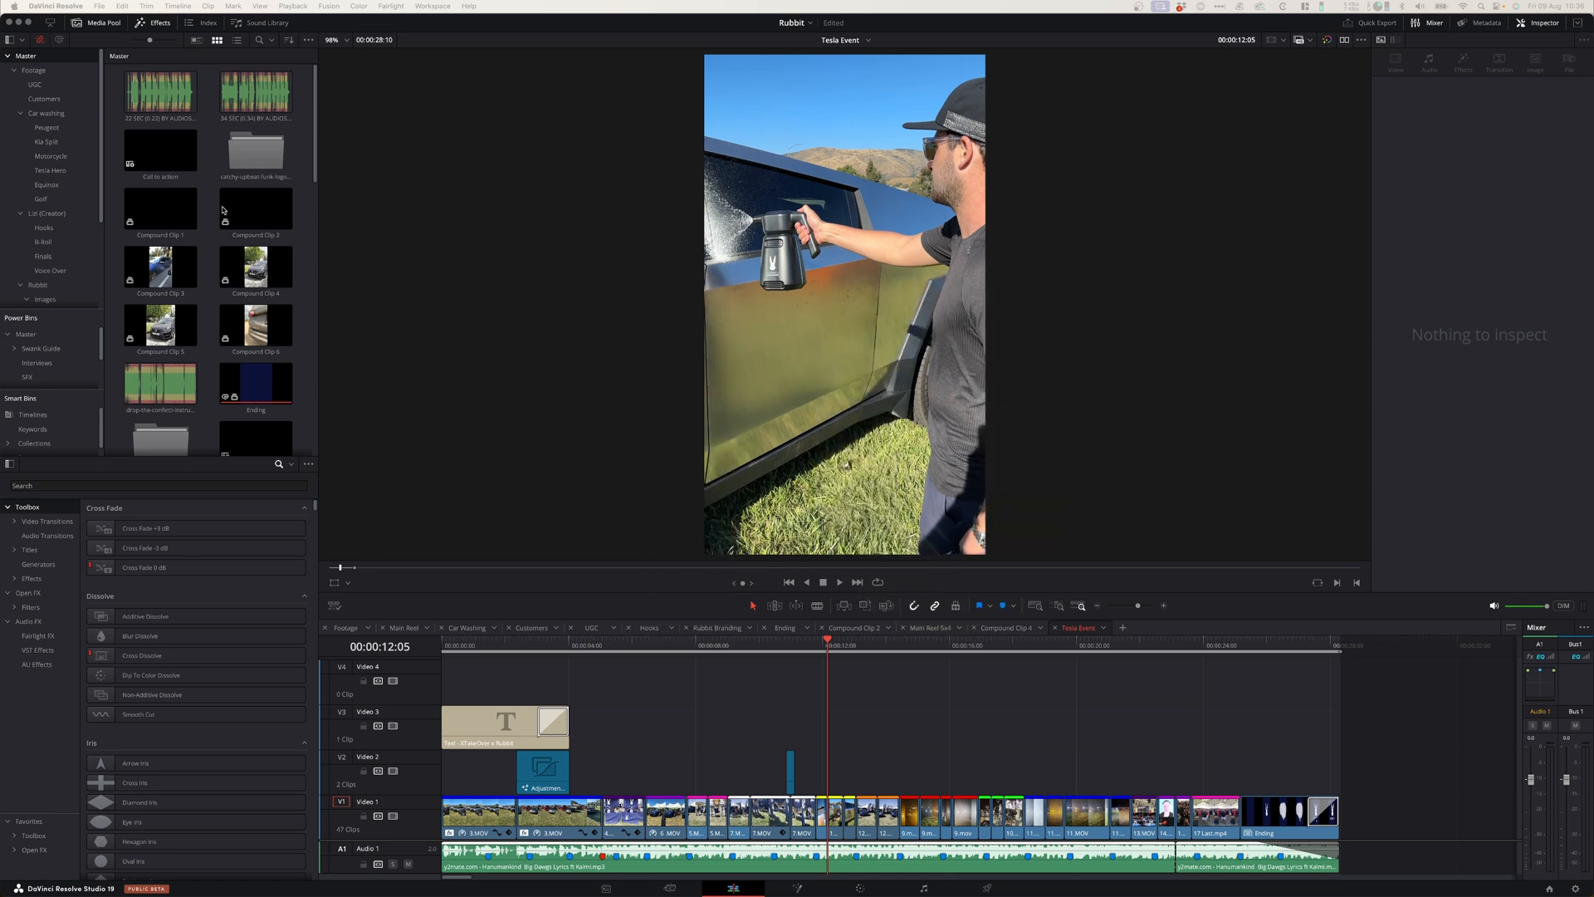
pyautogui.moveTo(74, 381)
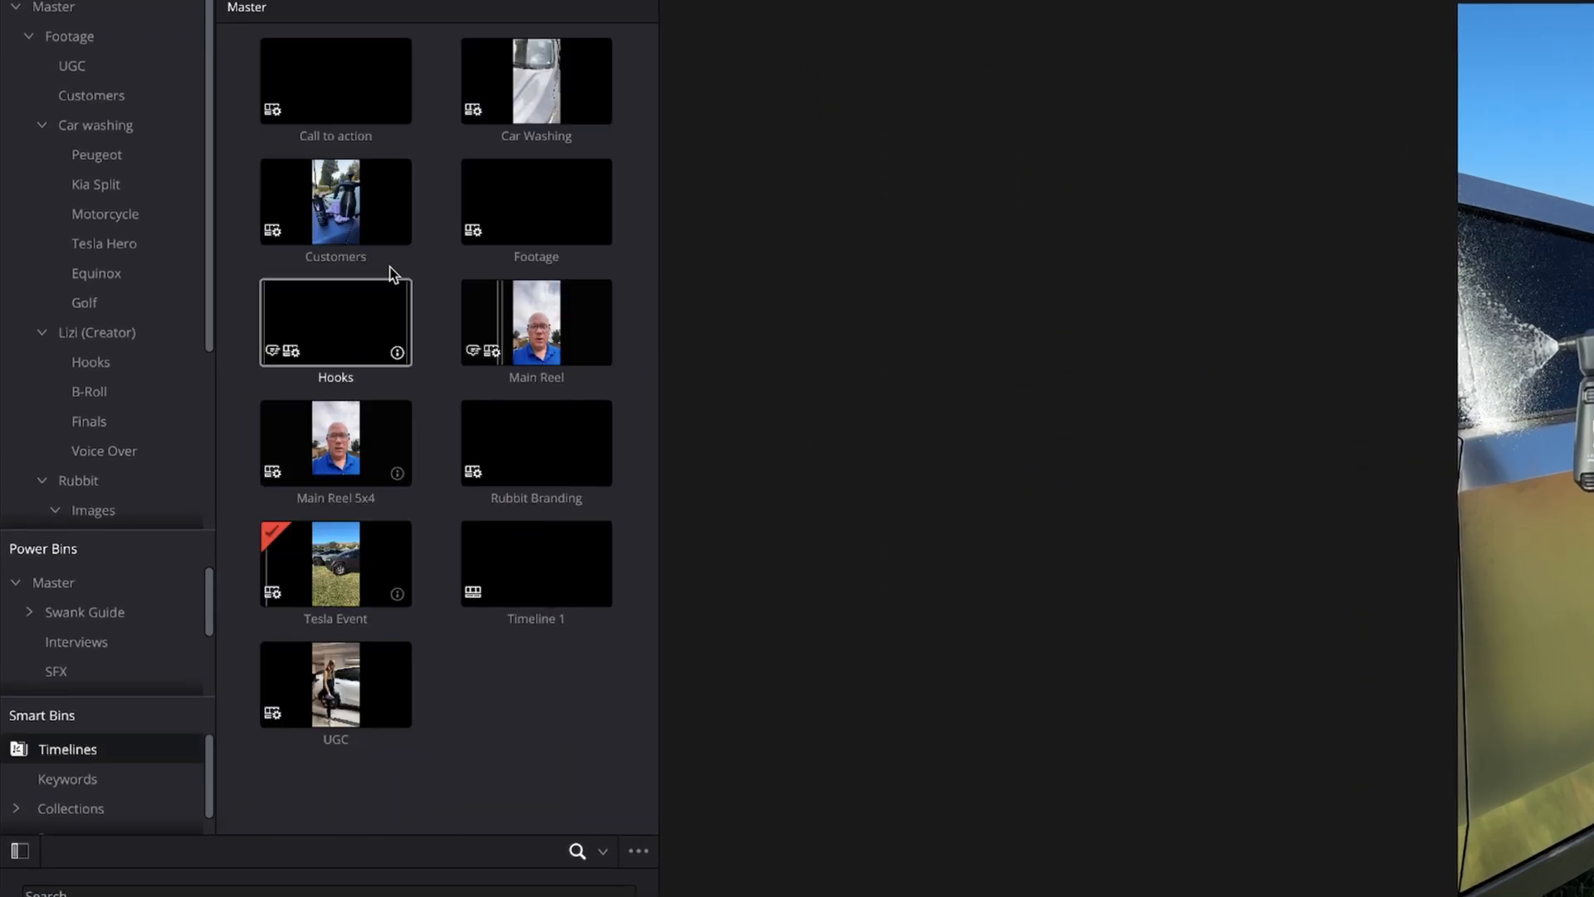
# - Open the Footage timeline from the Media Pool's Timelines smart bin
pyautogui.click(334, 562)
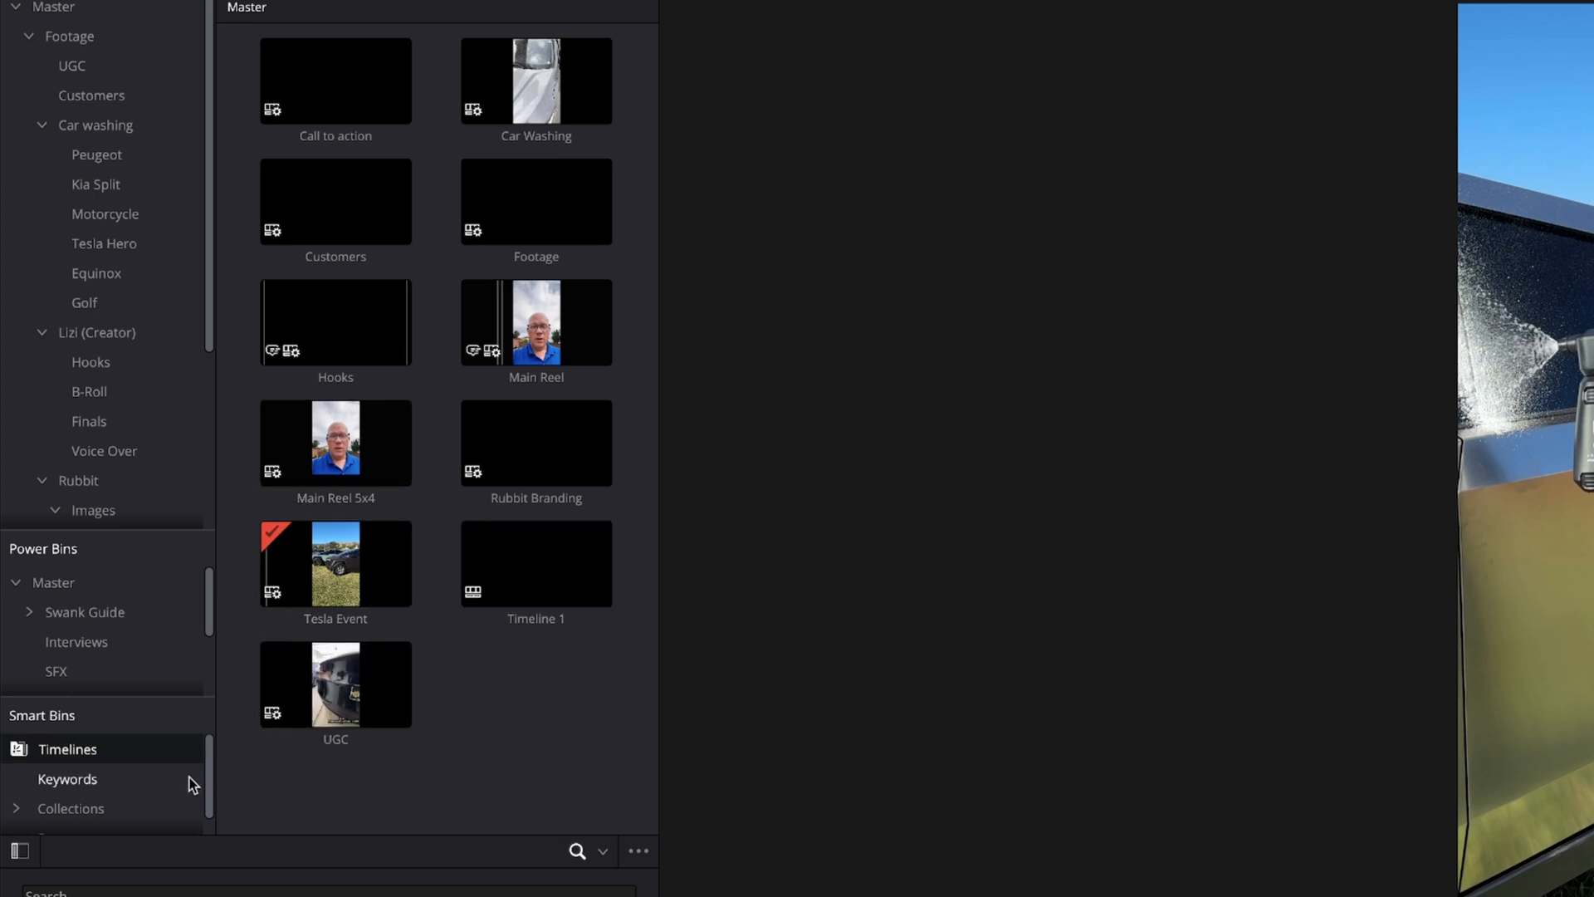
pyautogui.scroll(-3)
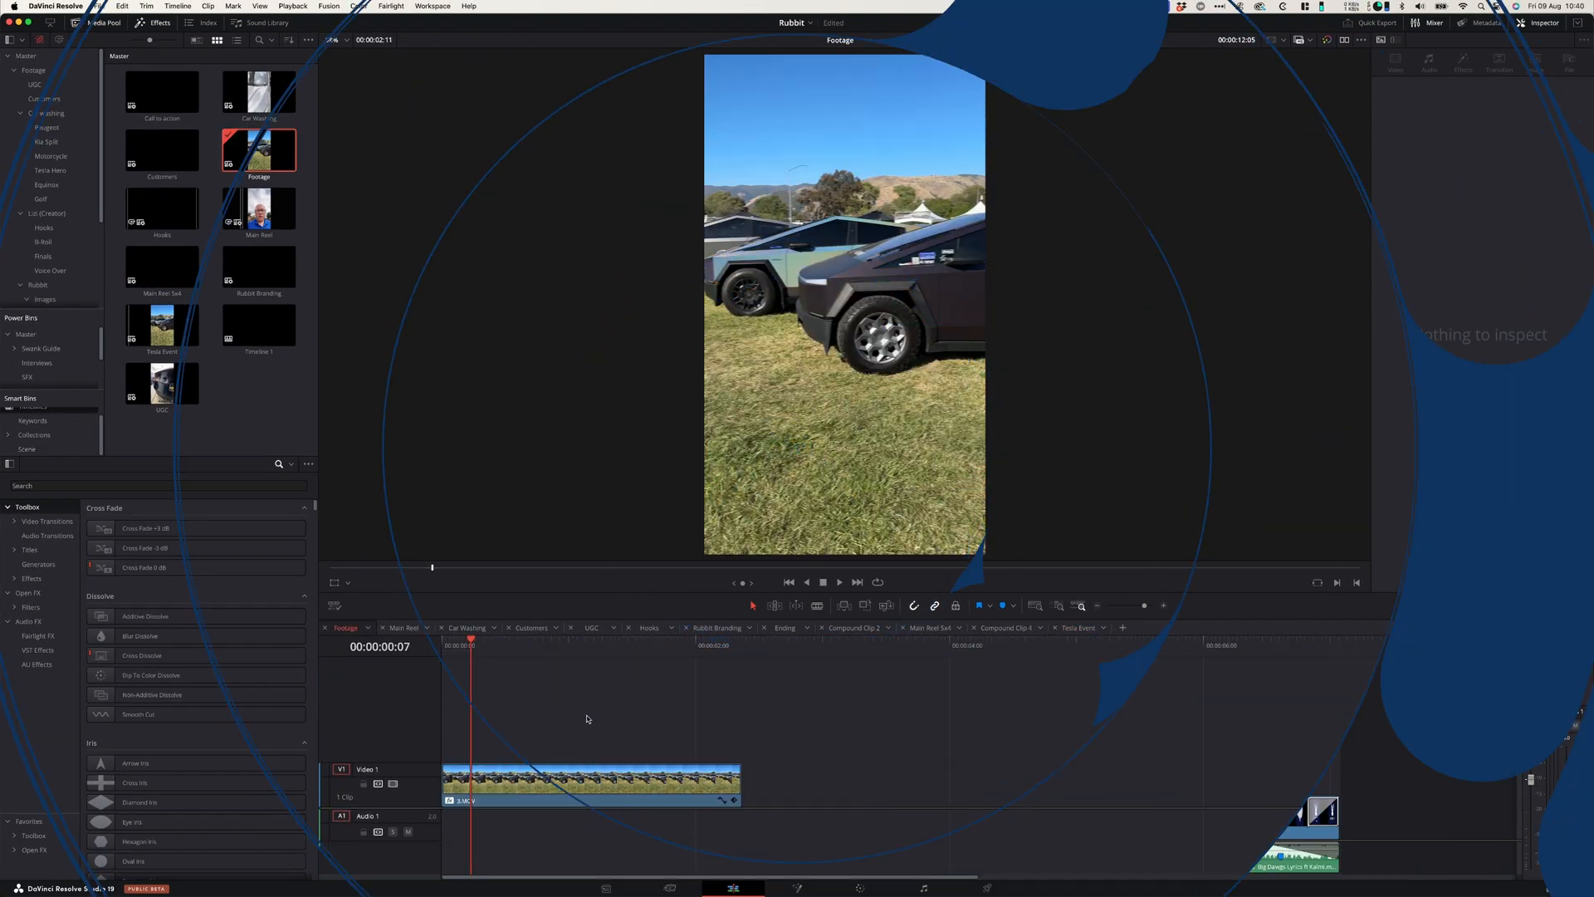
# - Select the 3.MOV clip and add a speed point to it
pyautogui.click(1435, 23)
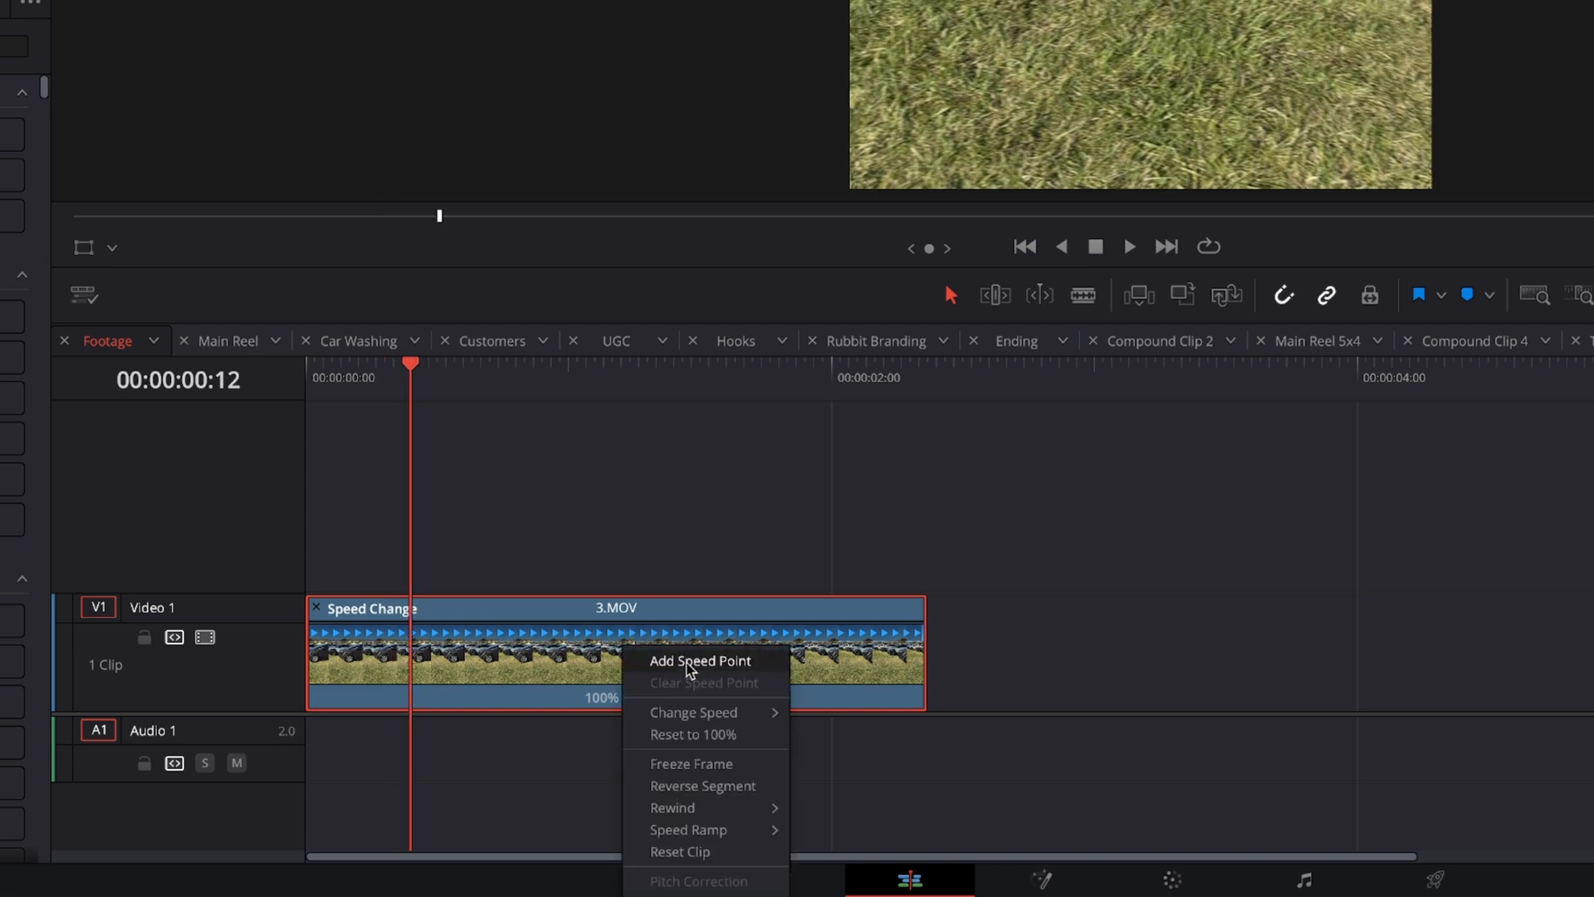
pyautogui.click(699, 661)
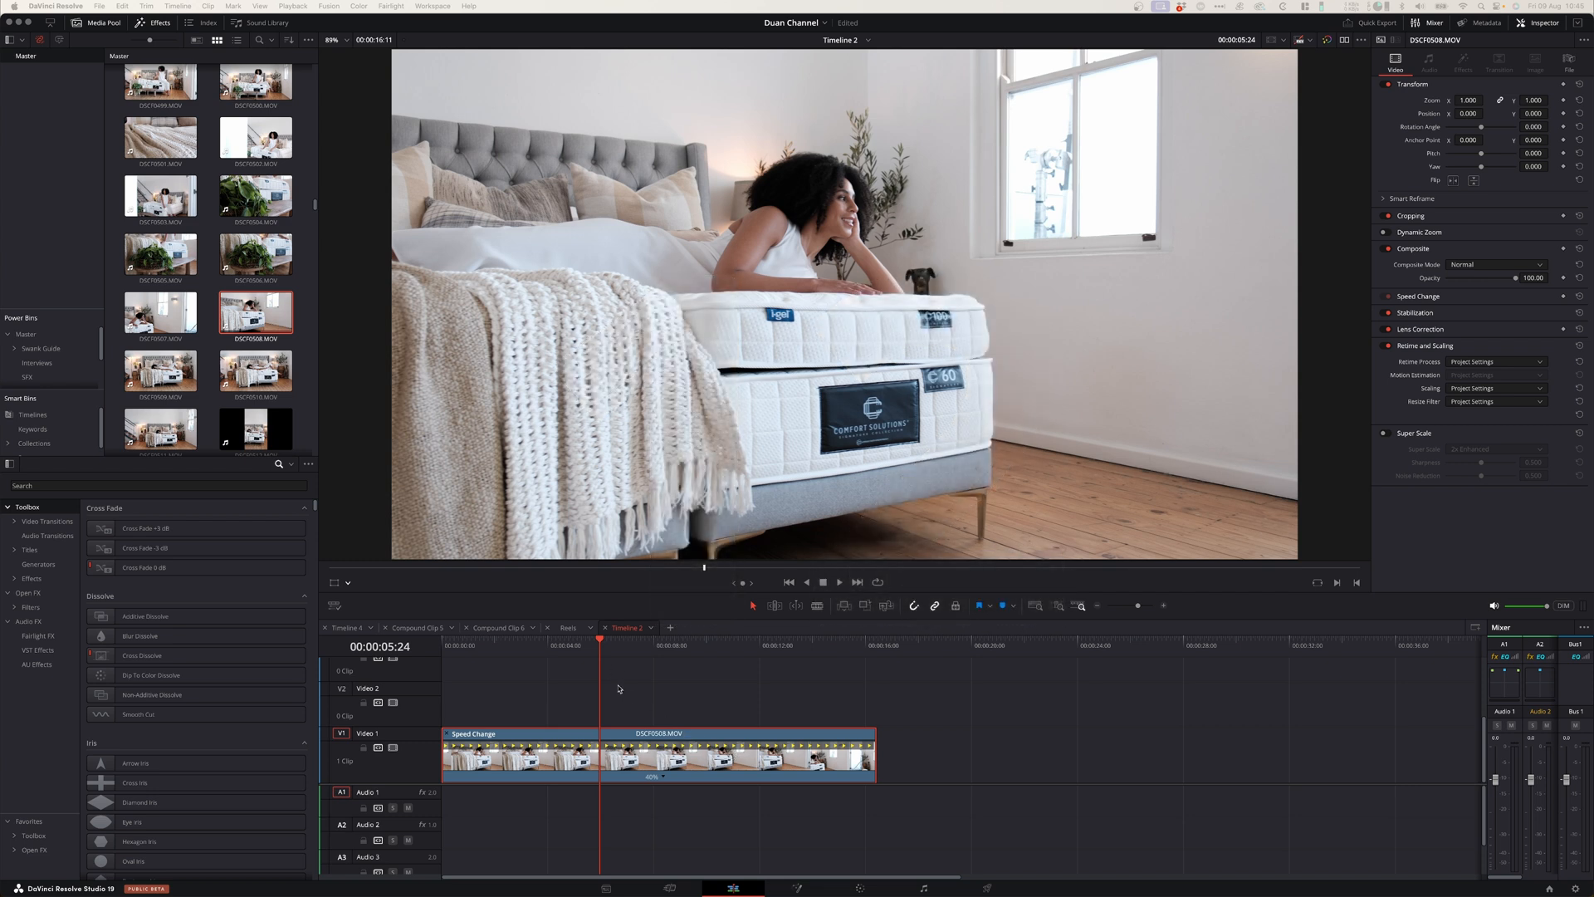
pyautogui.moveTo(658, 783)
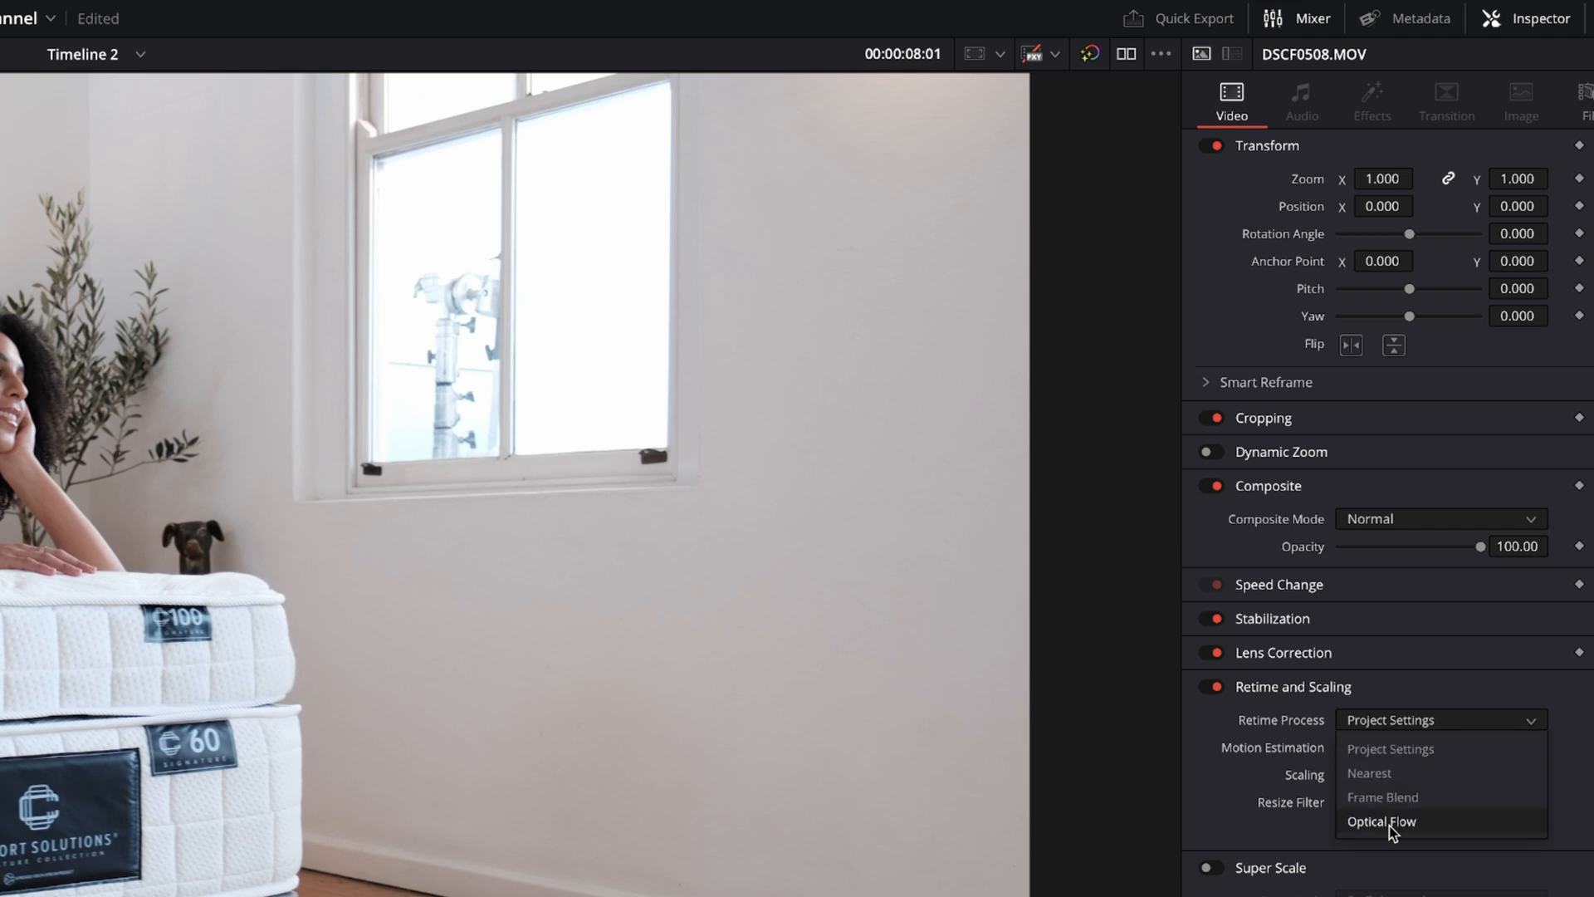
# - Set Retime Process to Optical Flow for the slowed bedroom clip DSCF0508.MOV
pyautogui.click(1380, 821)
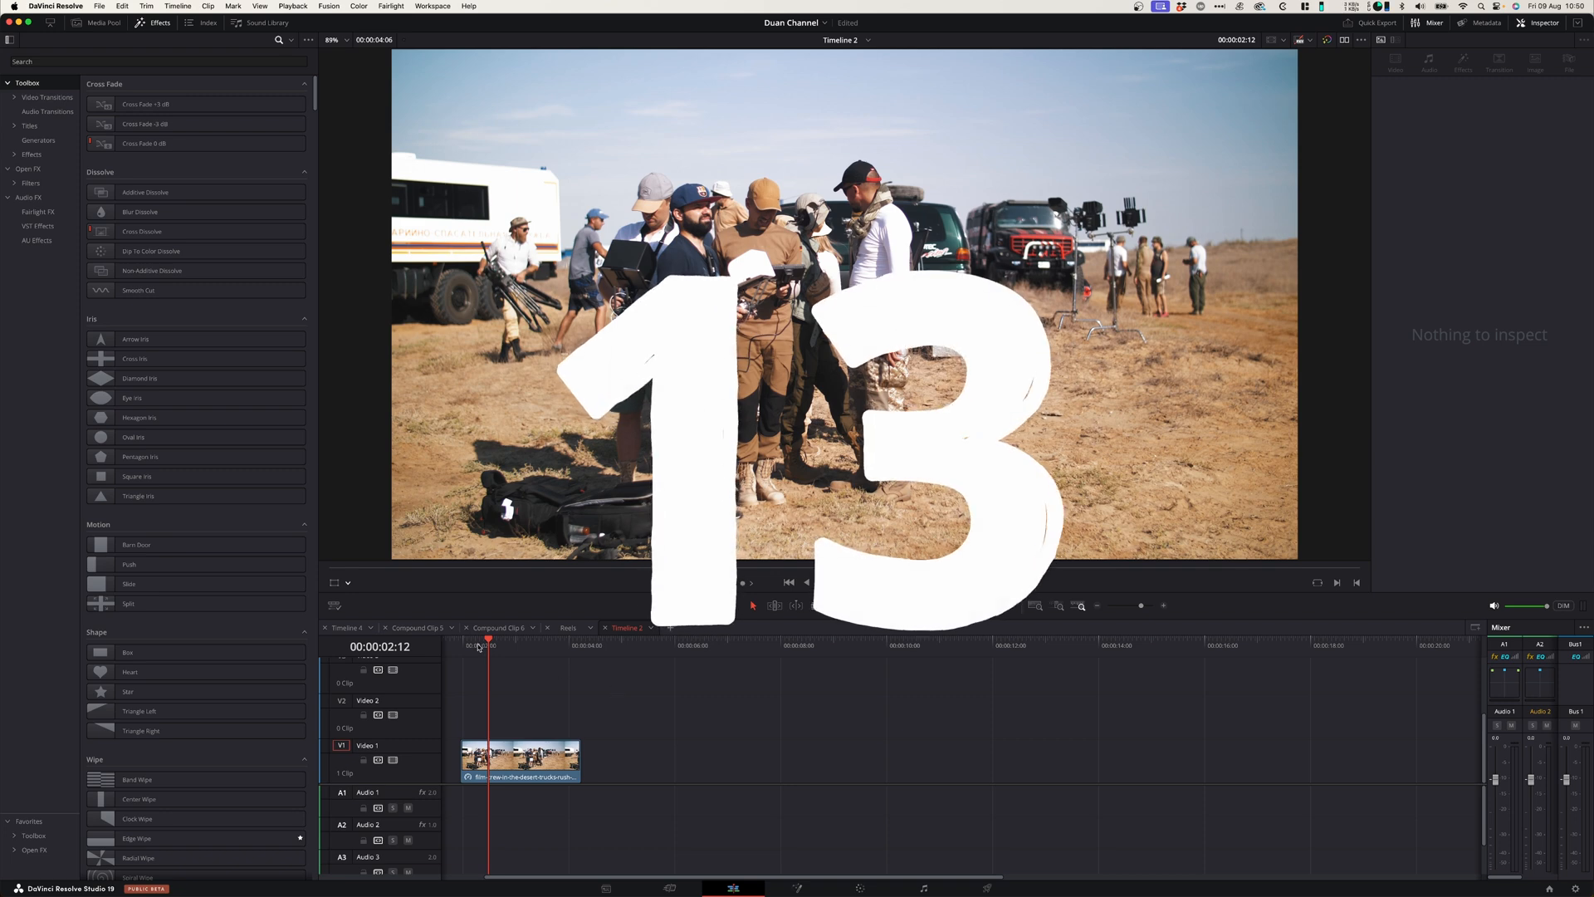
# - Stabilize the desert film-crew clip in Perspective mode with Smooth at 0.542
pyautogui.click(520, 760)
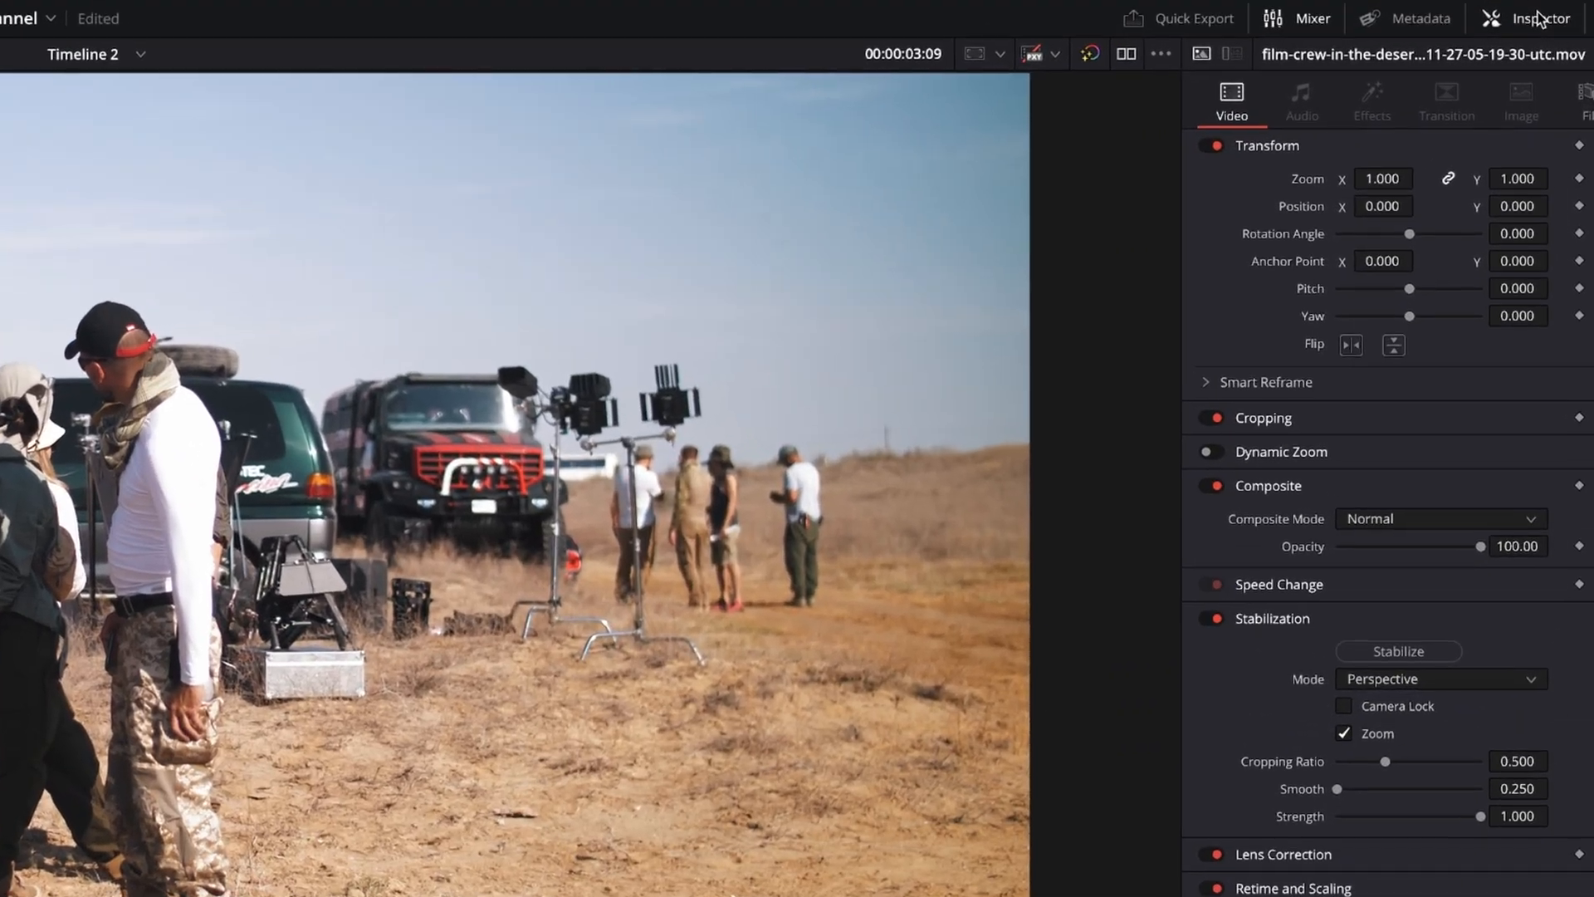
pyautogui.moveTo(1396, 784)
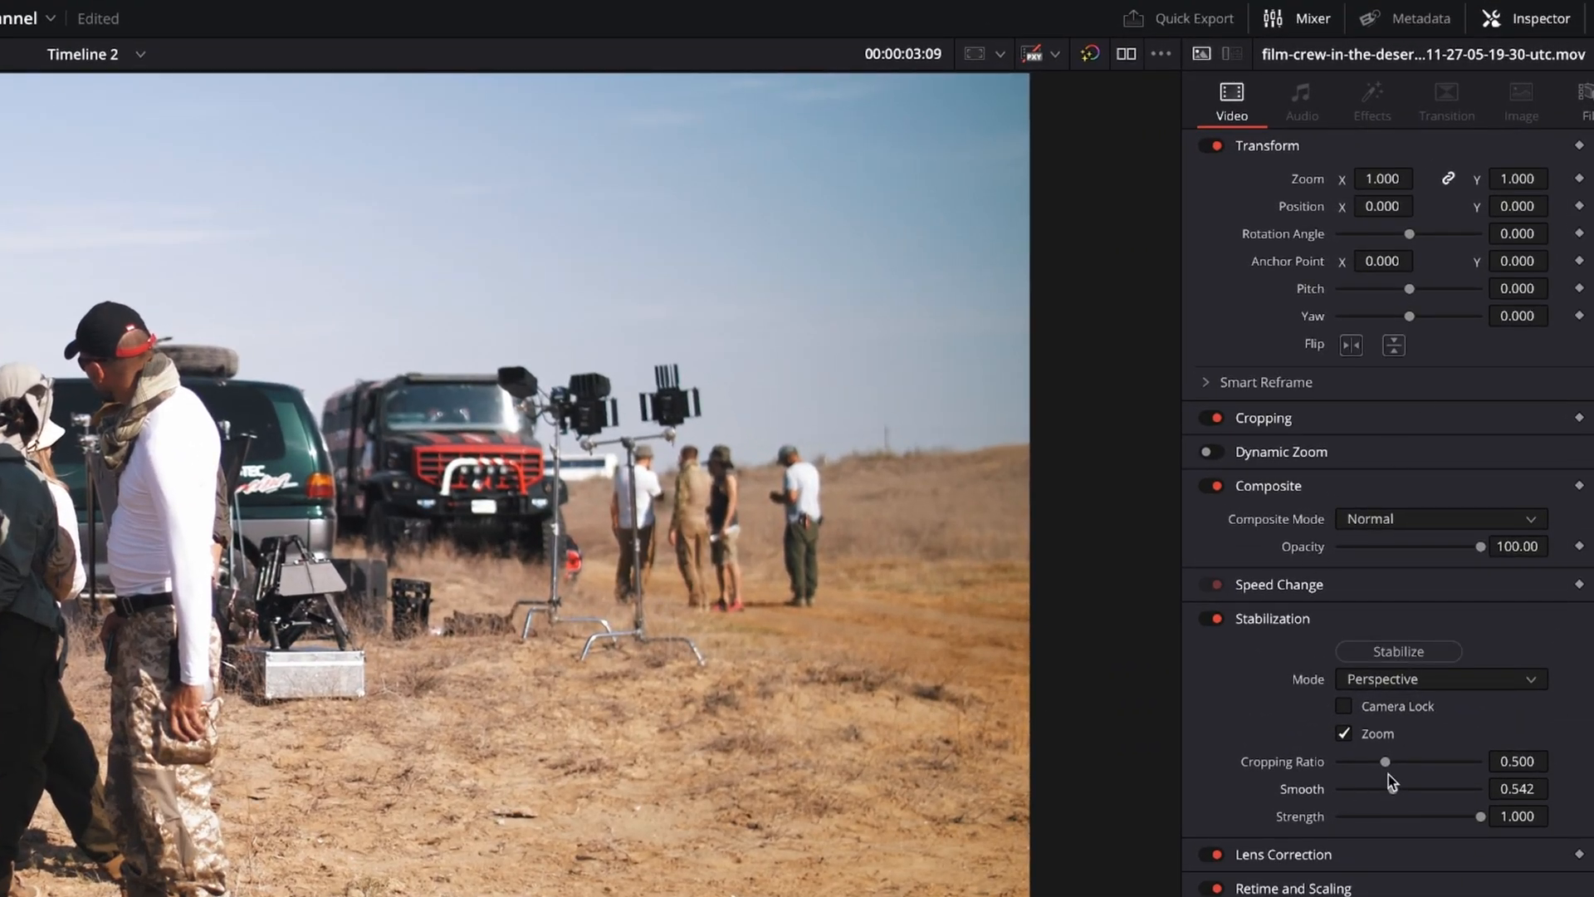
pyautogui.click(1398, 650)
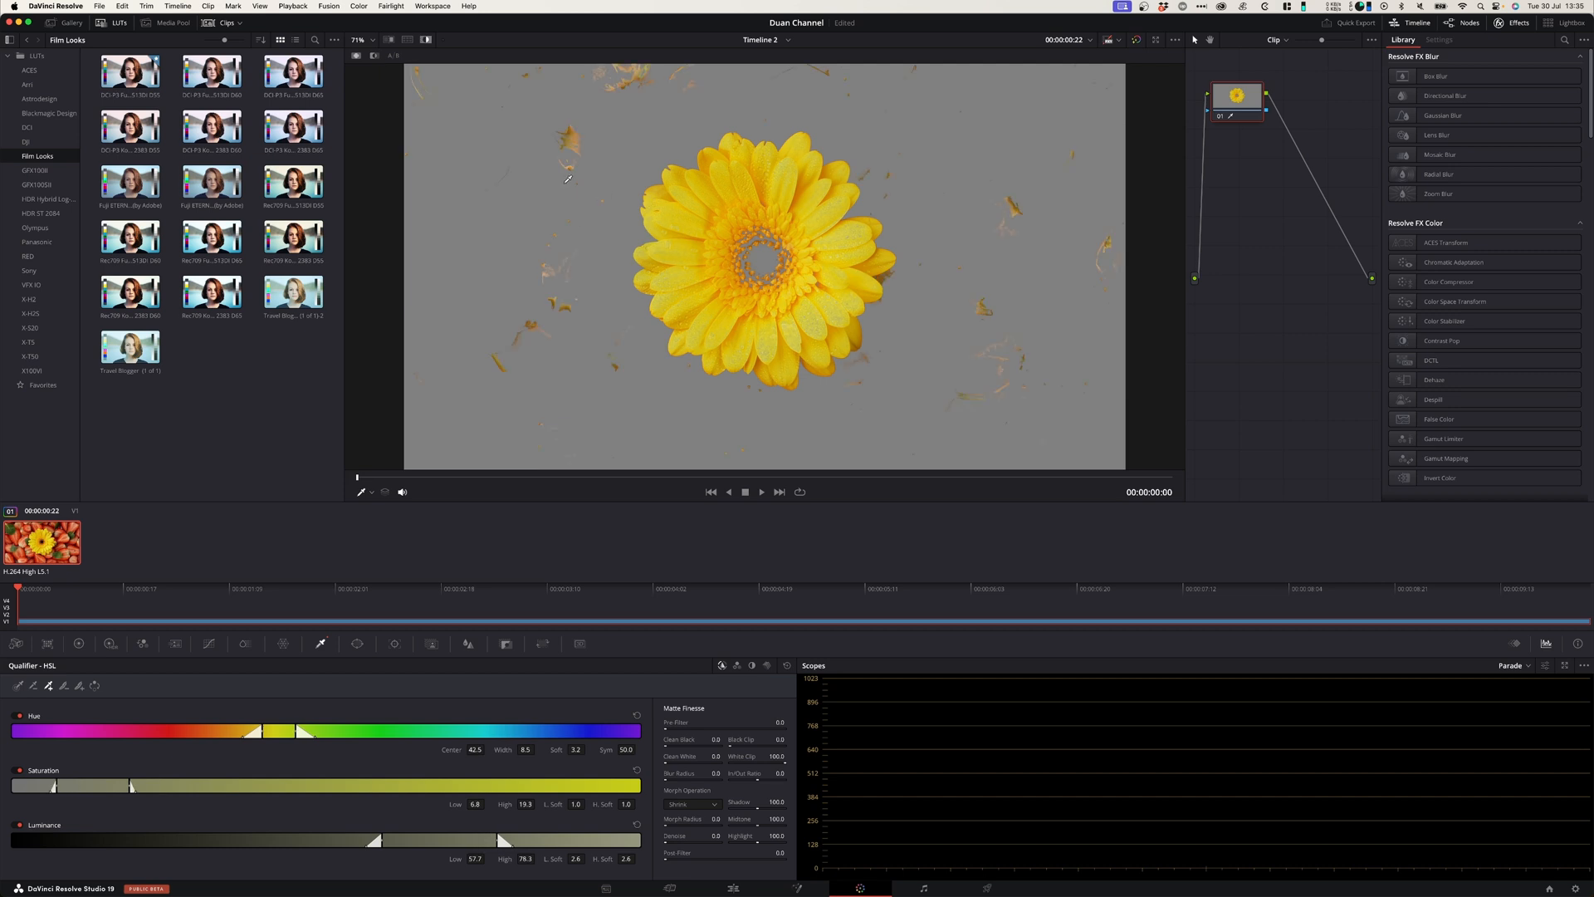
# - Qualify the yellow petals, invert the selection and desaturate the background to grey
pyautogui.click(209, 643)
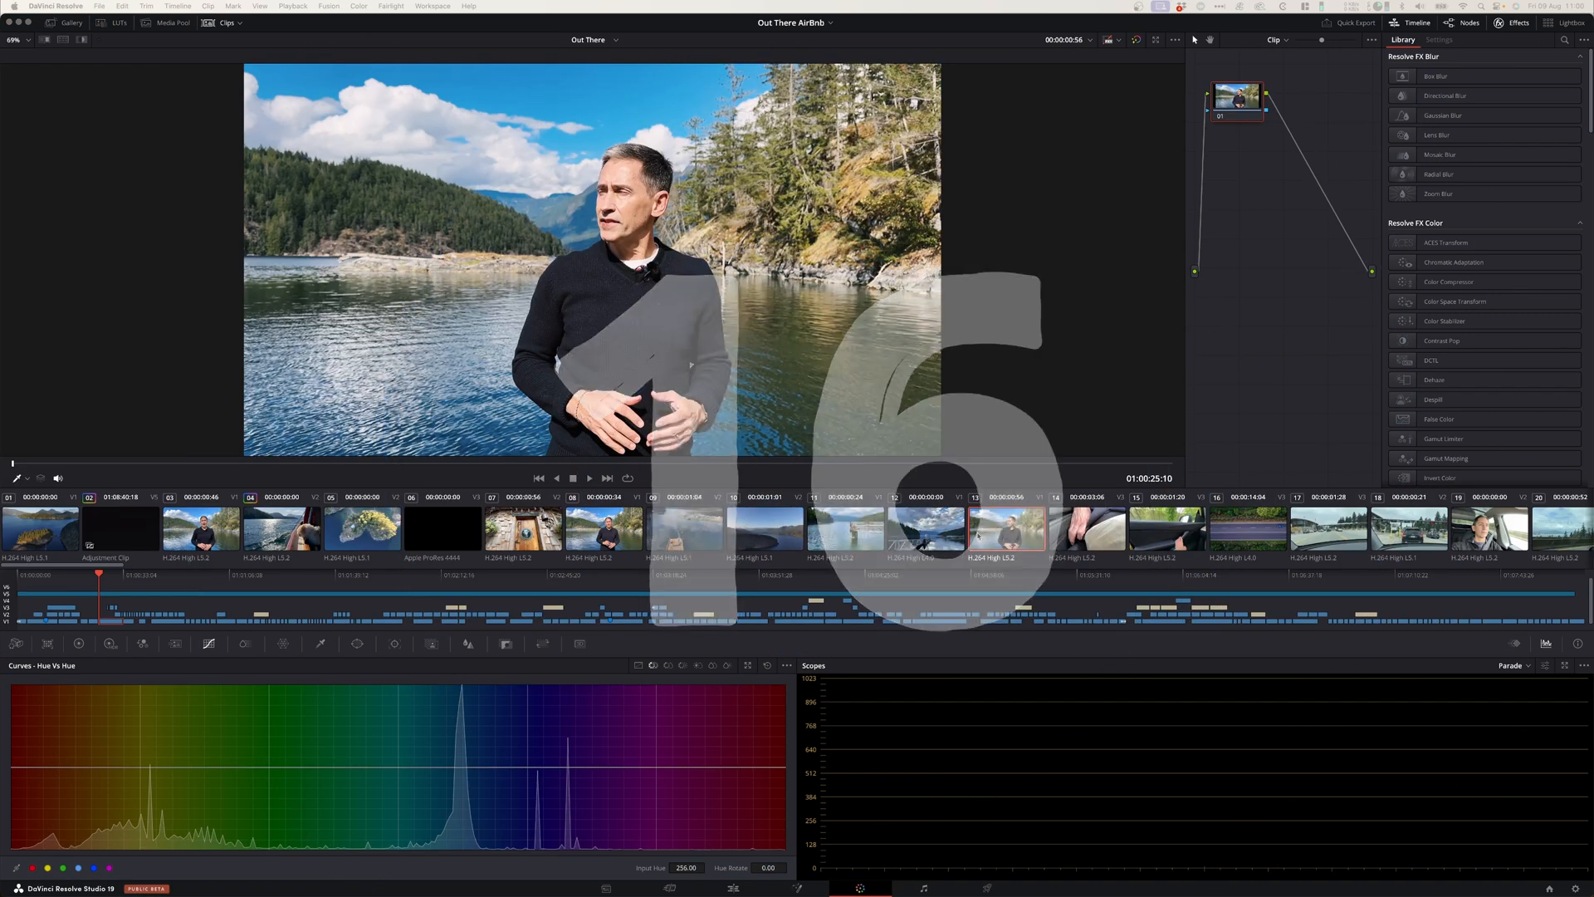
# - Select the pier shot and apply Shot Match to this Clip using the lakeside interview
pyautogui.click(924, 526)
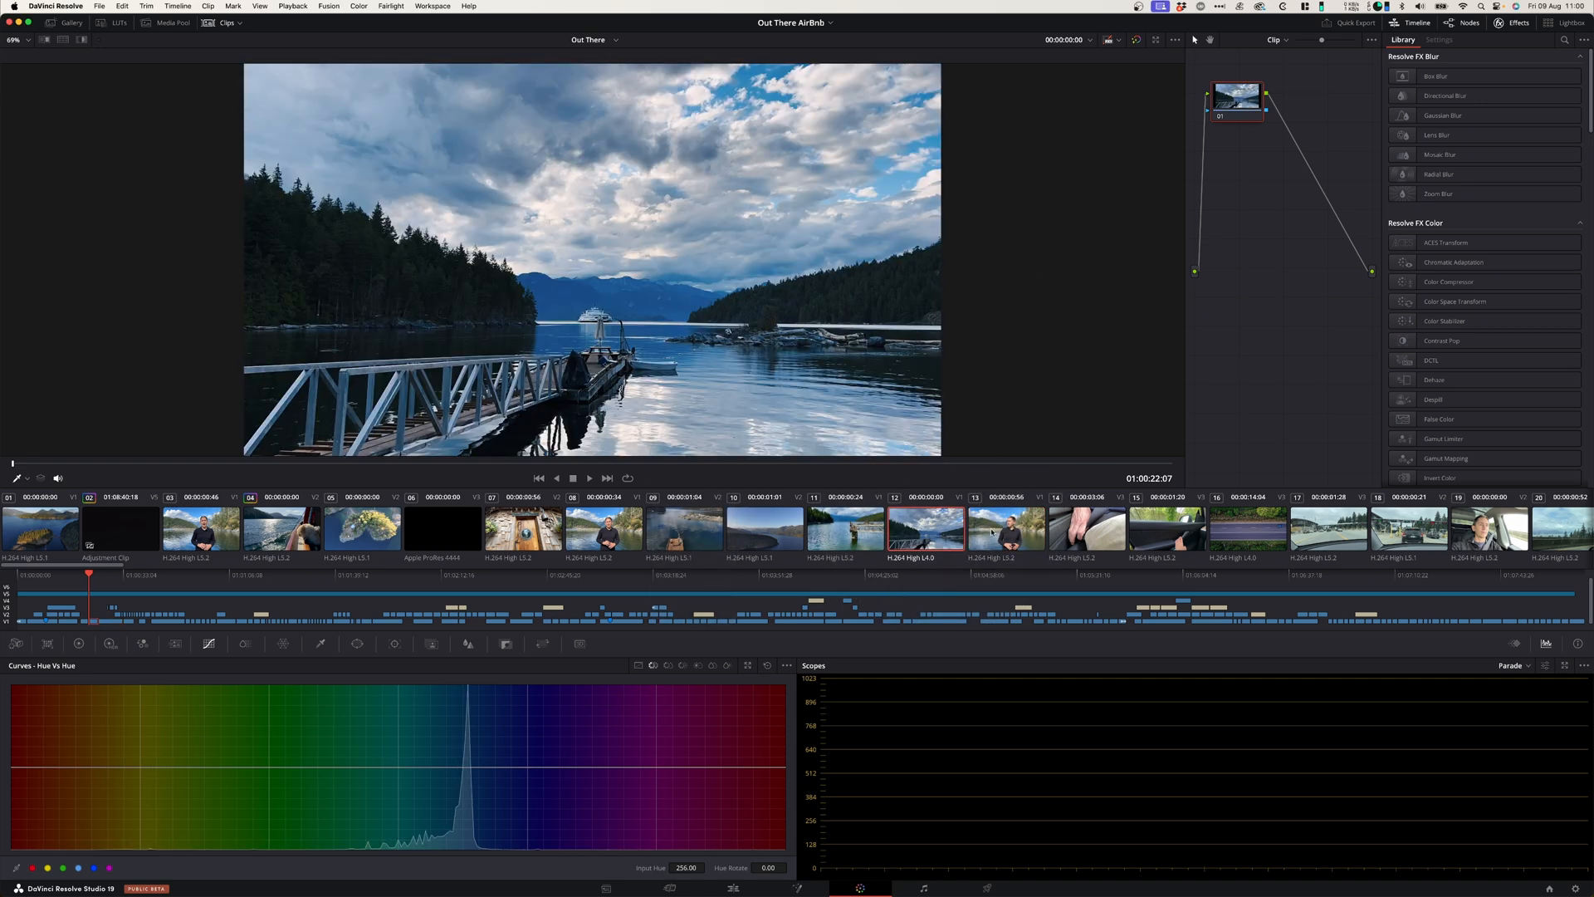
pyautogui.click(1006, 526)
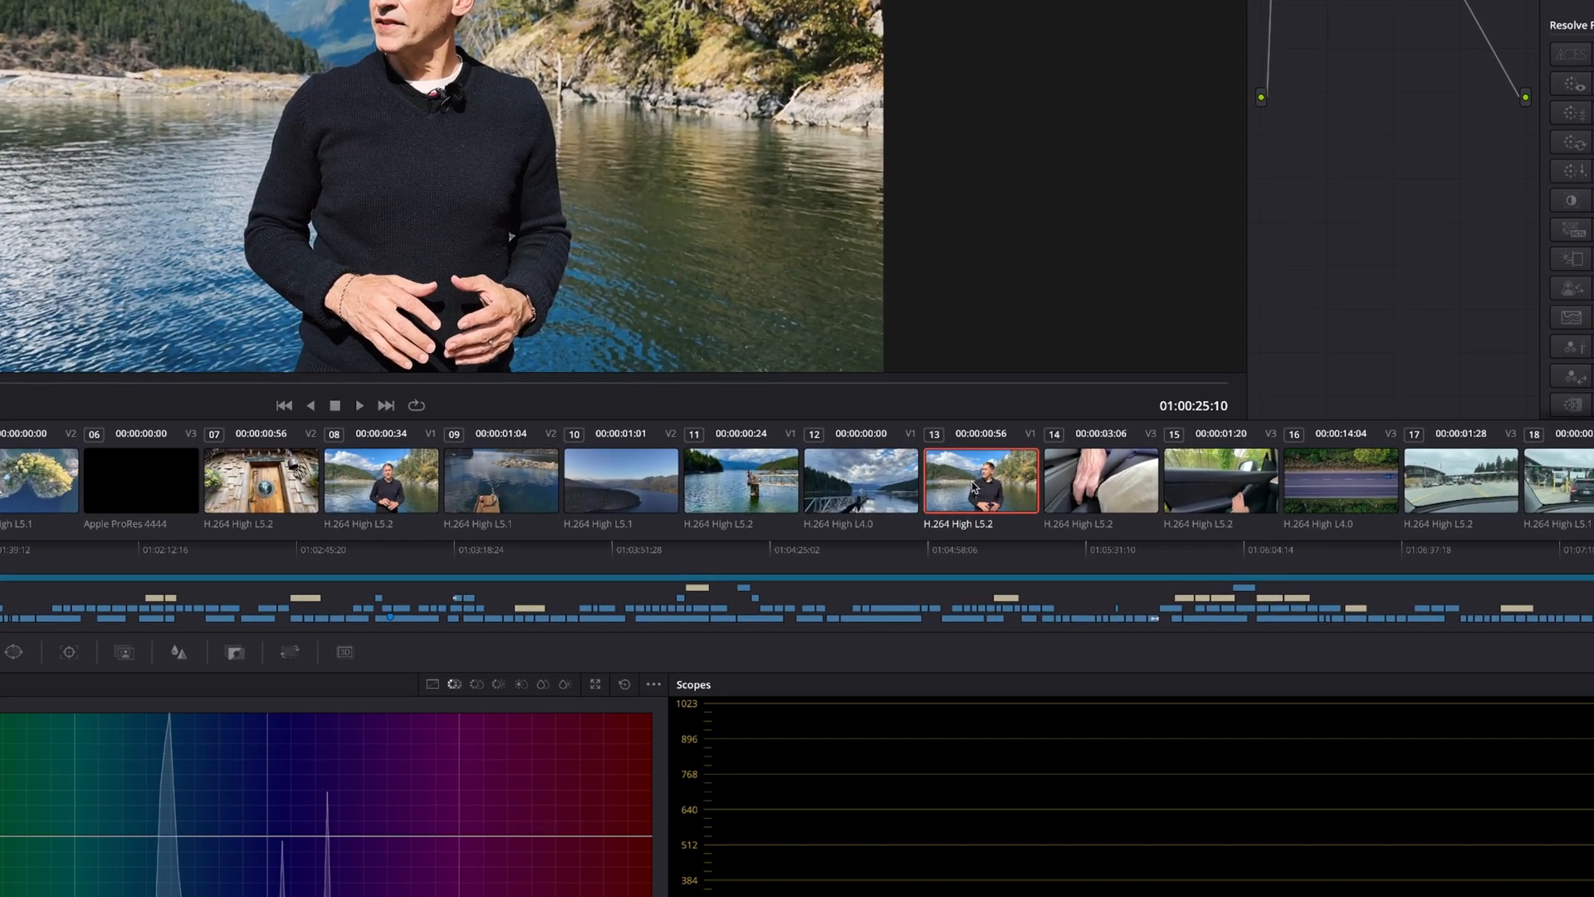
pyautogui.rightClick(978, 481)
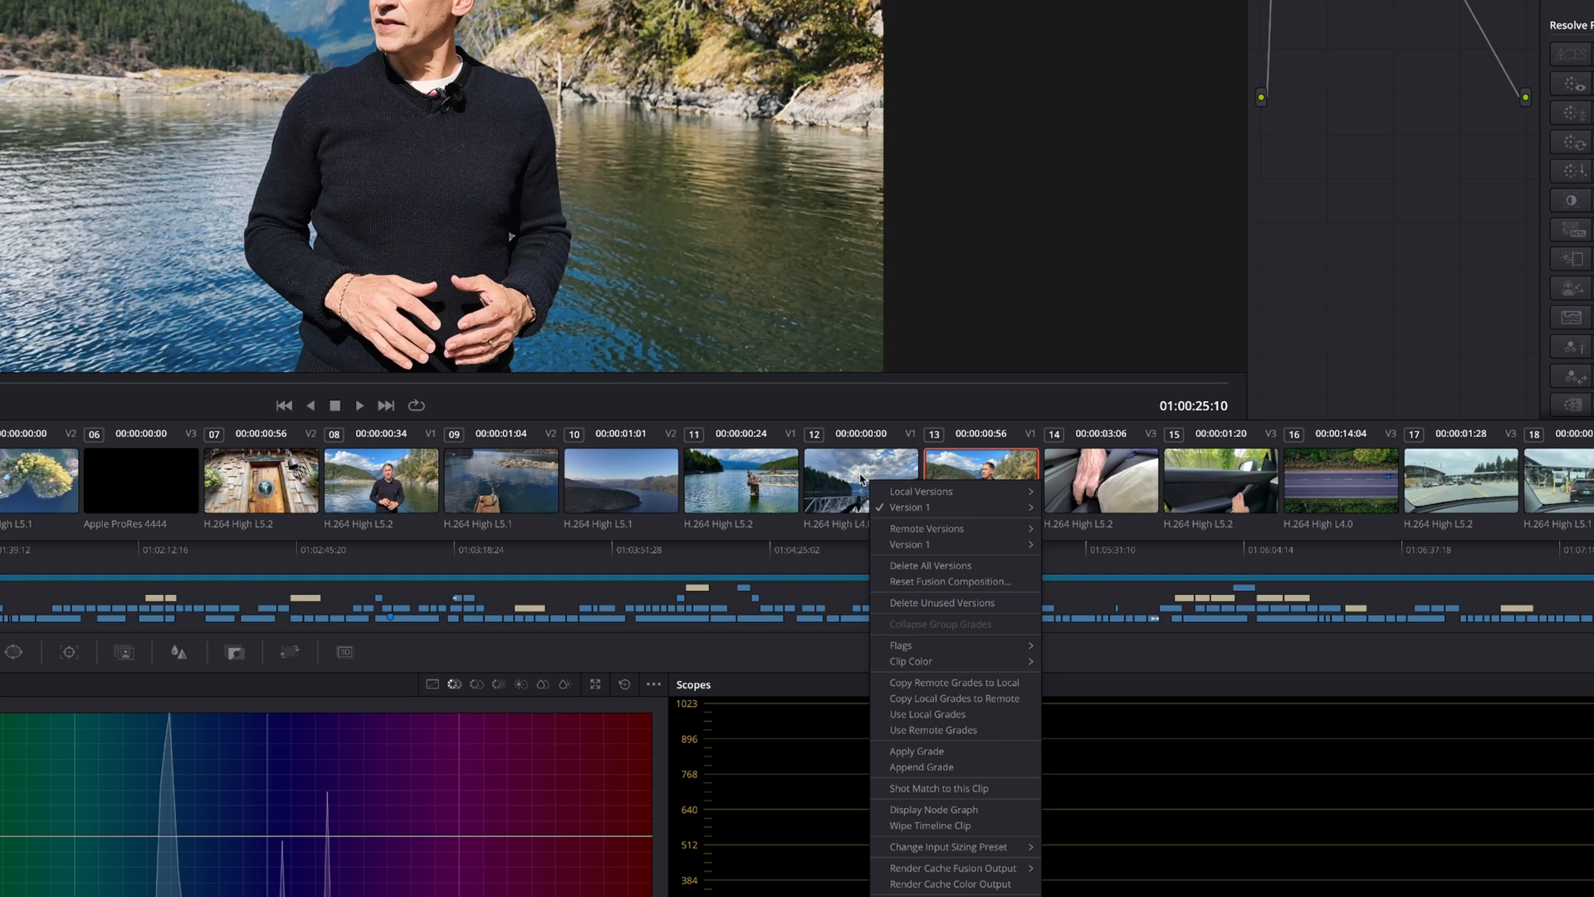
pyautogui.moveTo(960, 783)
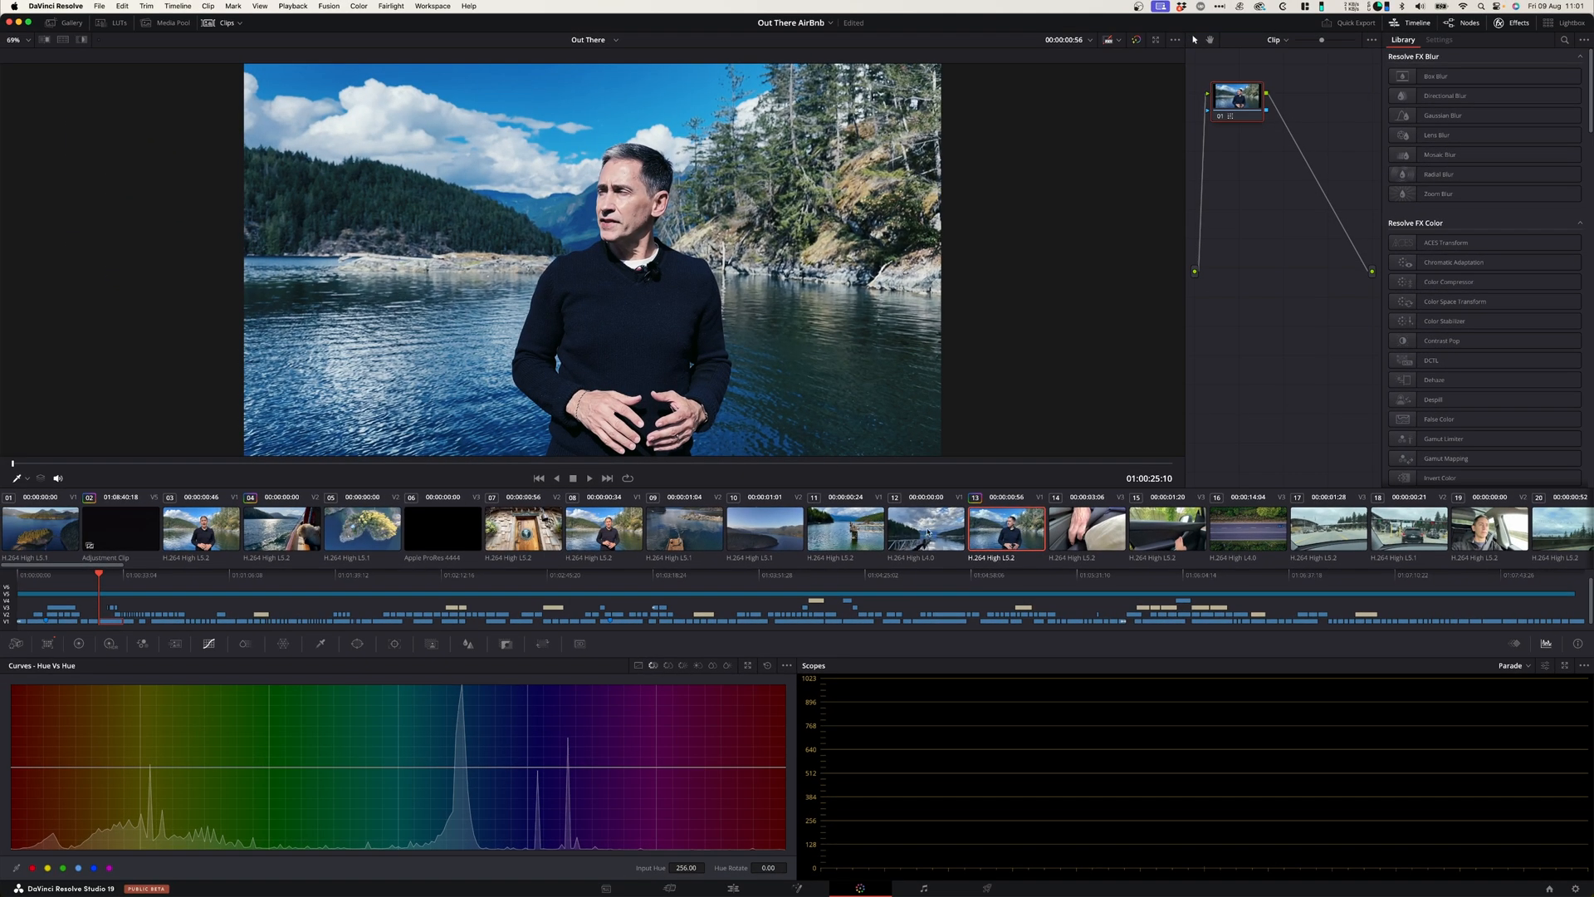
pyautogui.click(924, 526)
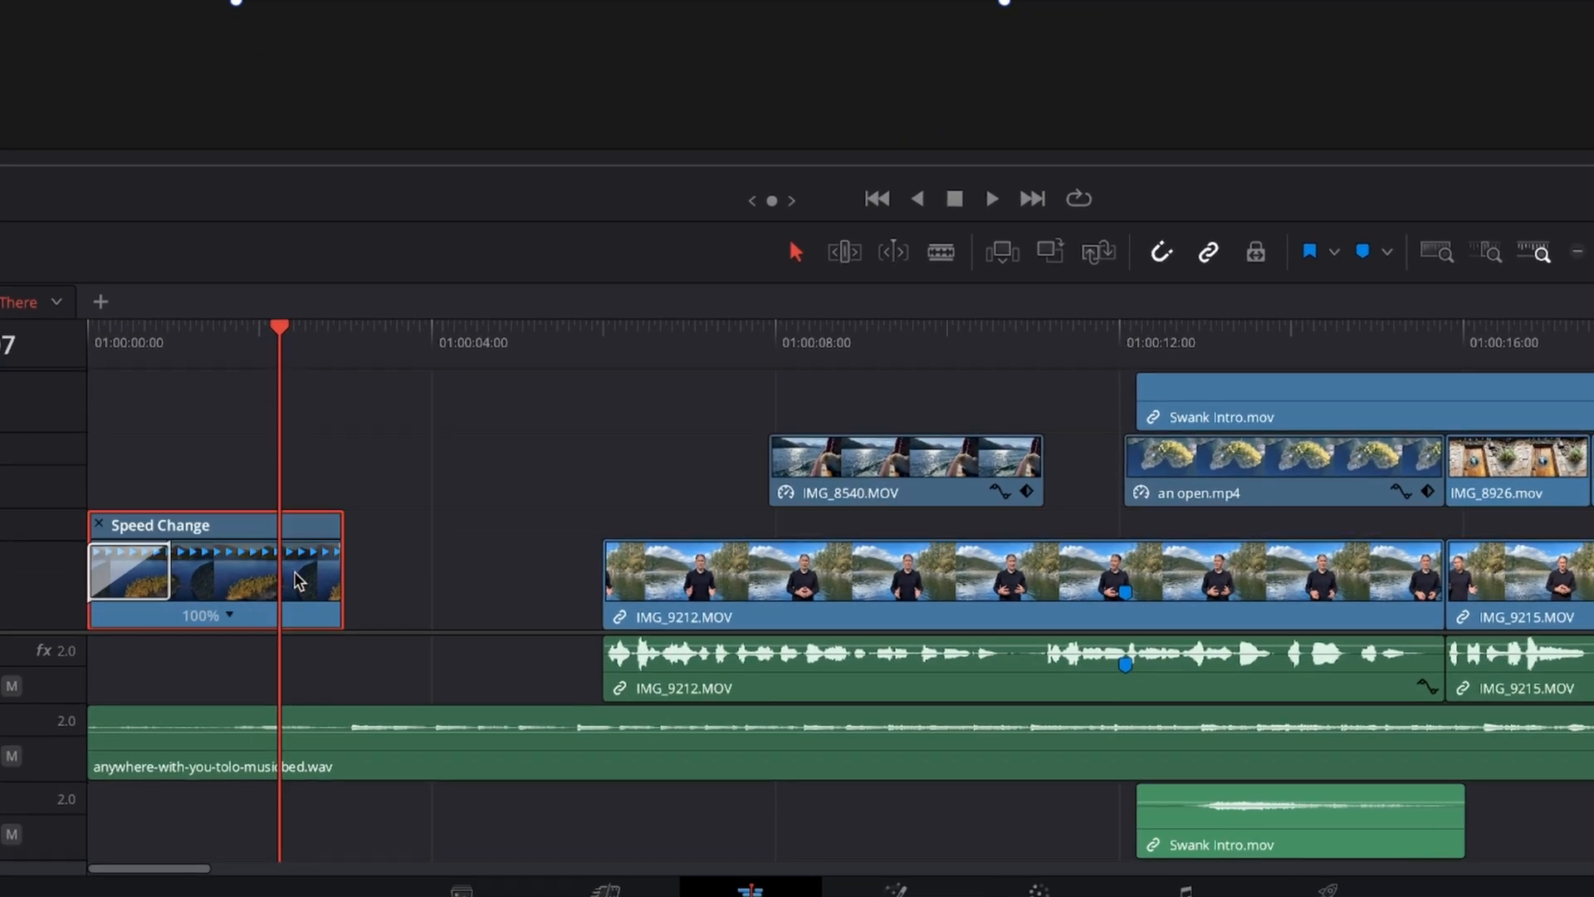
# - Stretch the island fly-over clip with the retime handle to 50% speed
pyautogui.moveTo(340, 520); pyautogui.dragTo(356, 520)
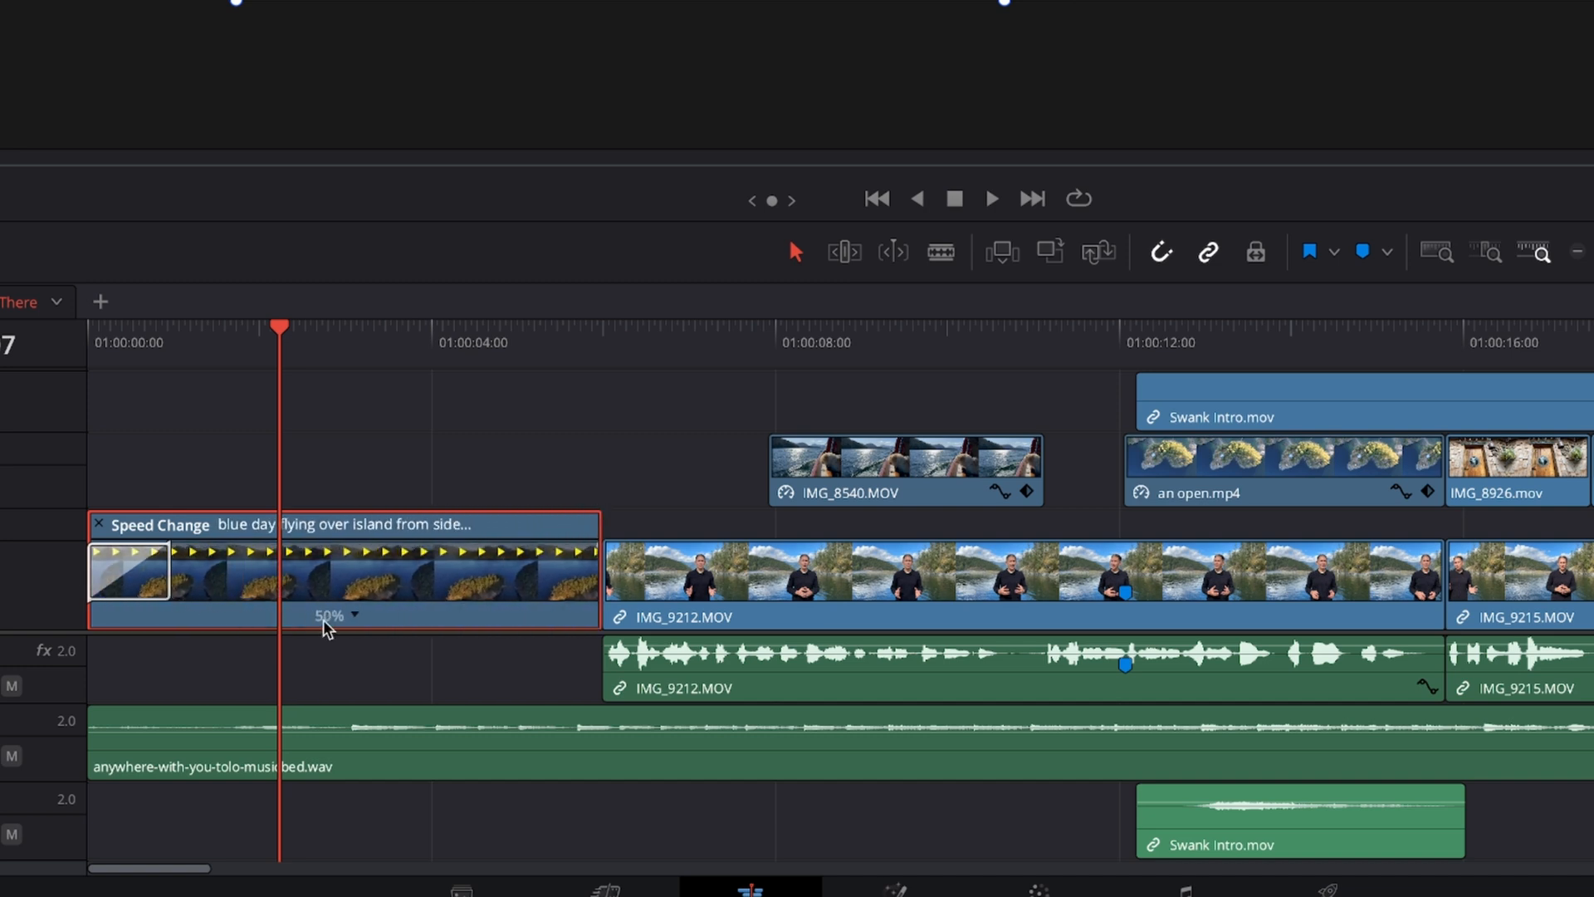
pyautogui.moveTo(483, 546)
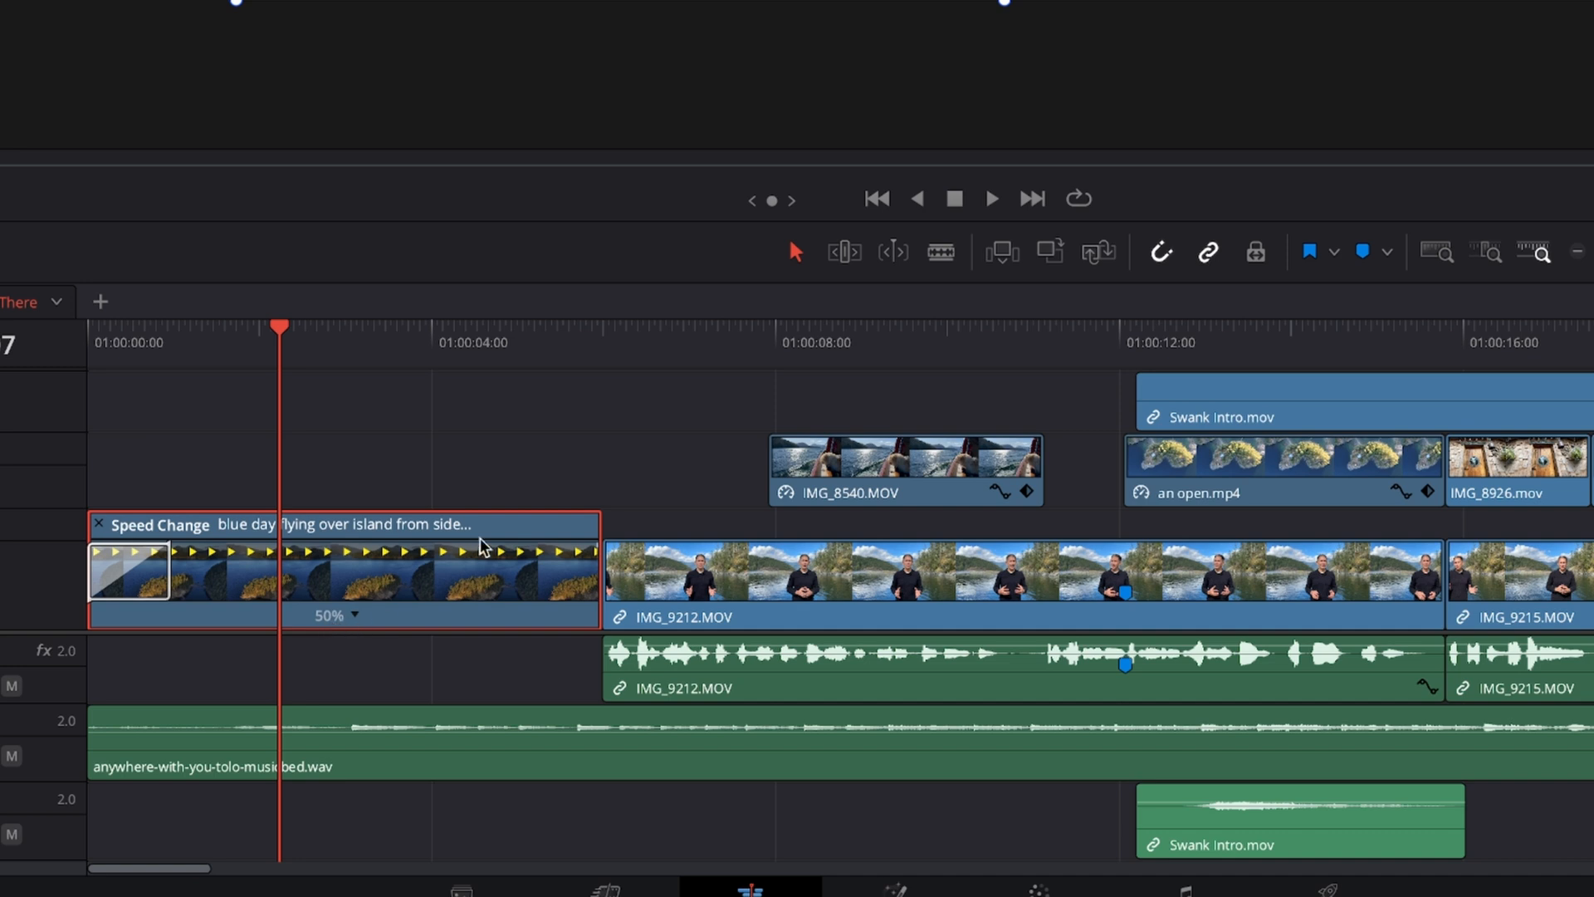
pyautogui.moveTo(493, 538)
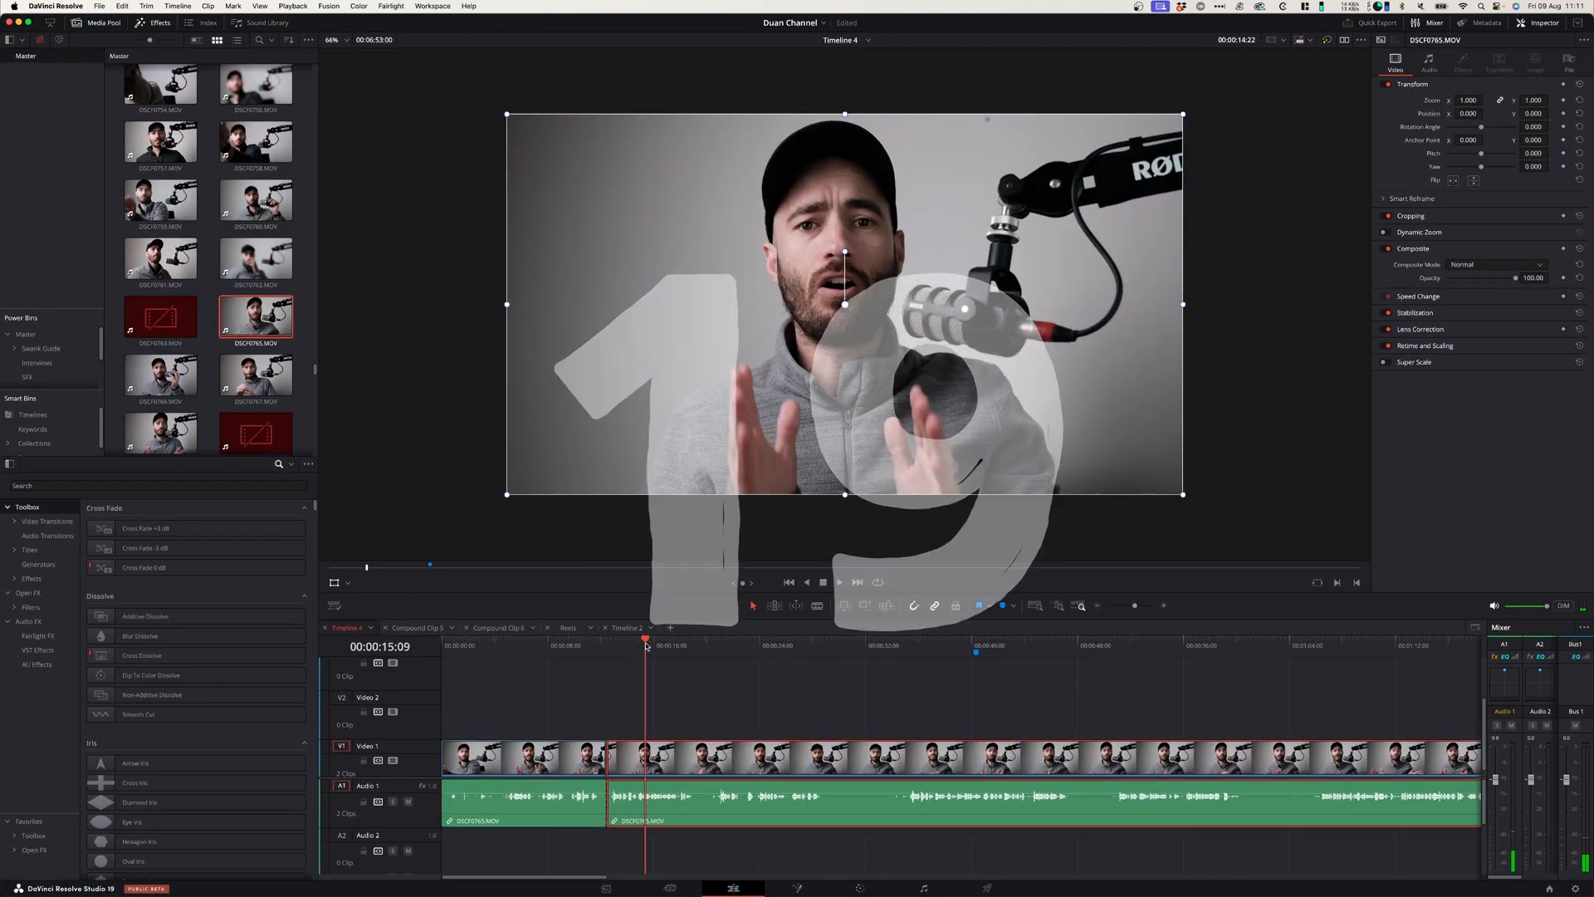
# - Cut the microphone interview clip at two points, then rejoin the pieces with Alt+\
pyautogui.click(791, 644)
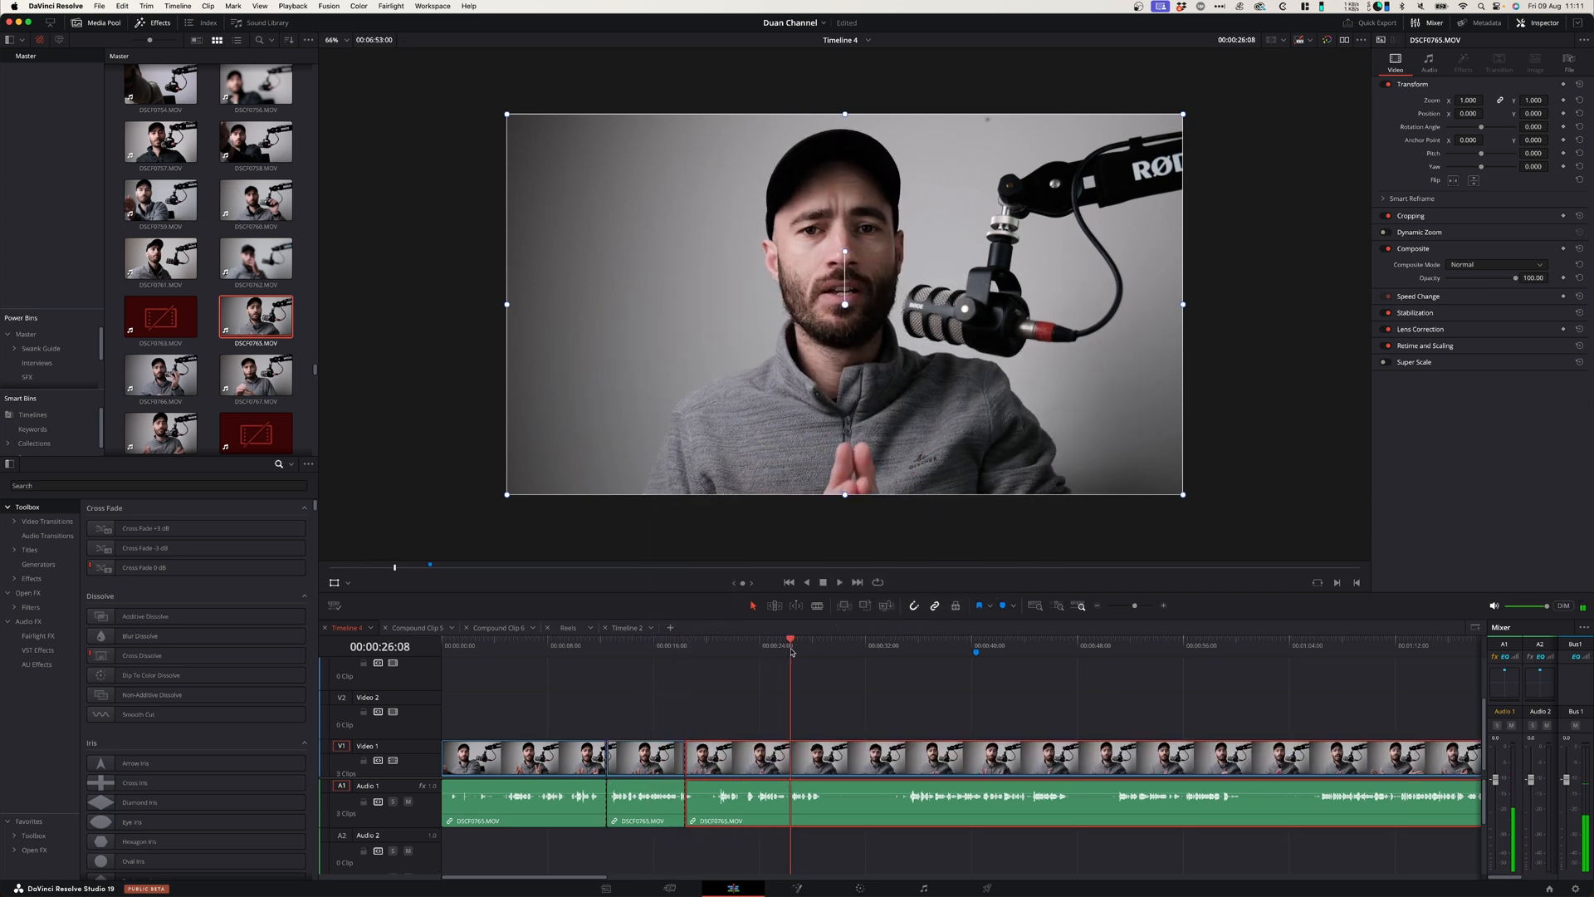
pyautogui.click(895, 644)
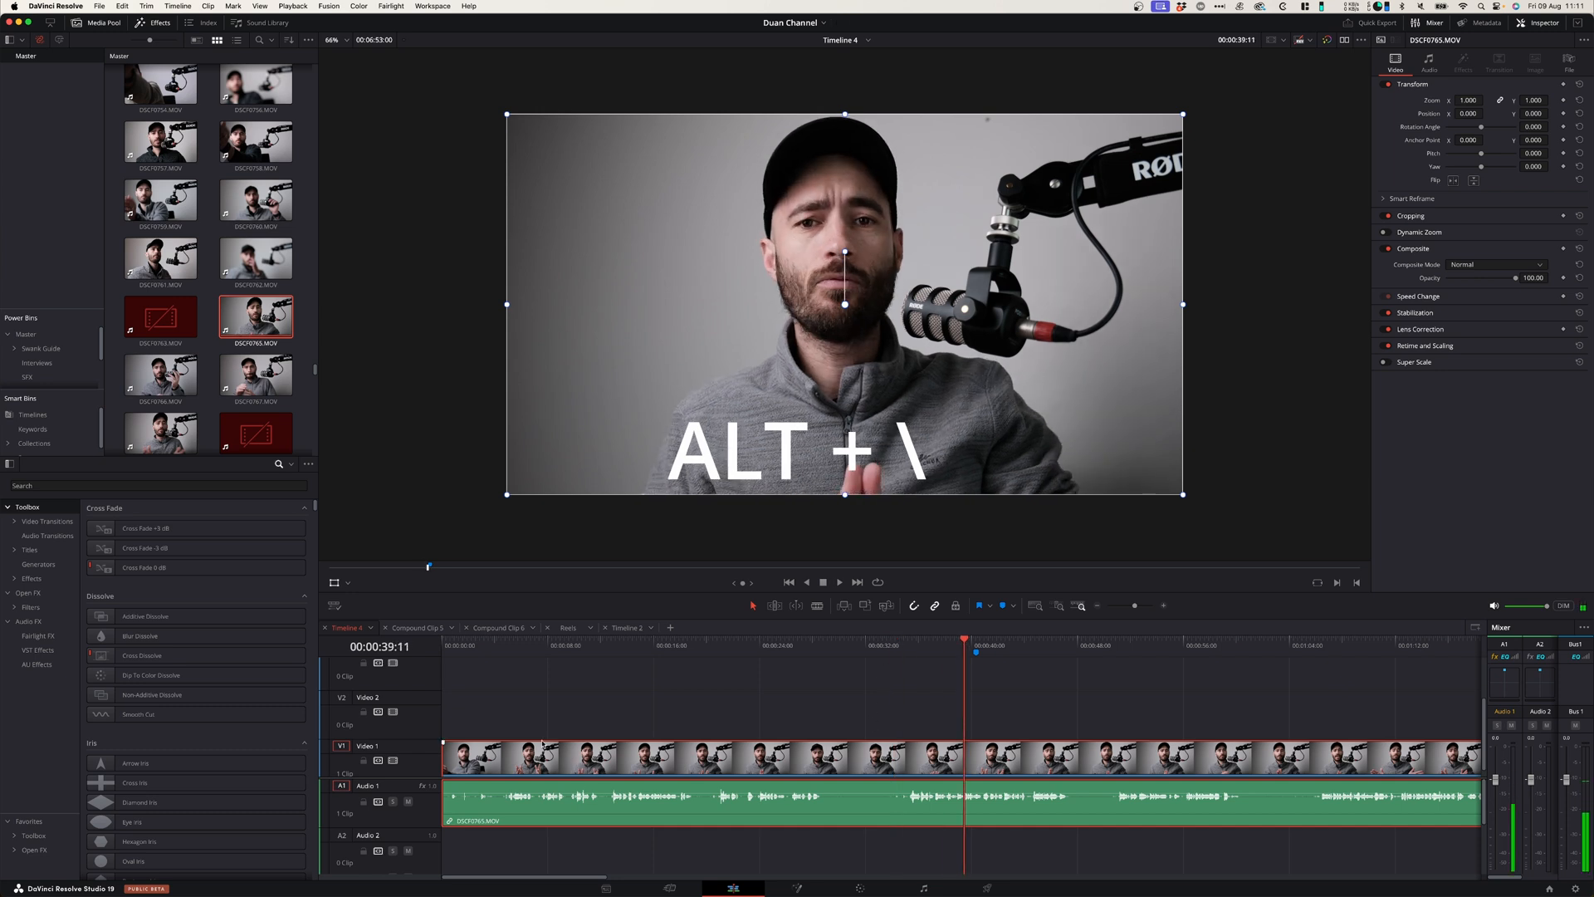
pyautogui.press('alt+\\')
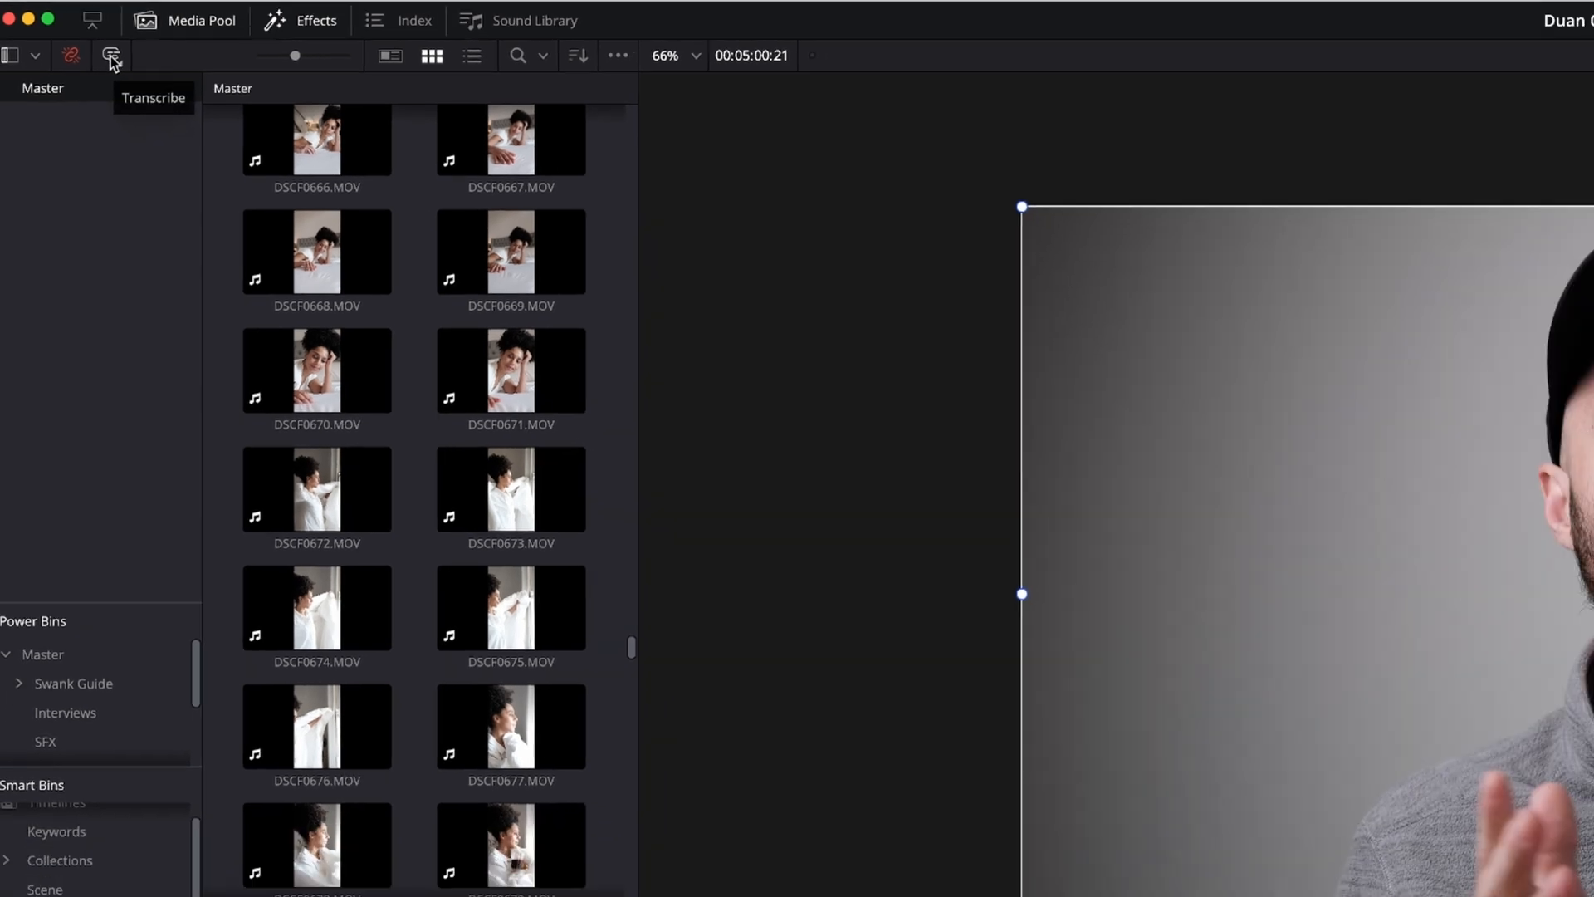
pyautogui.click(111, 54)
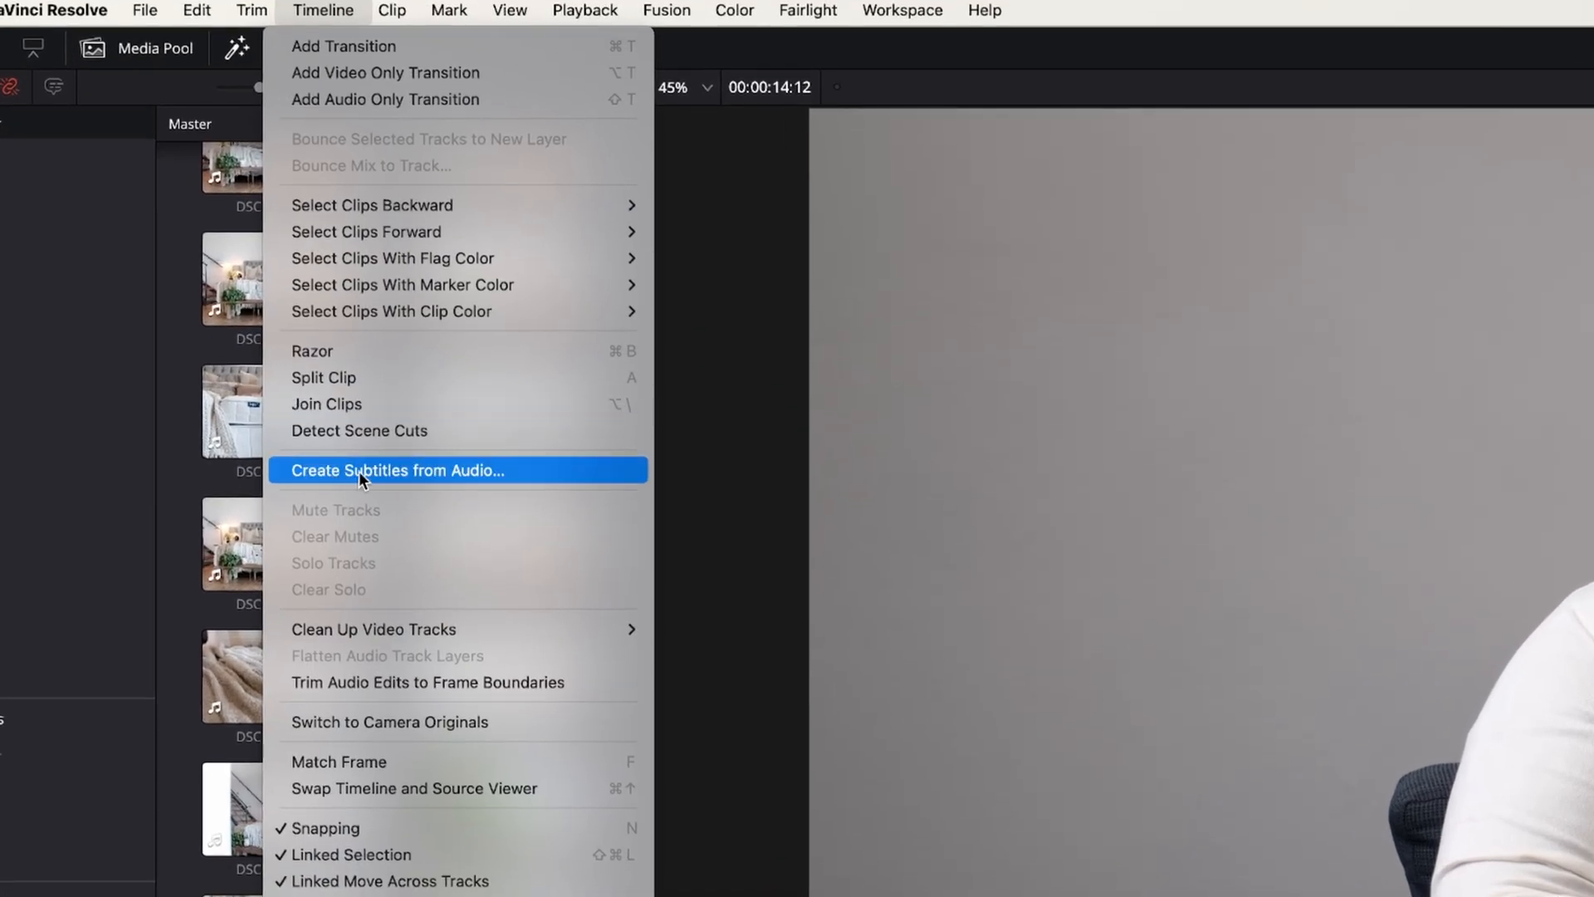
# - Create subtitles from the seated woman's speech using the default settings
pyautogui.click(397, 469)
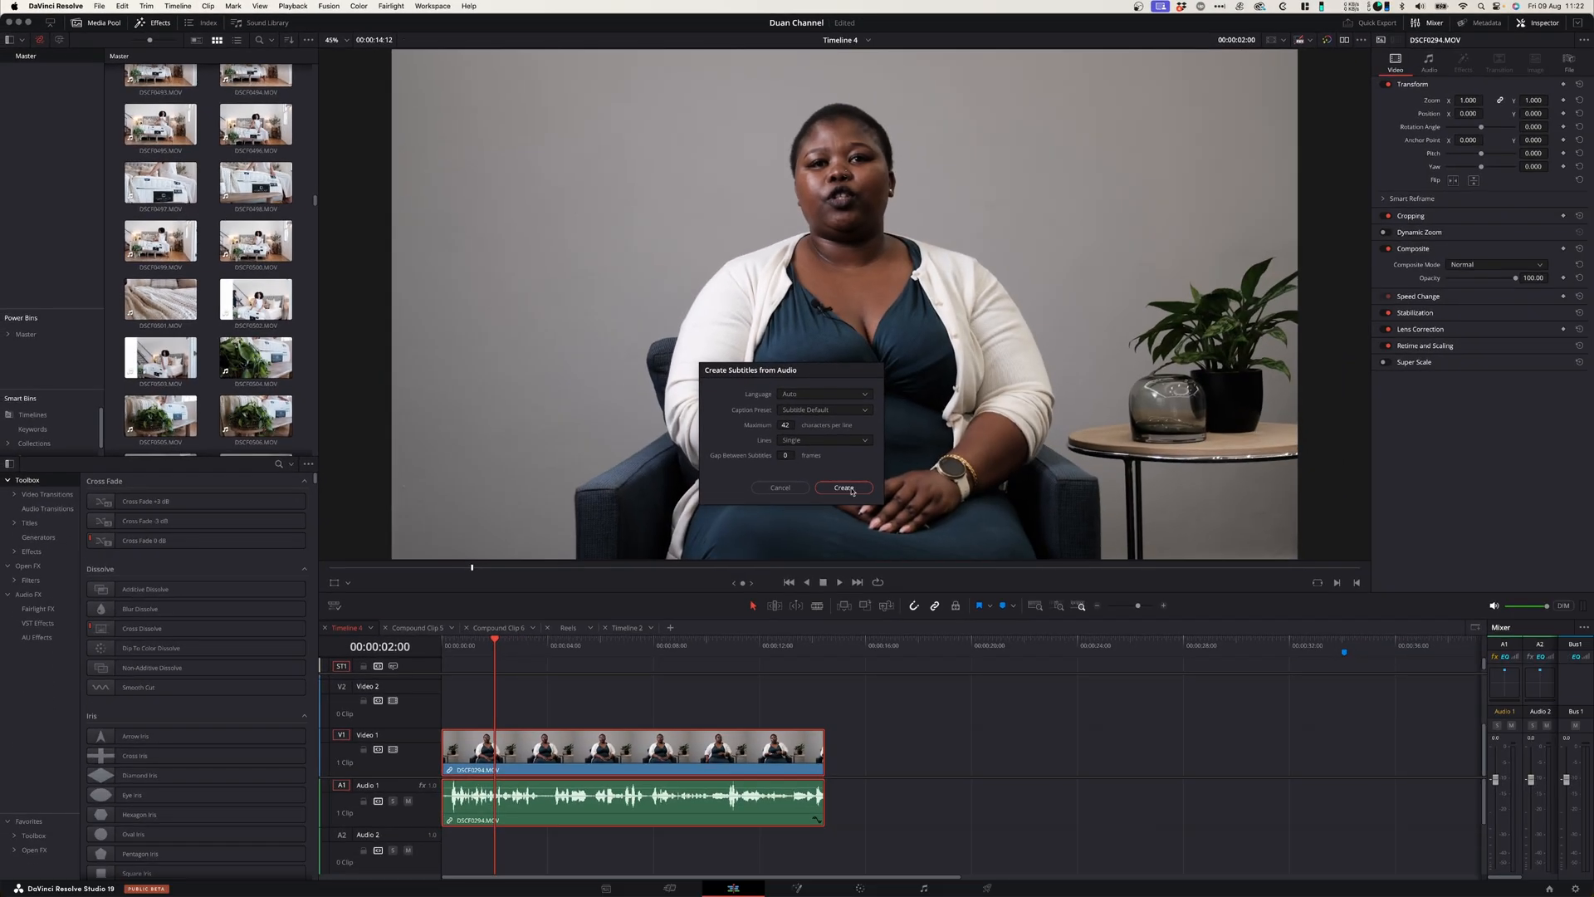
pyautogui.click(843, 488)
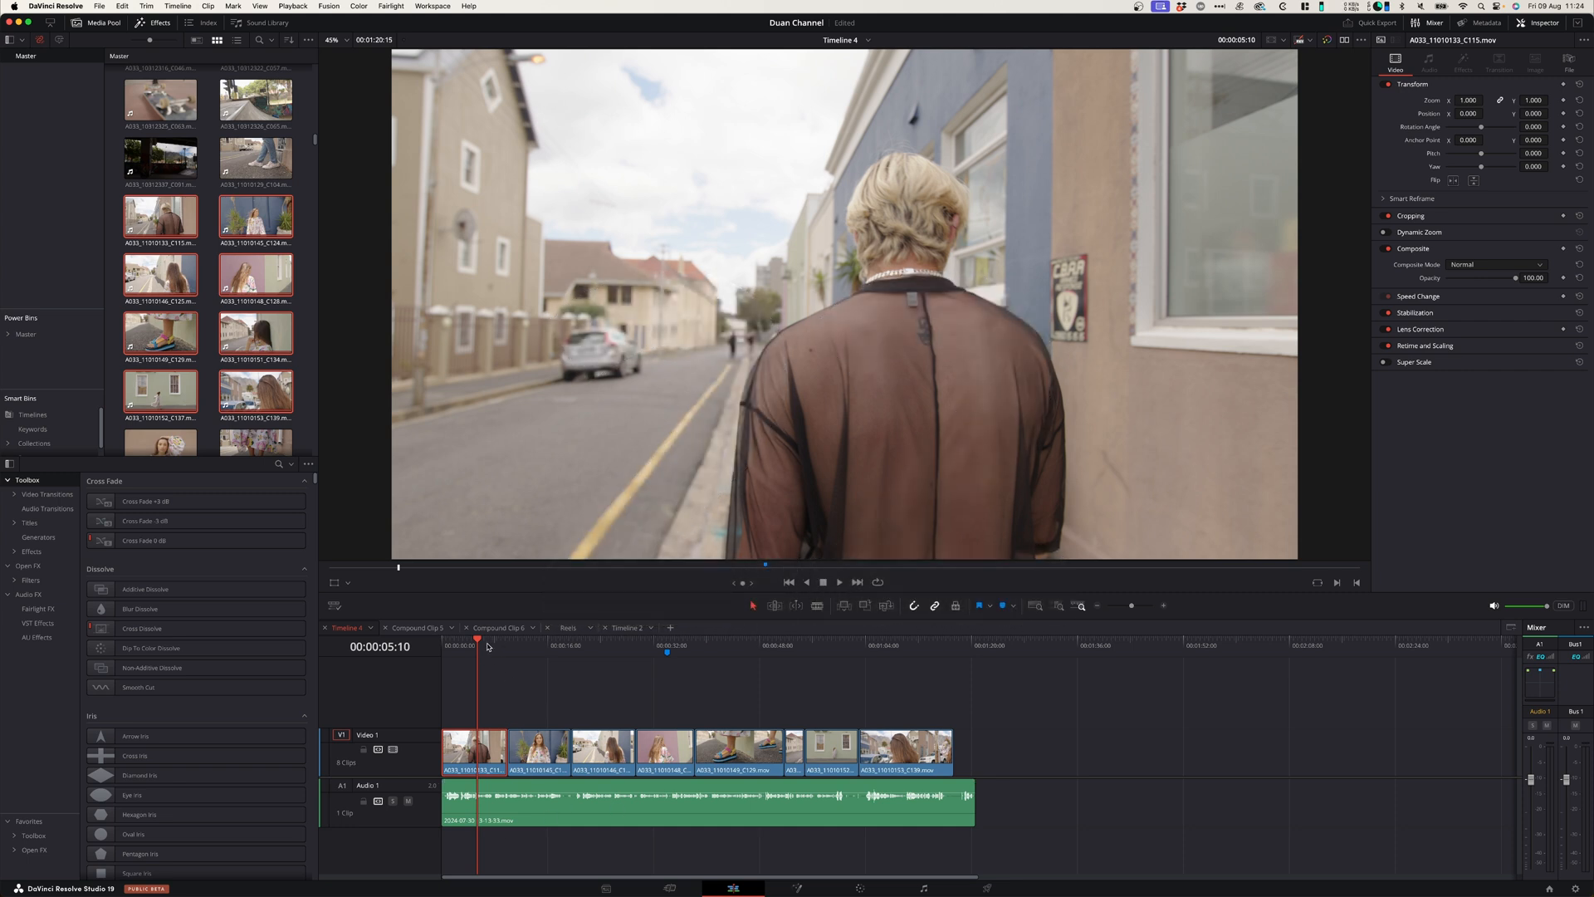
# - Set the long audio clip's channel format to Stereo in Clip Attributes
pyautogui.click(508, 641)
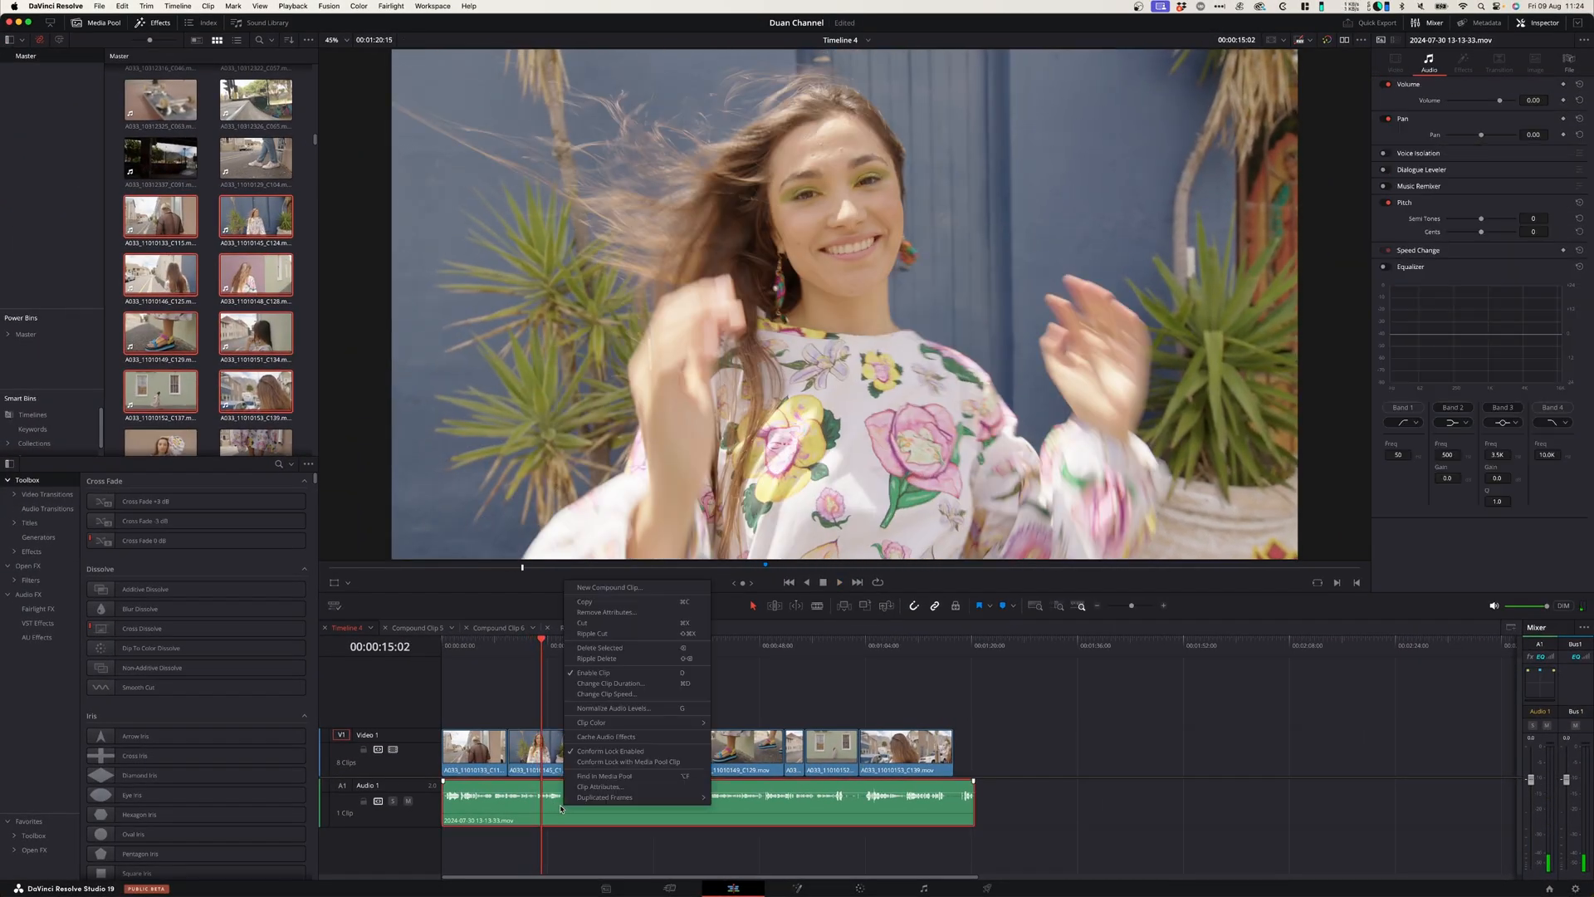
pyautogui.click(600, 786)
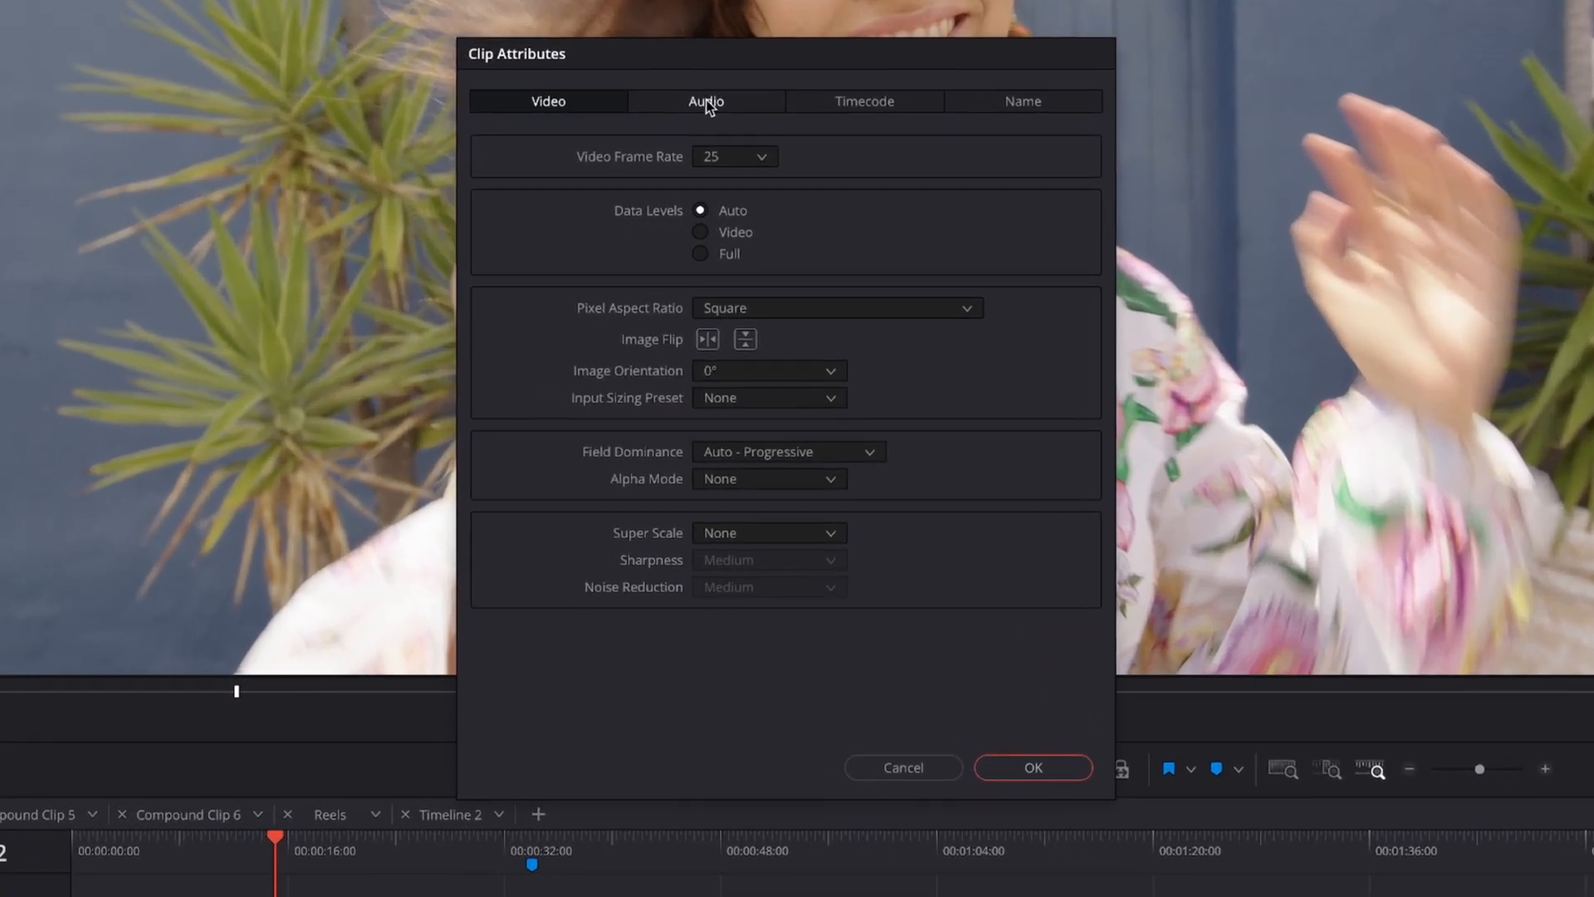
pyautogui.click(705, 101)
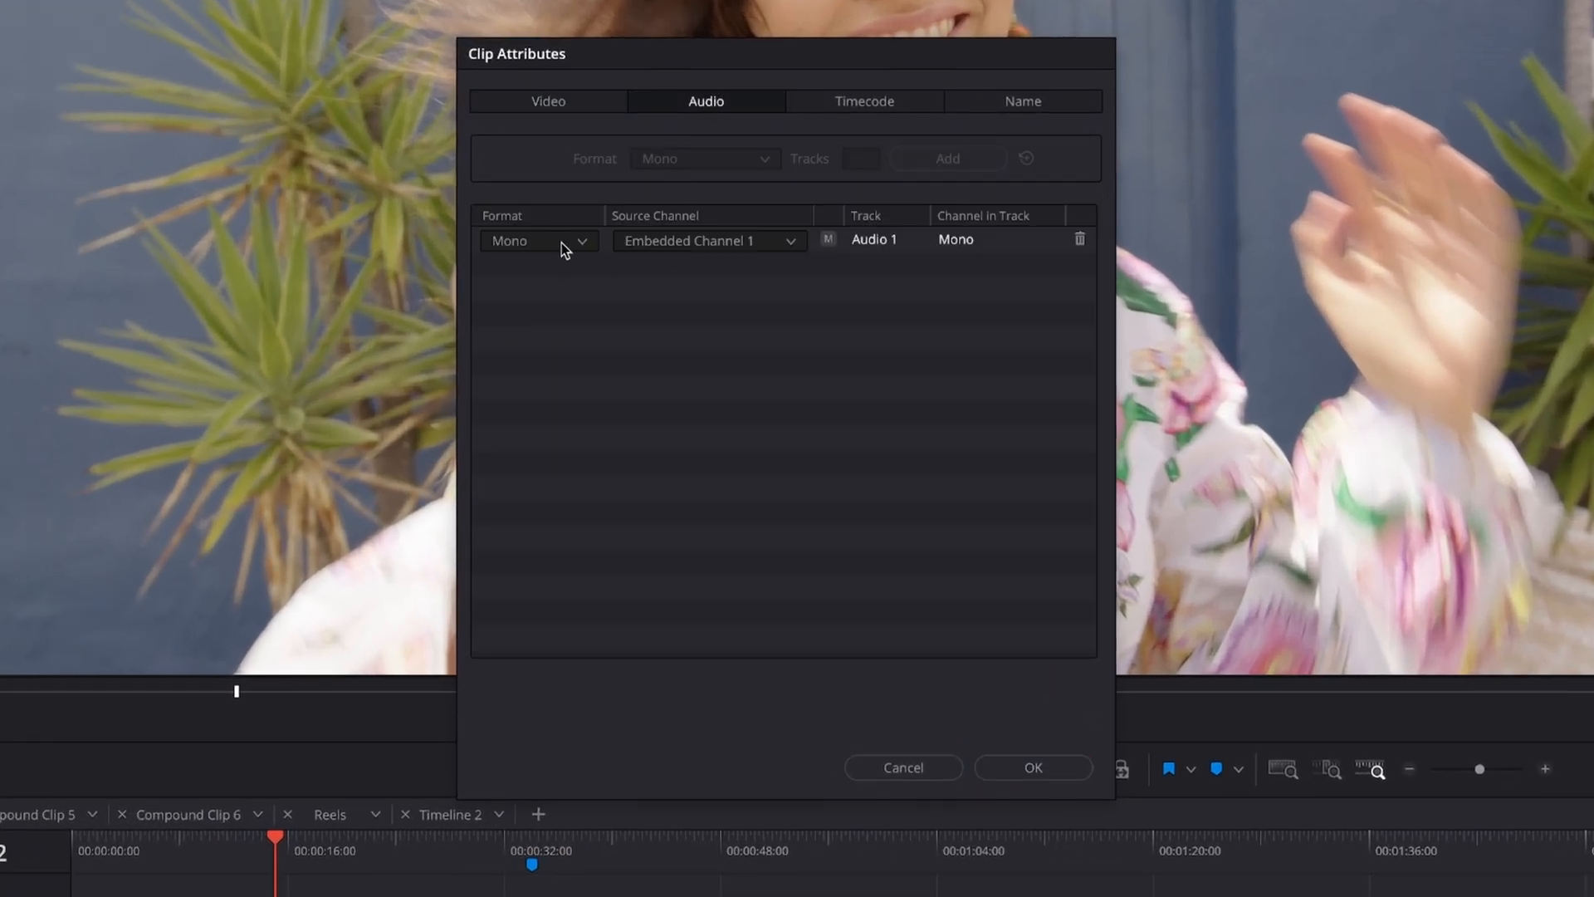
pyautogui.click(537, 241)
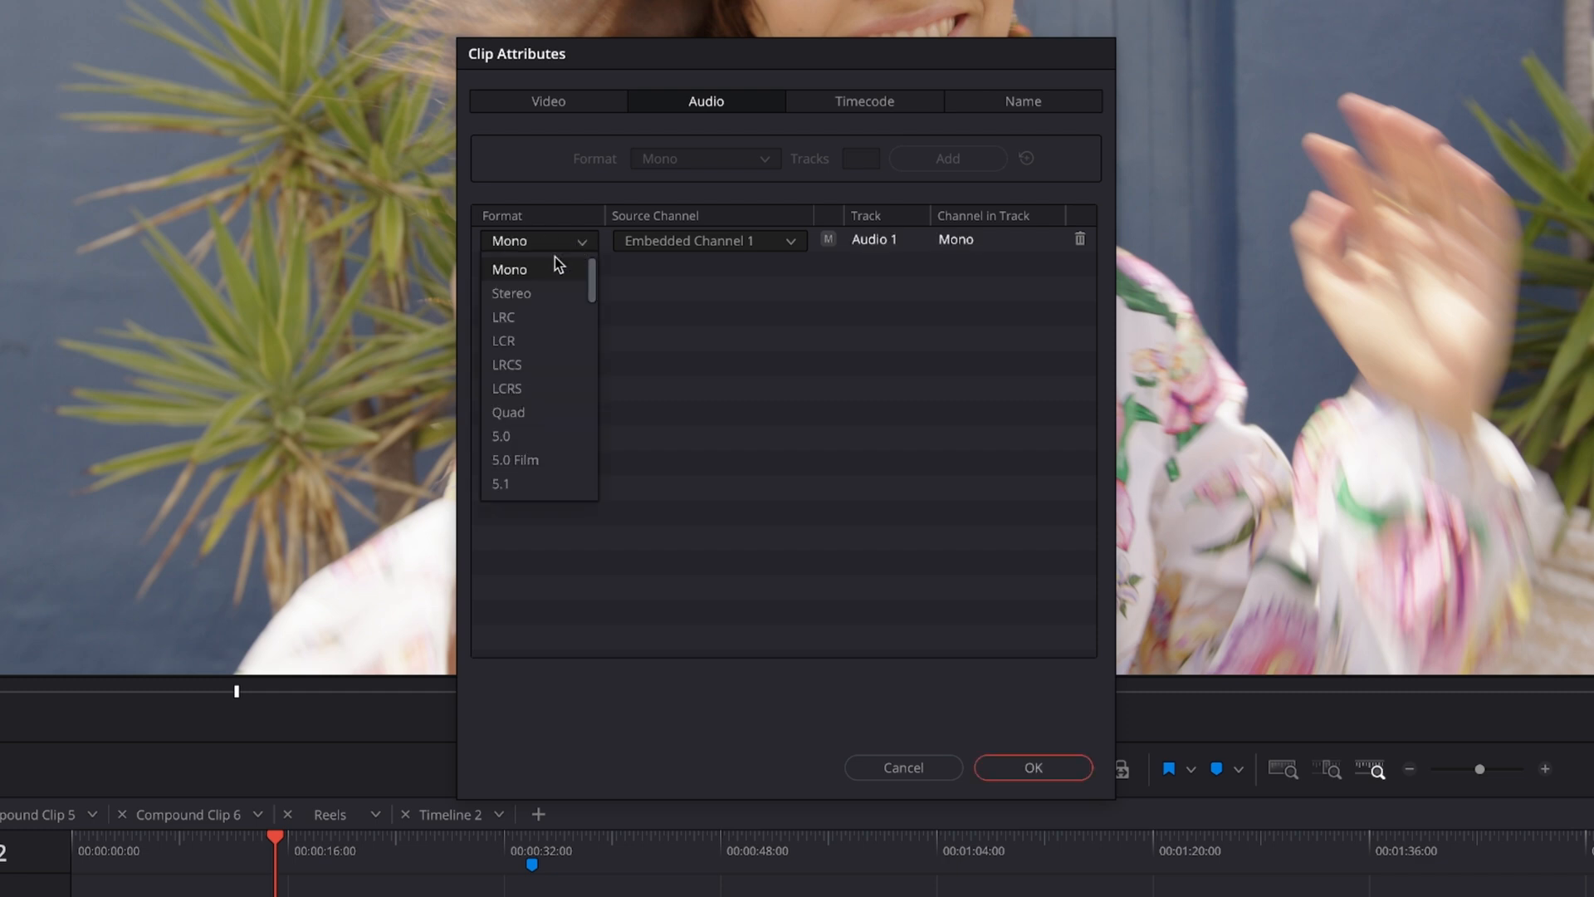
pyautogui.click(511, 293)
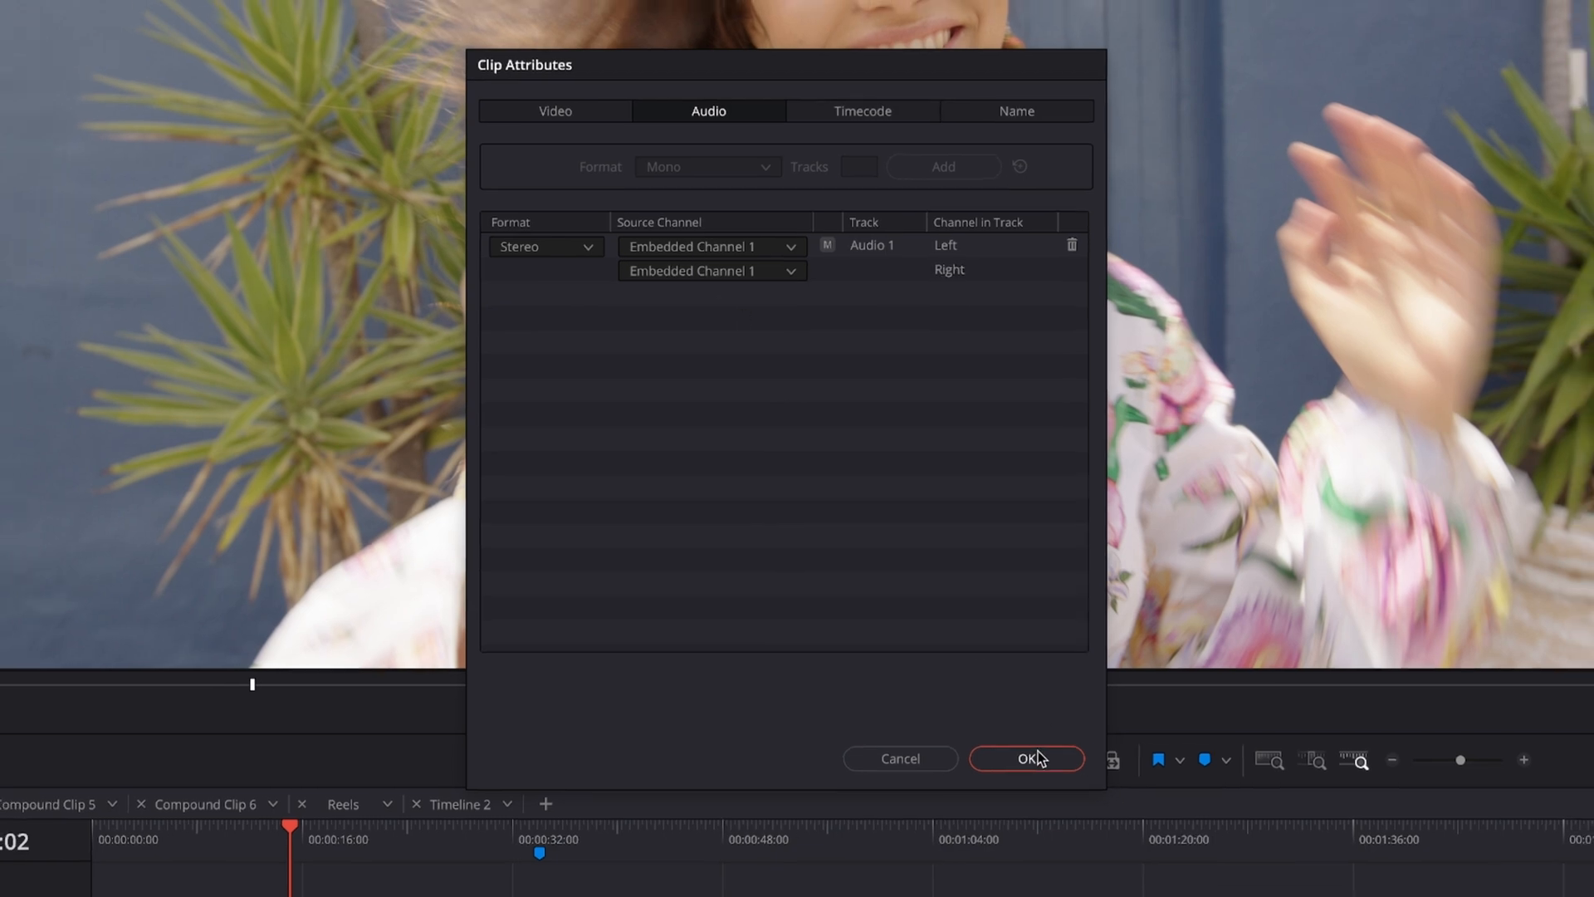
pyautogui.click(1026, 758)
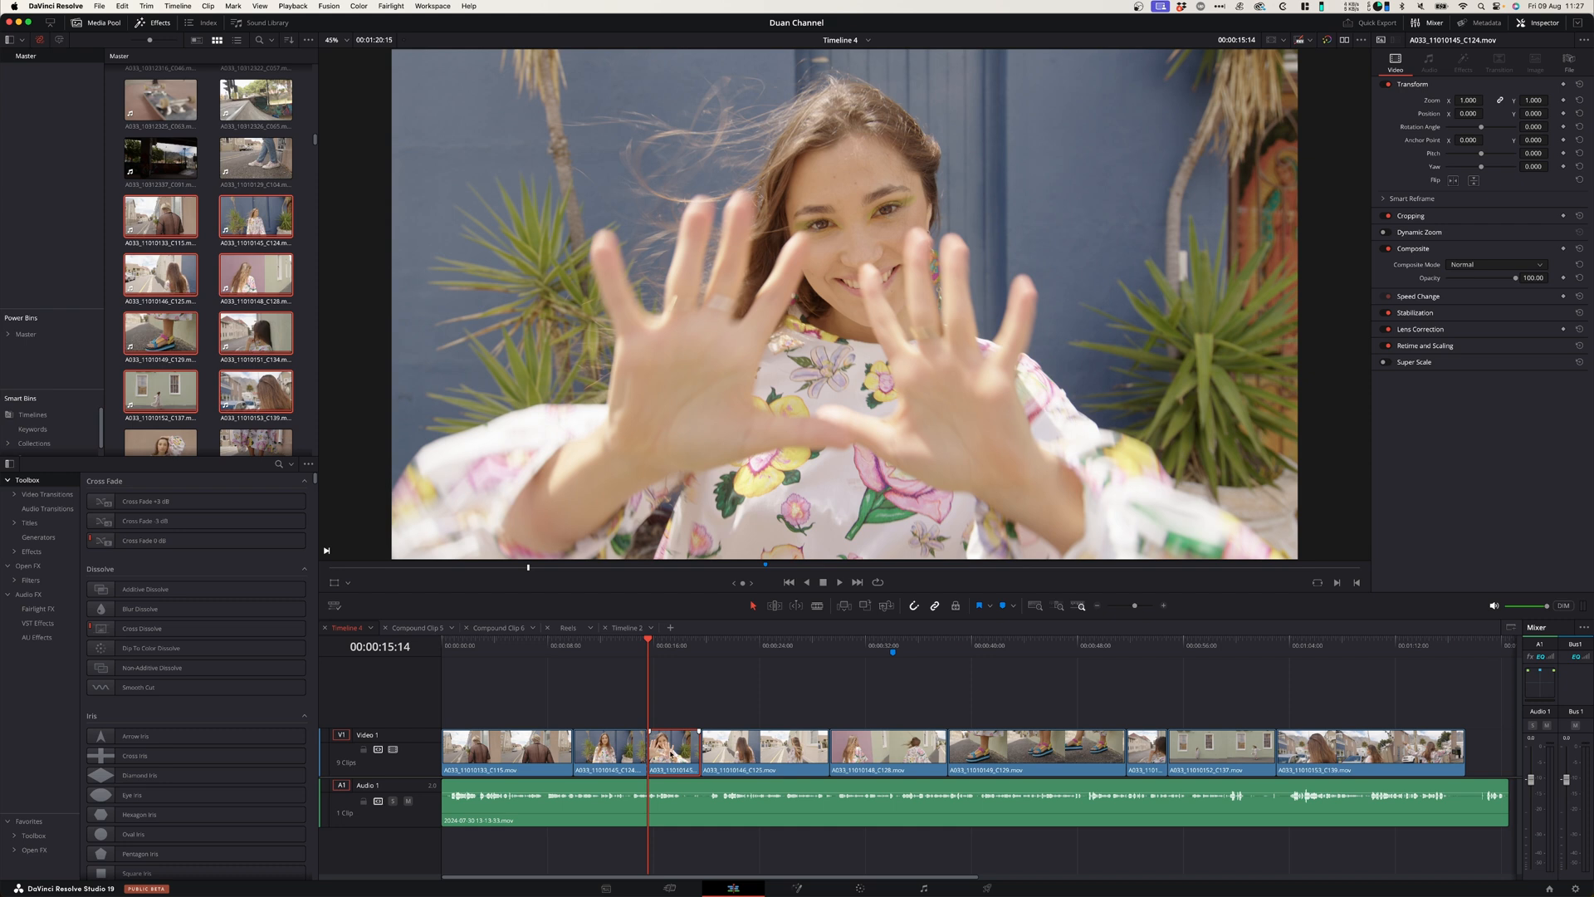
# - Play back the 2x Enhanced super-scaled blond man clip from the timeline start
pyautogui.press('shift+r')
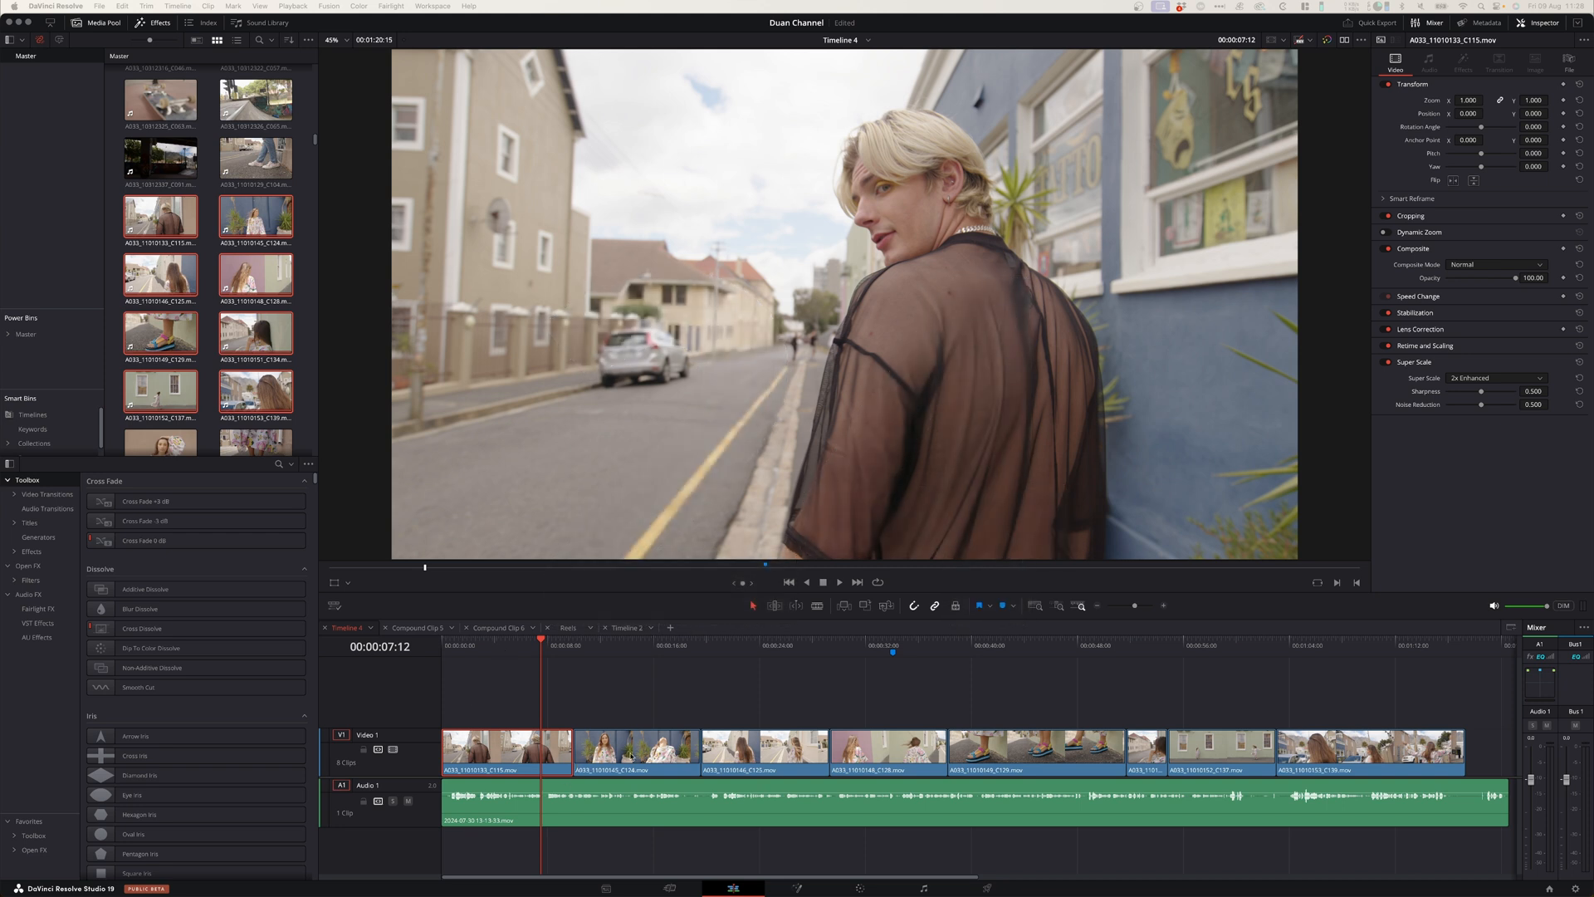
pyautogui.click(478, 638)
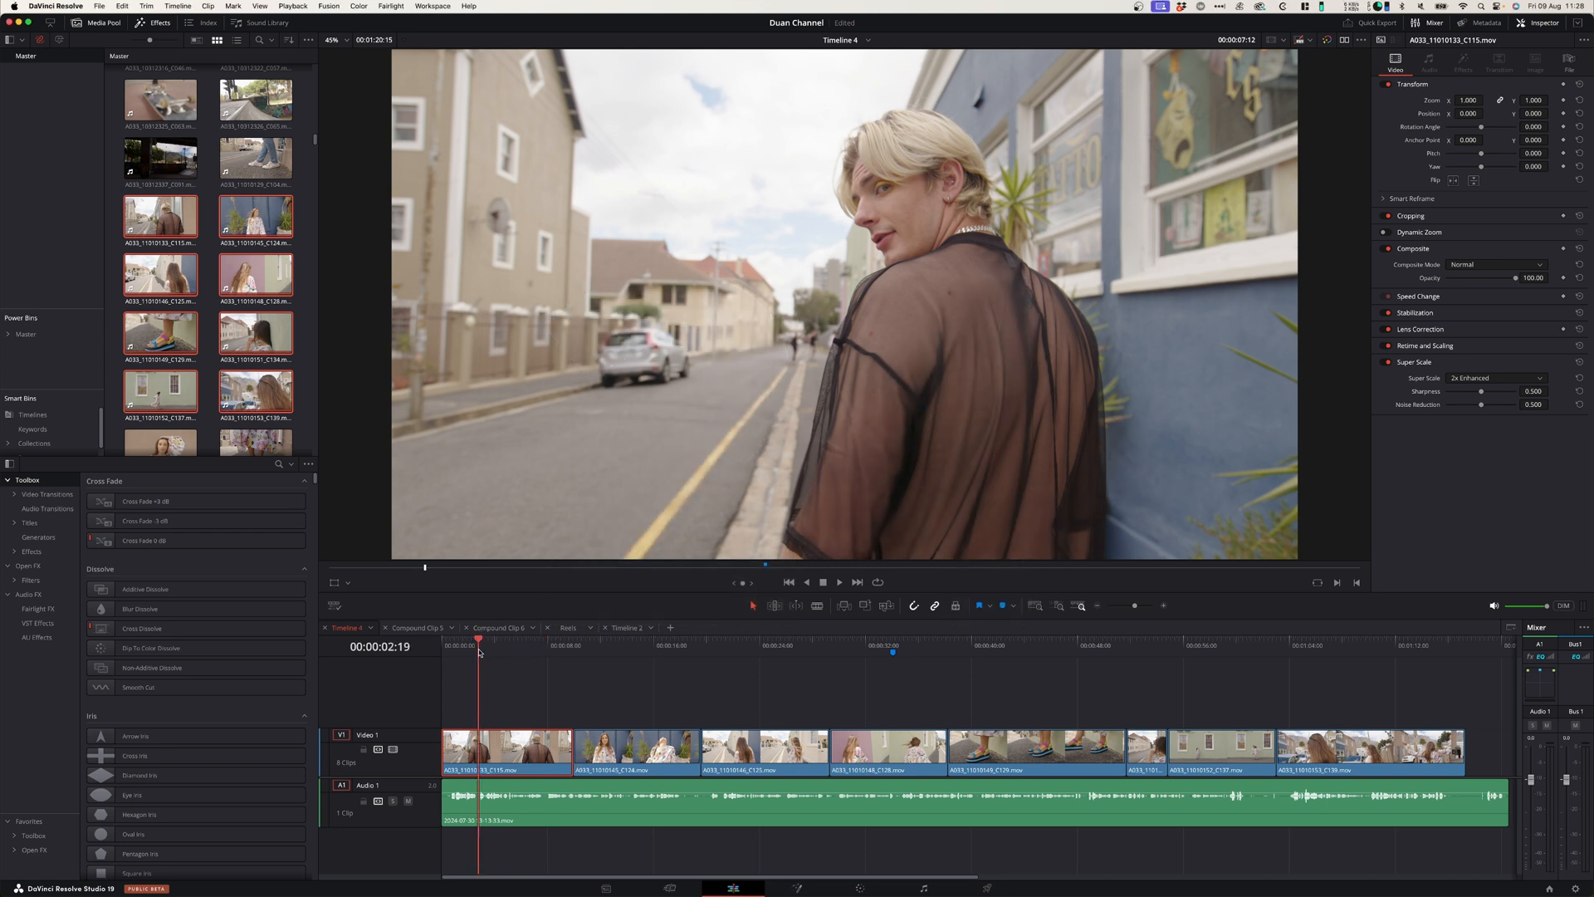
pyautogui.click(456, 644)
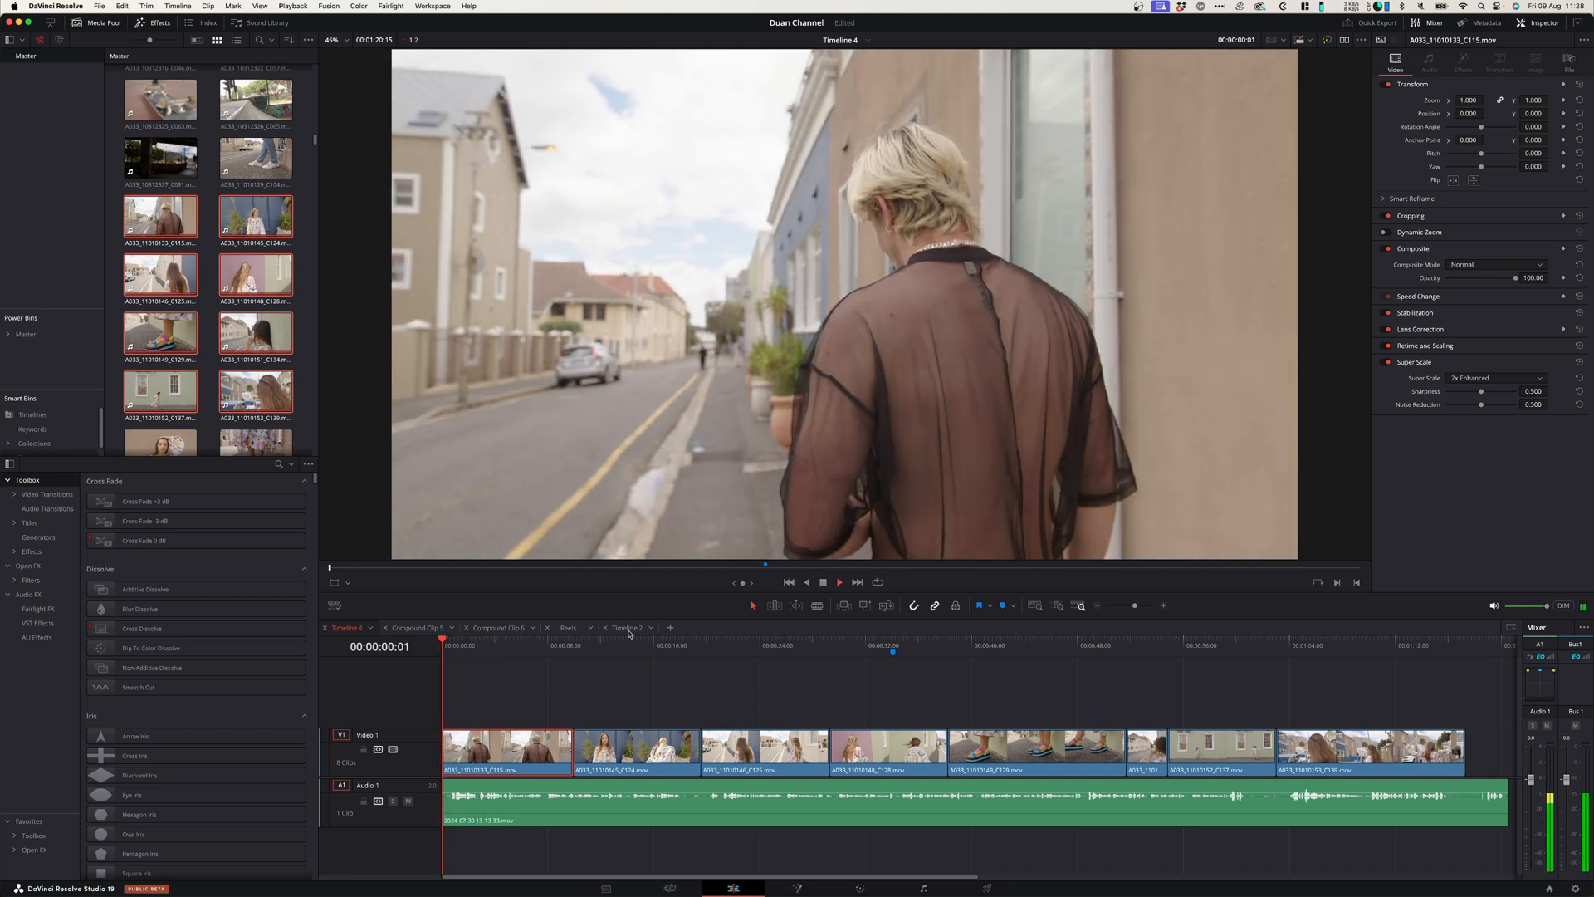
pyautogui.click(508, 644)
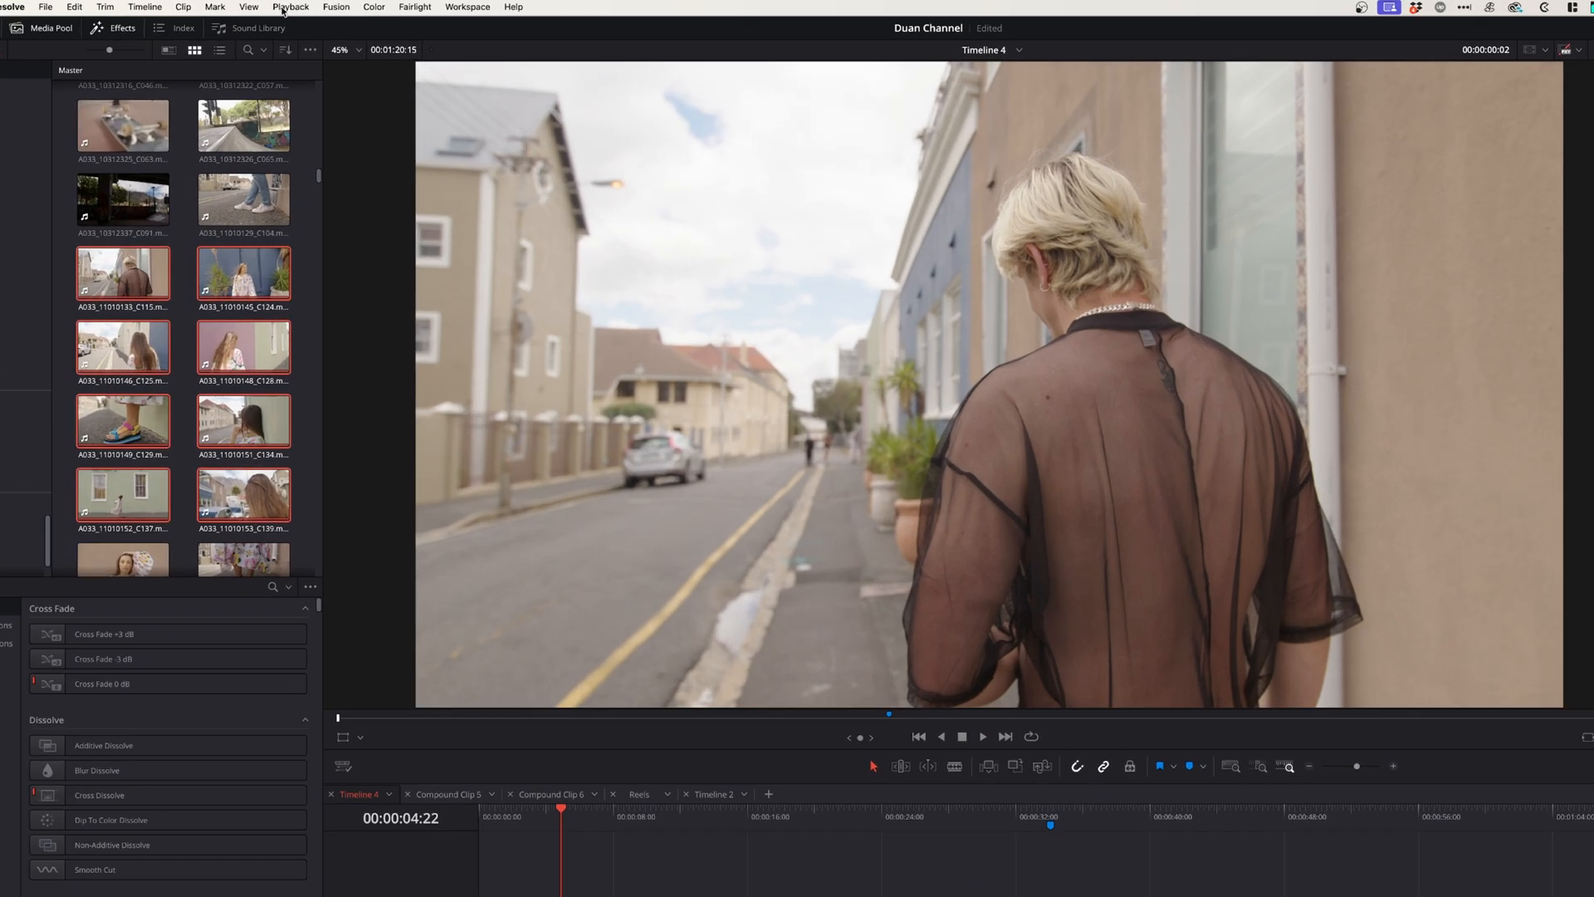
pyautogui.click(289, 8)
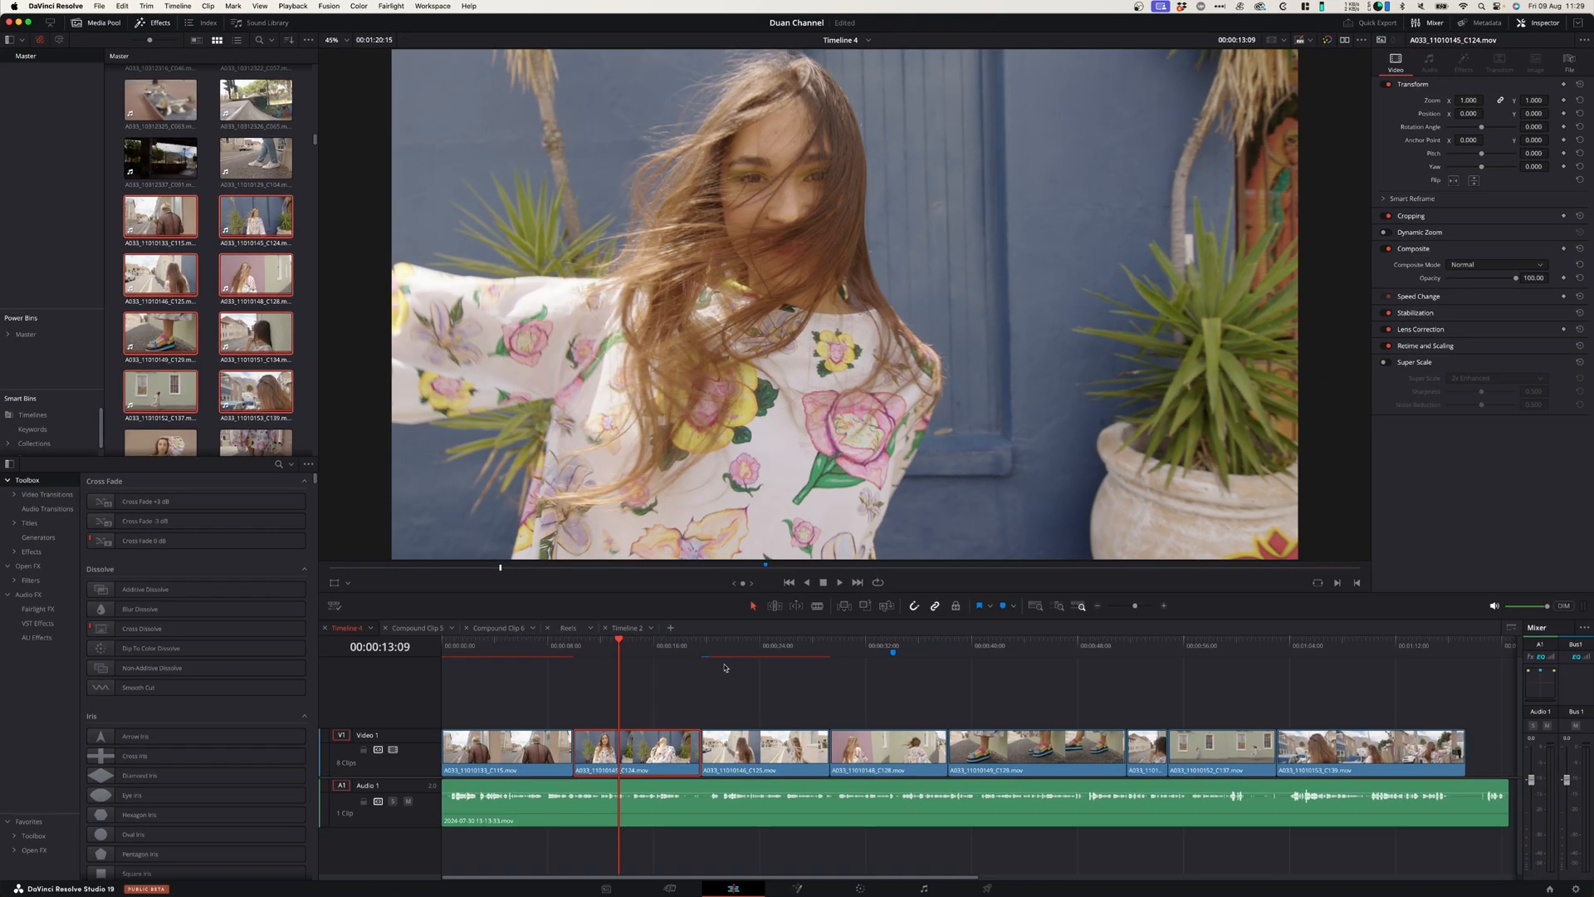
pyautogui.moveTo(721, 662)
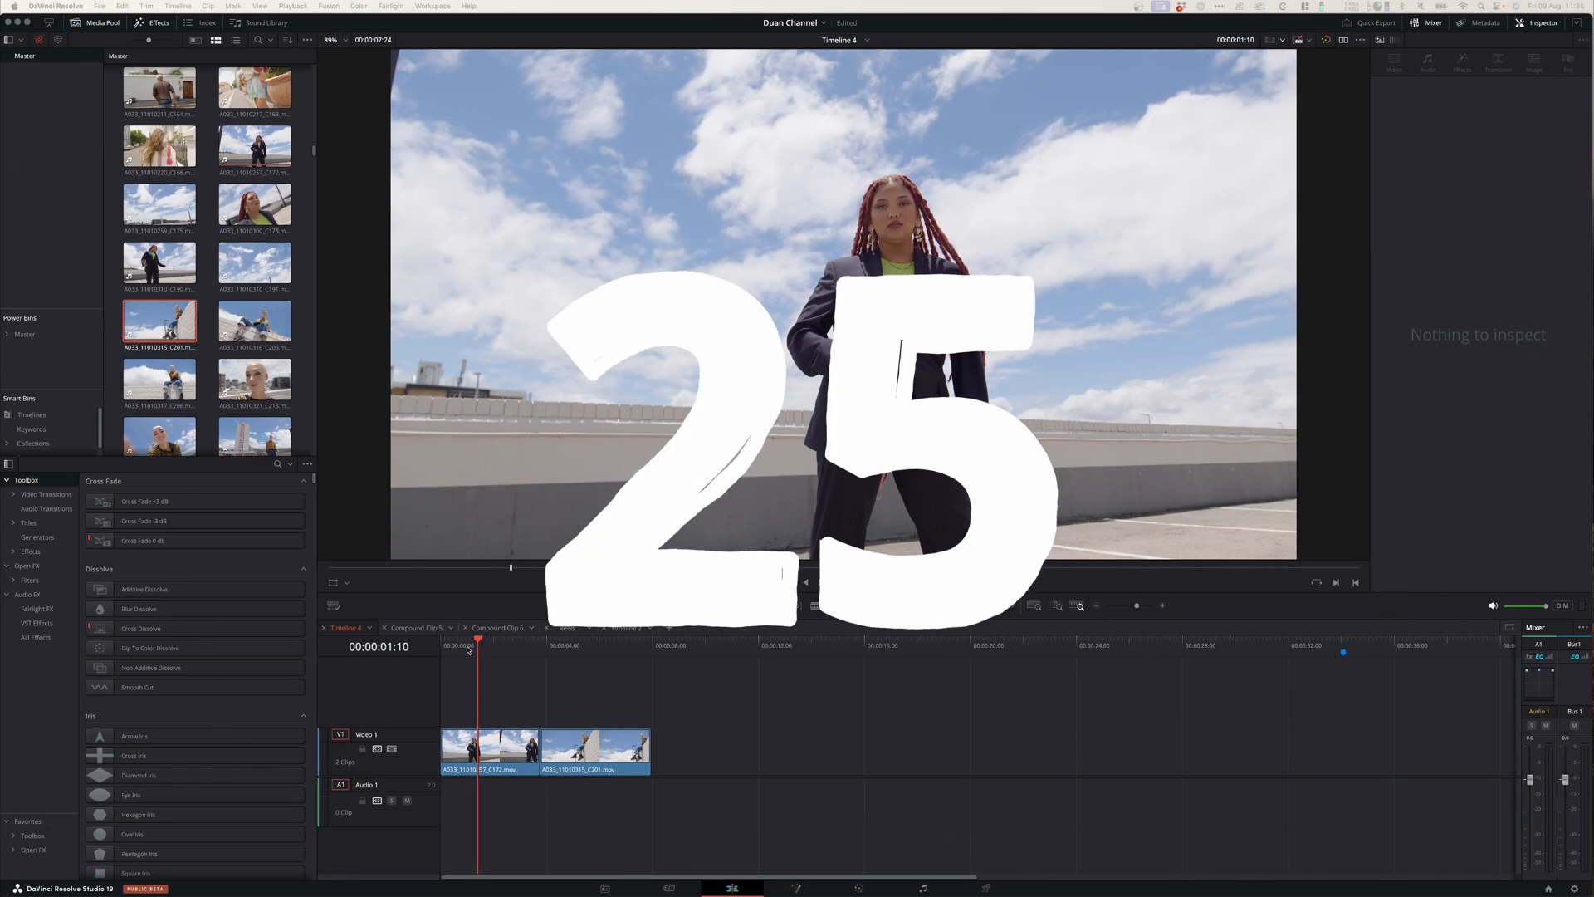
# - Select the first rooftop clip of the woman in the suit and list the aspect ratio guide presets
pyautogui.click(541, 646)
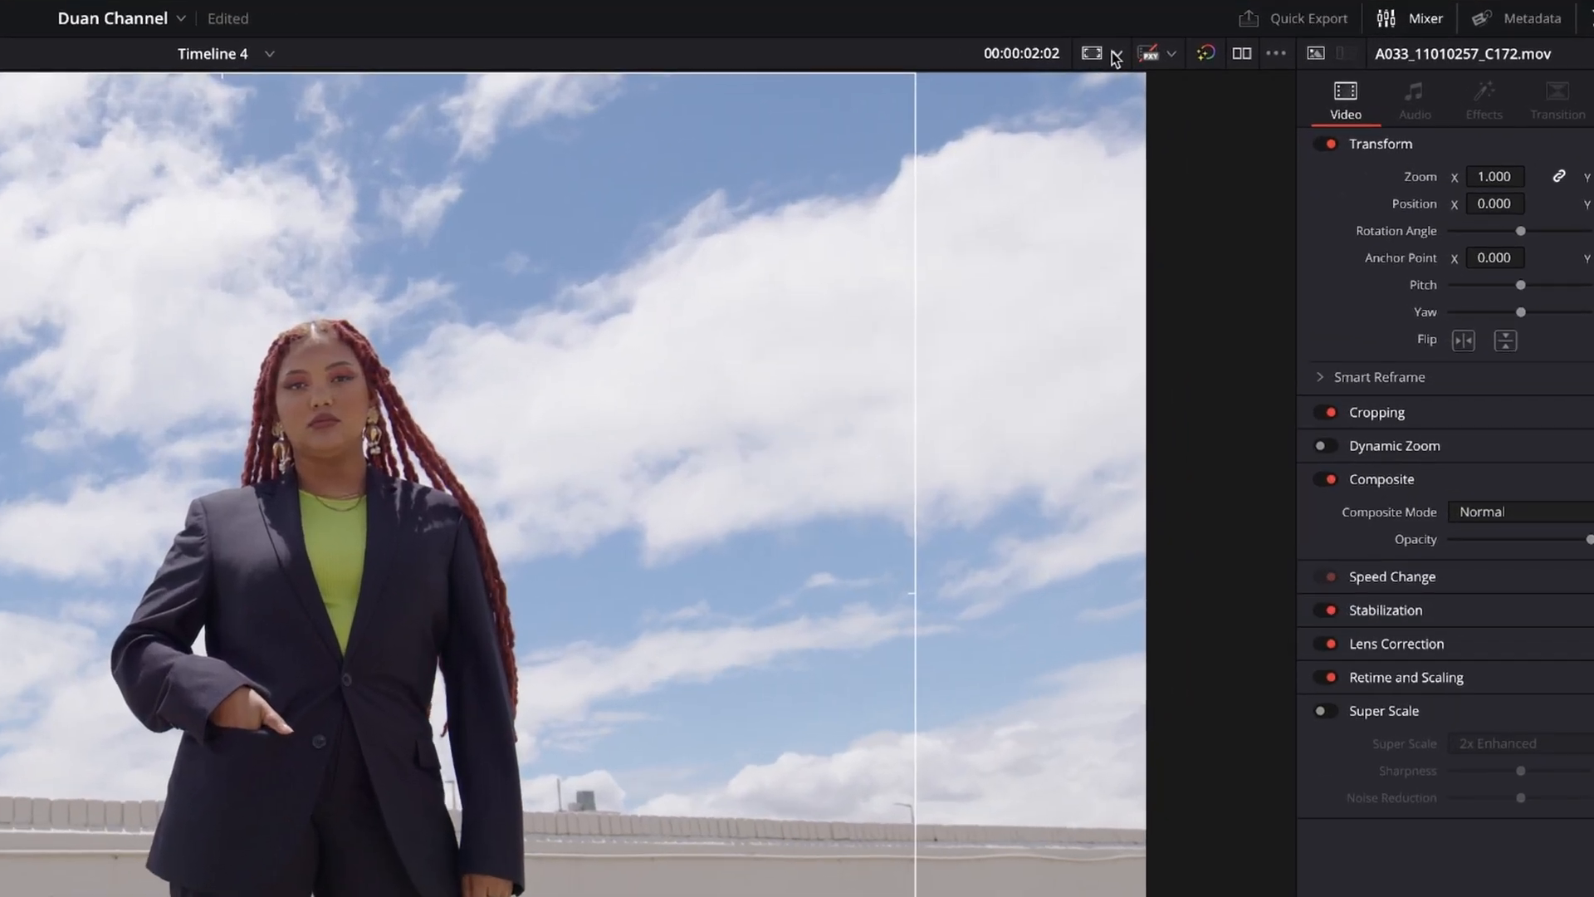
pyautogui.click(1091, 53)
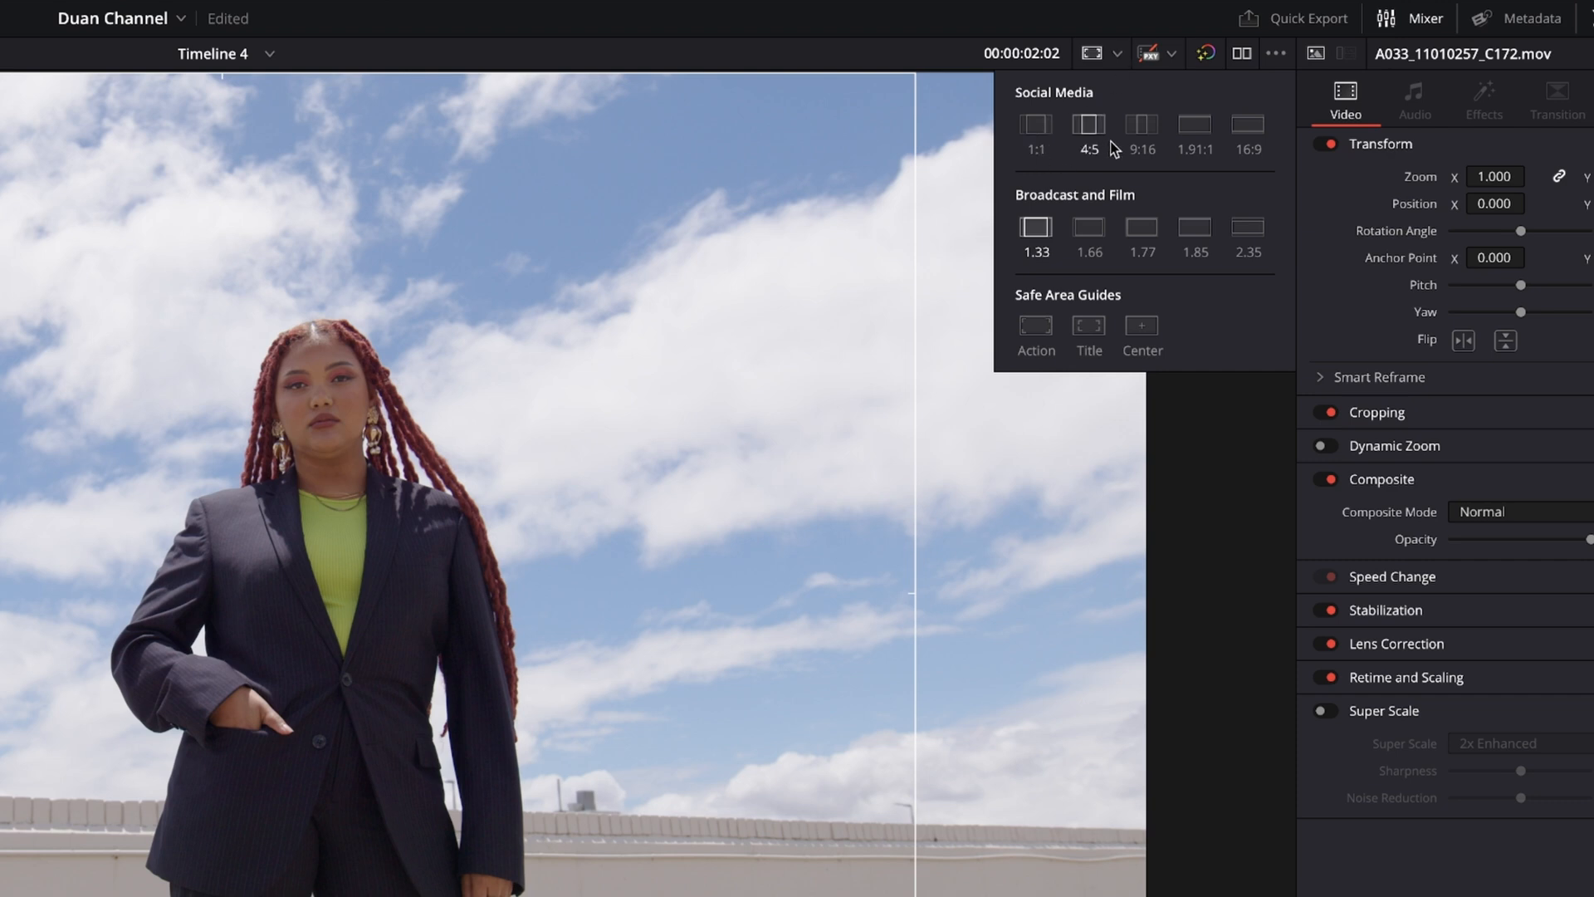
pyautogui.moveTo(1195, 226)
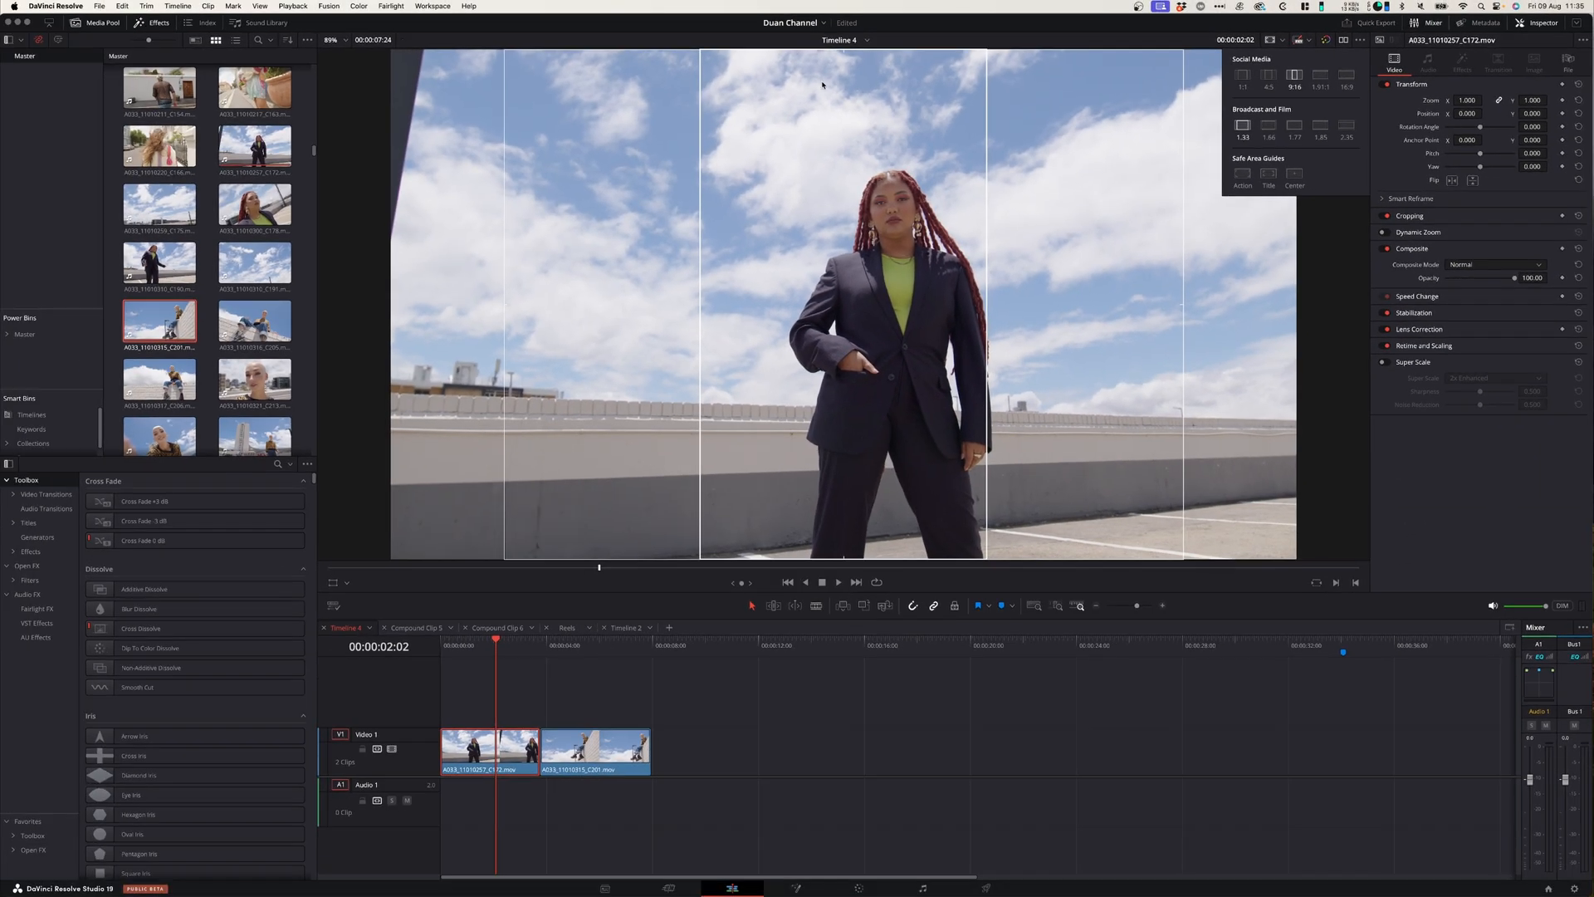
pyautogui.moveTo(939, 563)
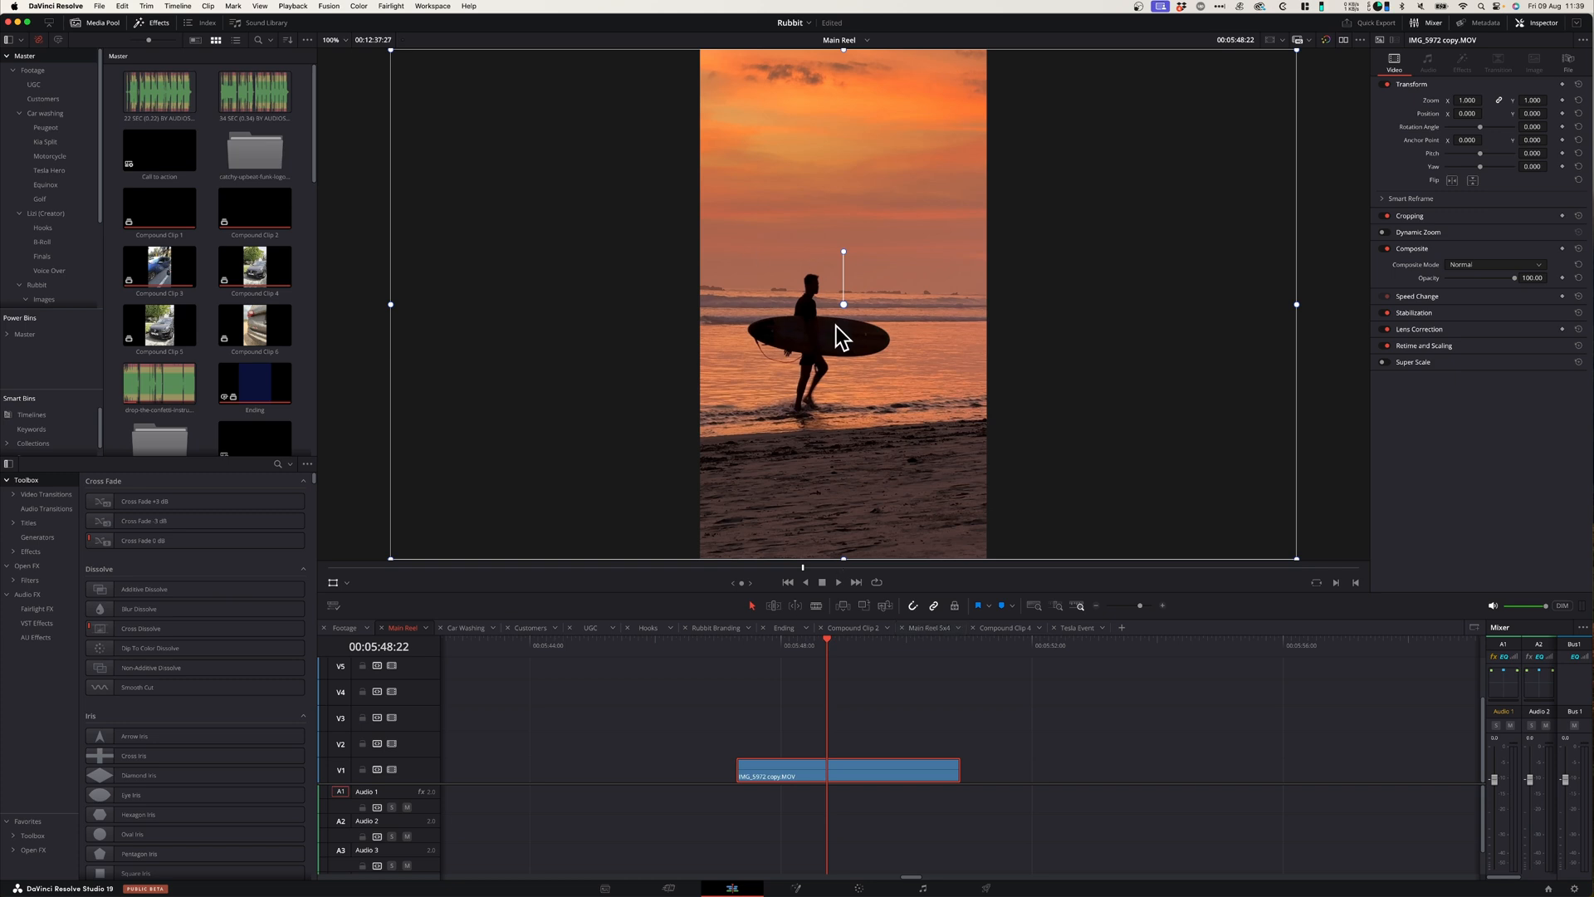
pyautogui.moveTo(784, 655)
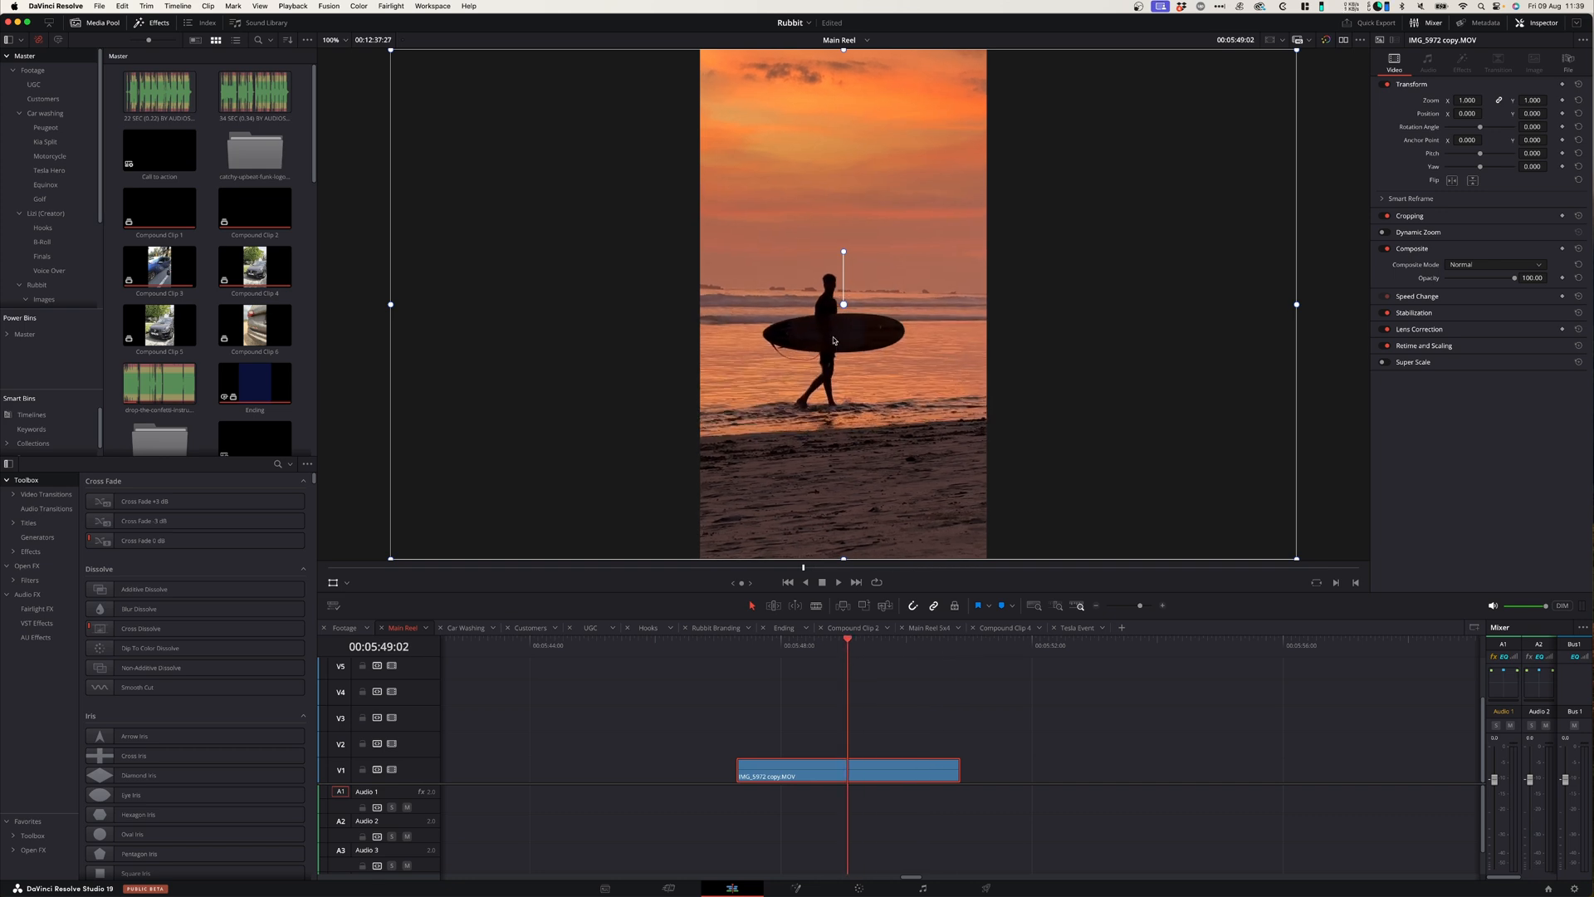
pyautogui.moveTo(861, 330)
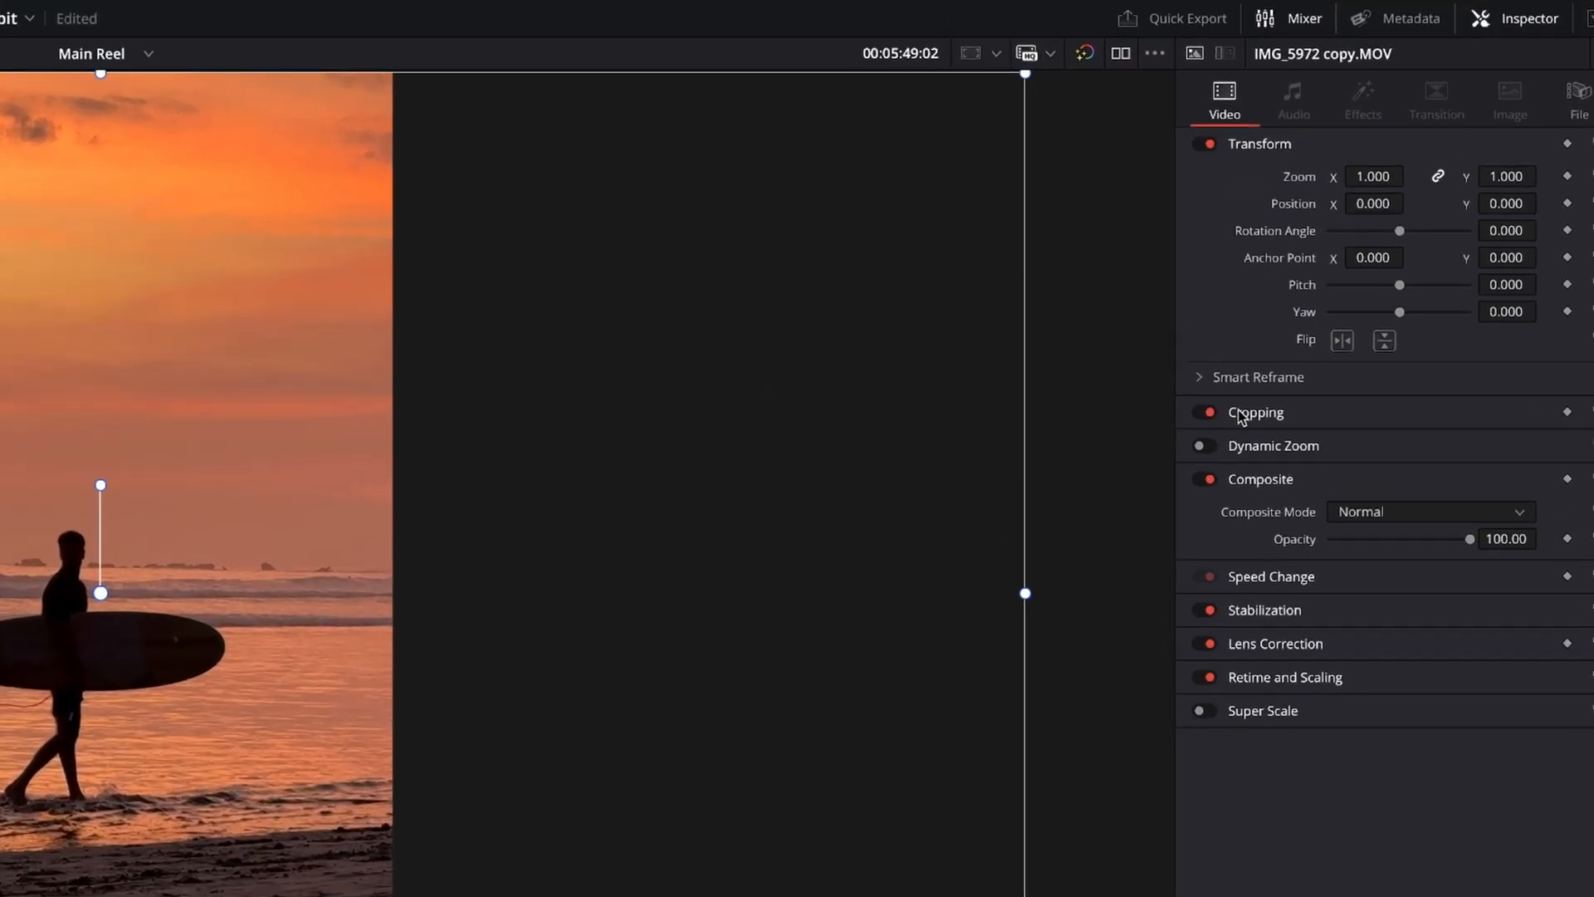
# - Expand Smart Reframe and set its Object of Interest to Reference Point
pyautogui.click(1257, 377)
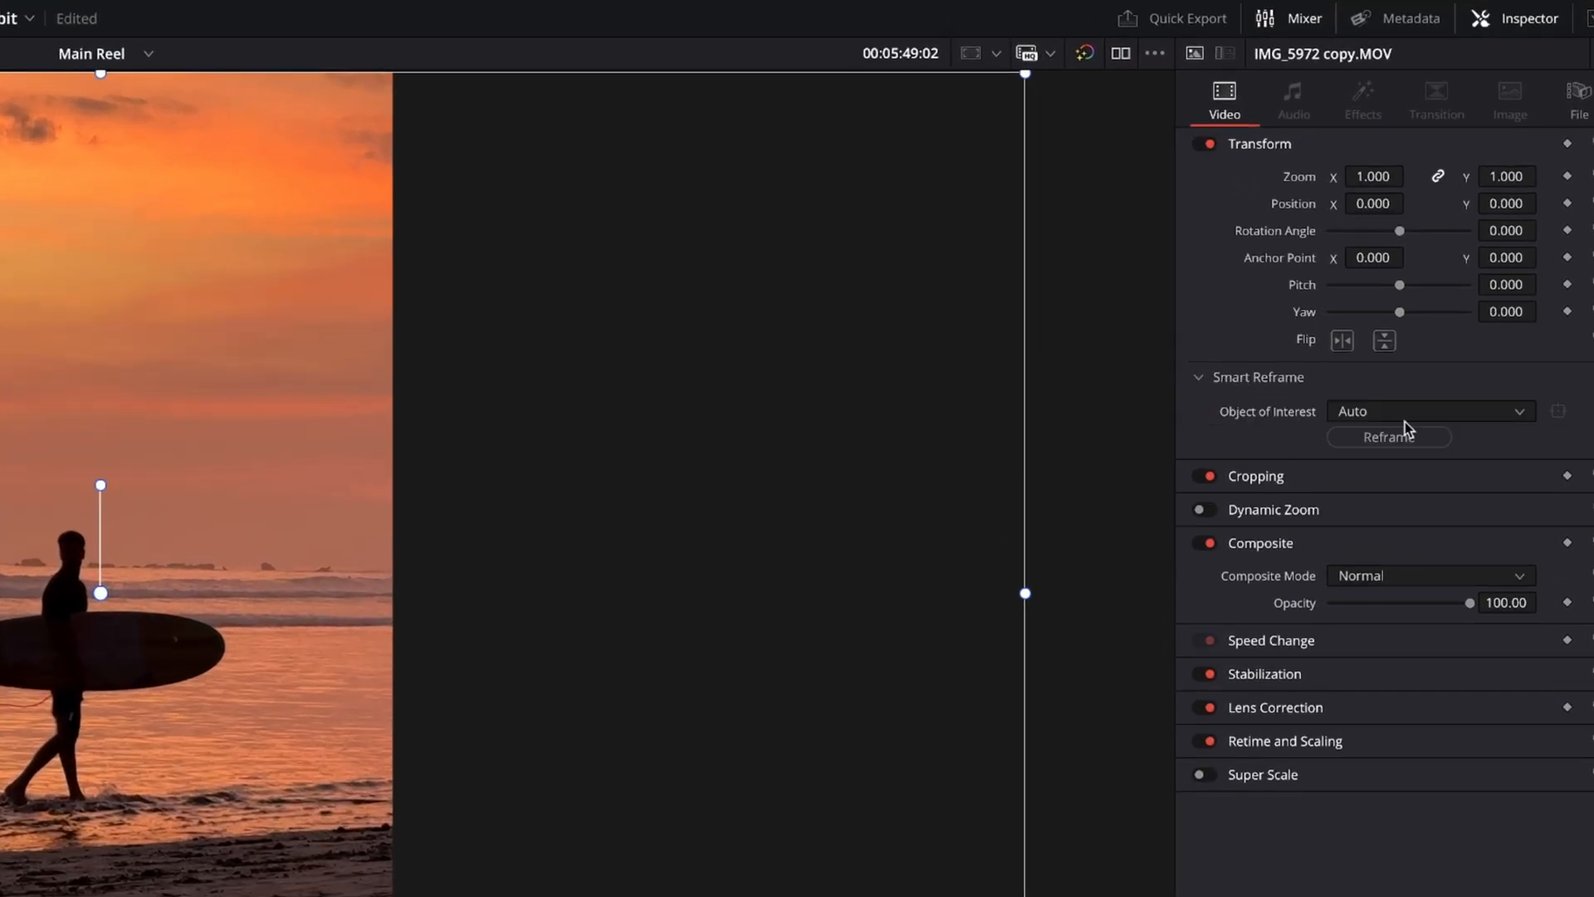
pyautogui.click(1430, 411)
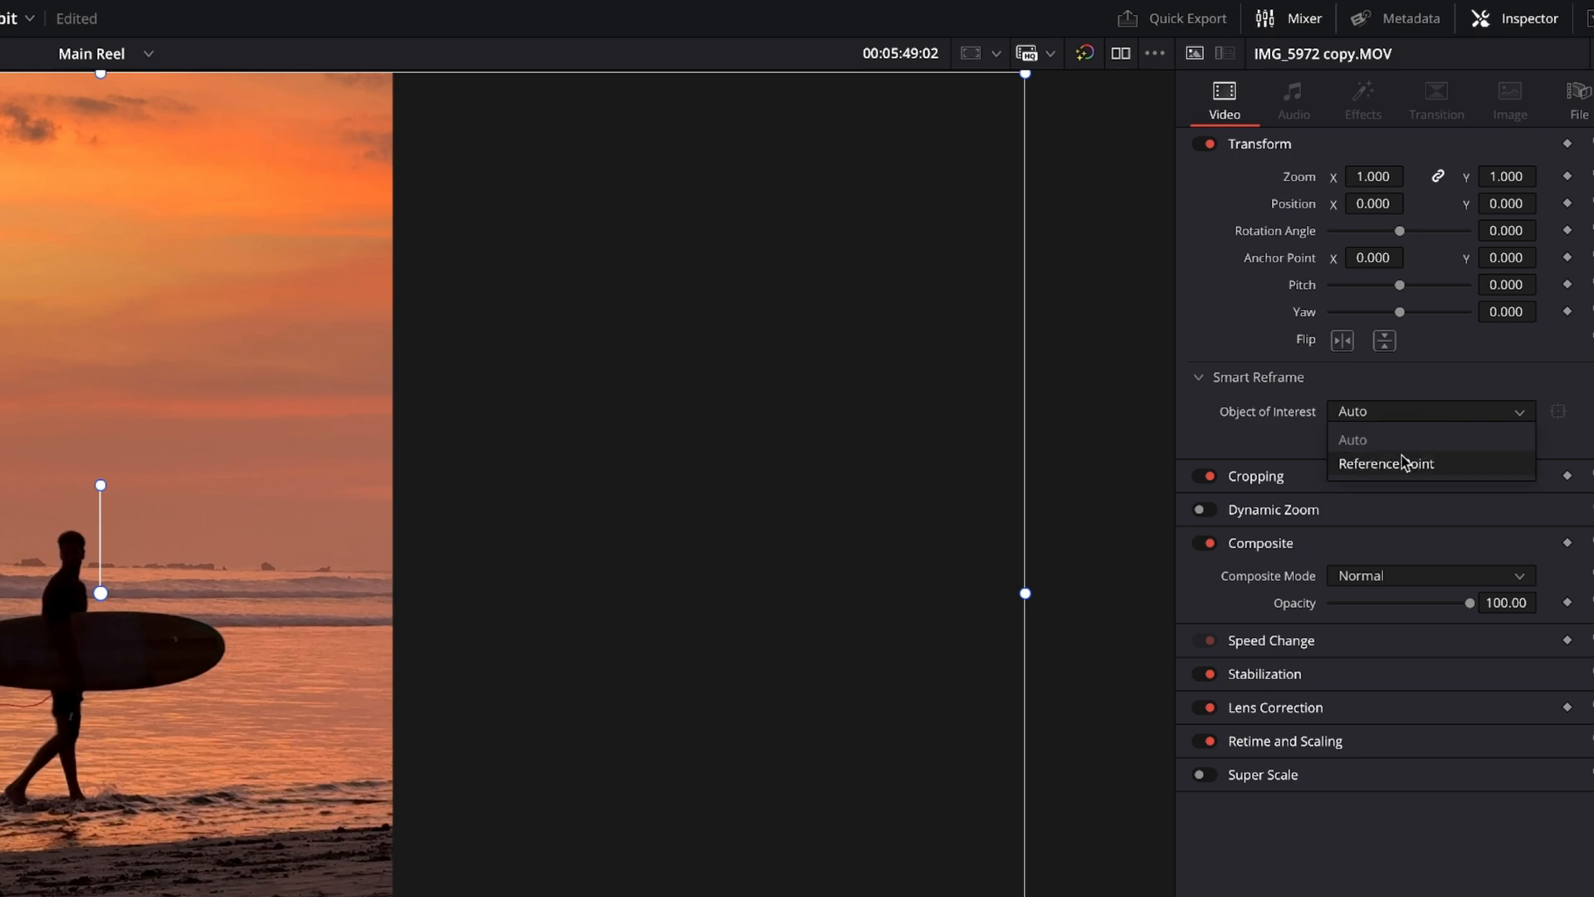
pyautogui.click(1385, 462)
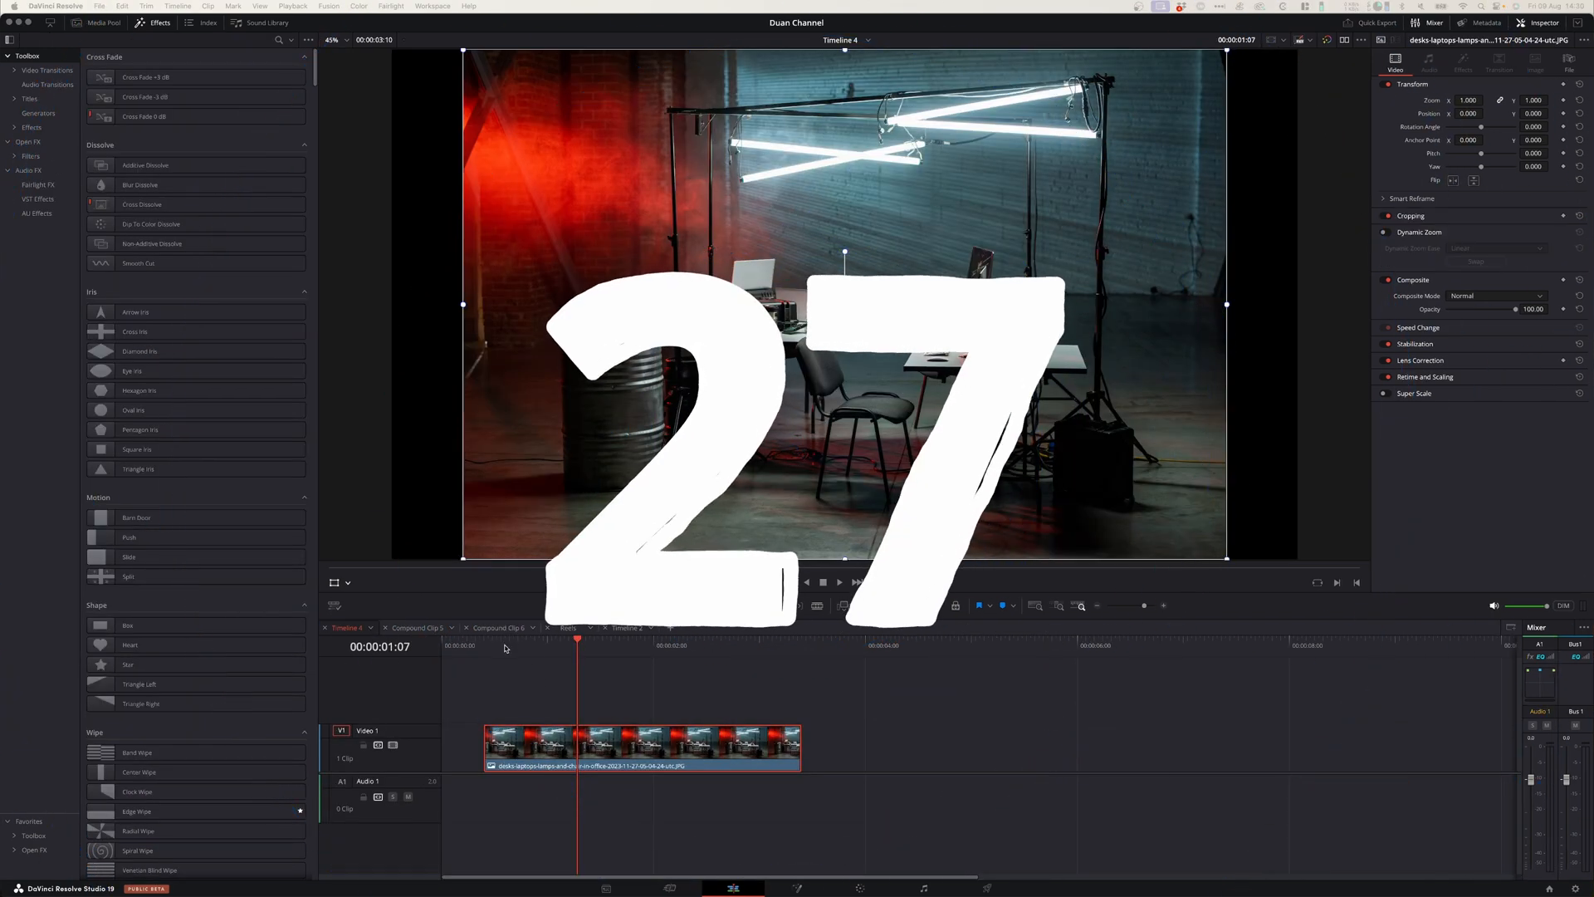
# - Enable Dynamic Zoom on the studio desk photo and show its start and end boxes in the viewer overlay
pyautogui.click(649, 645)
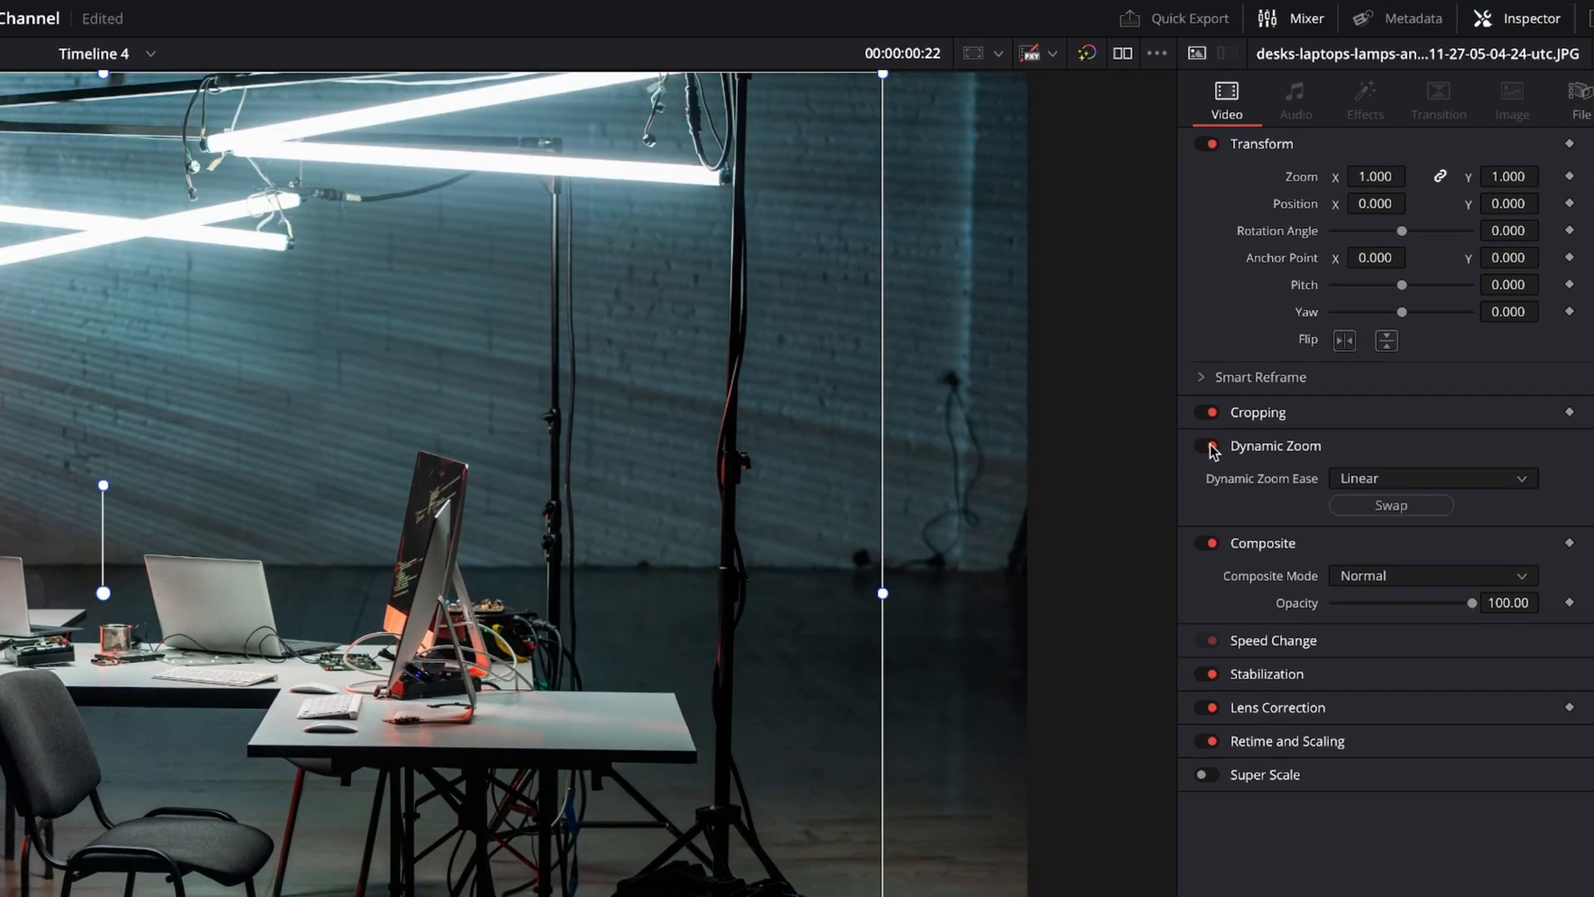
pyautogui.click(1207, 445)
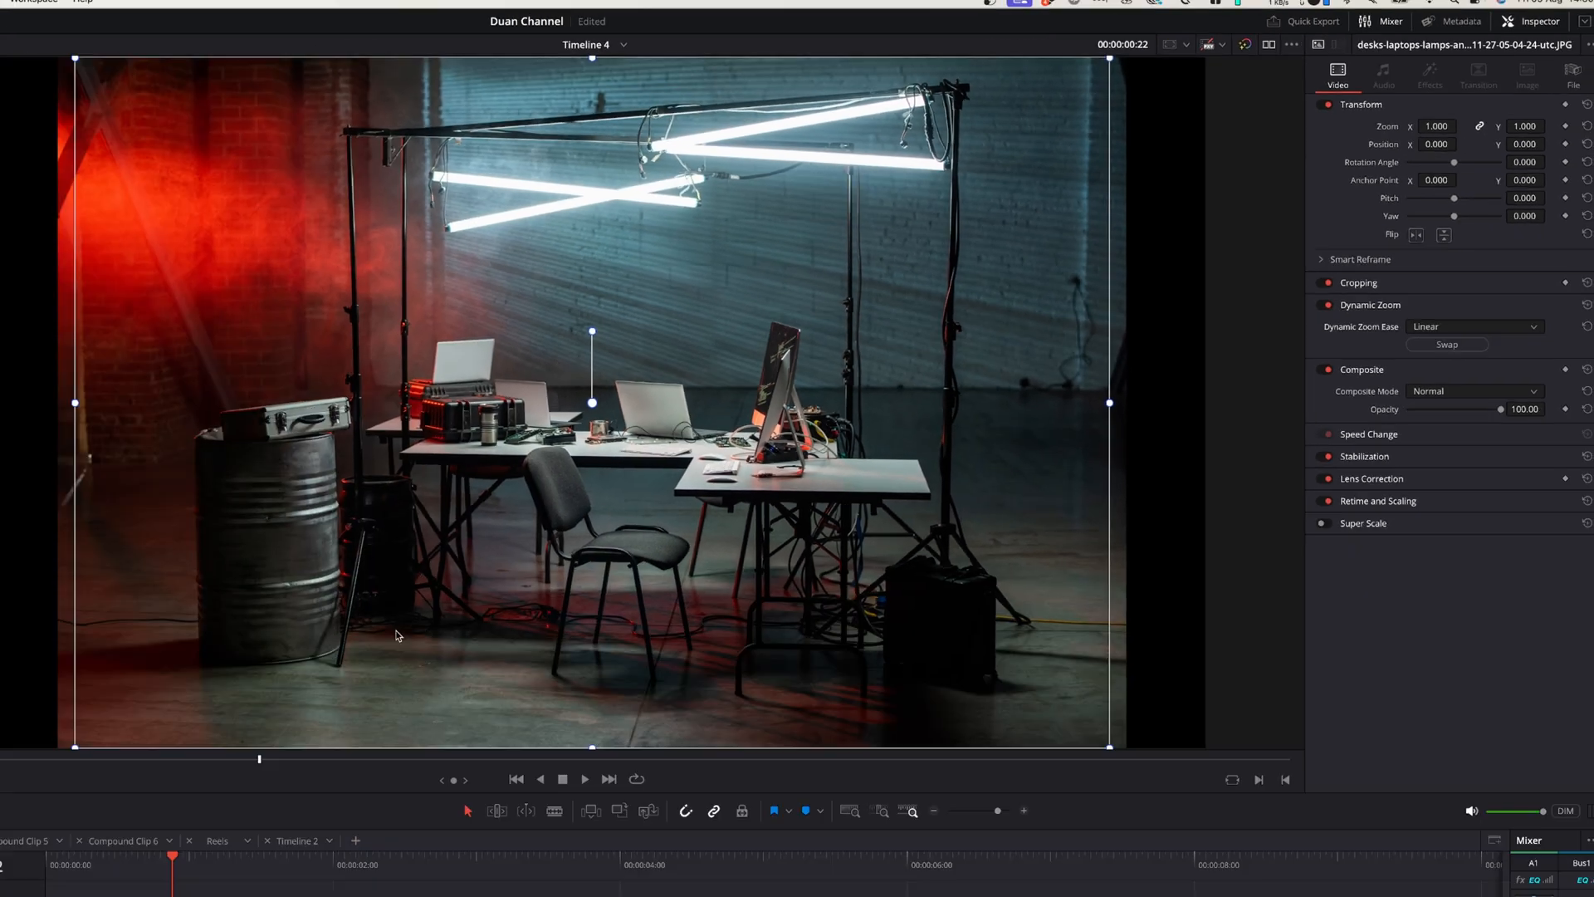
pyautogui.click(349, 581)
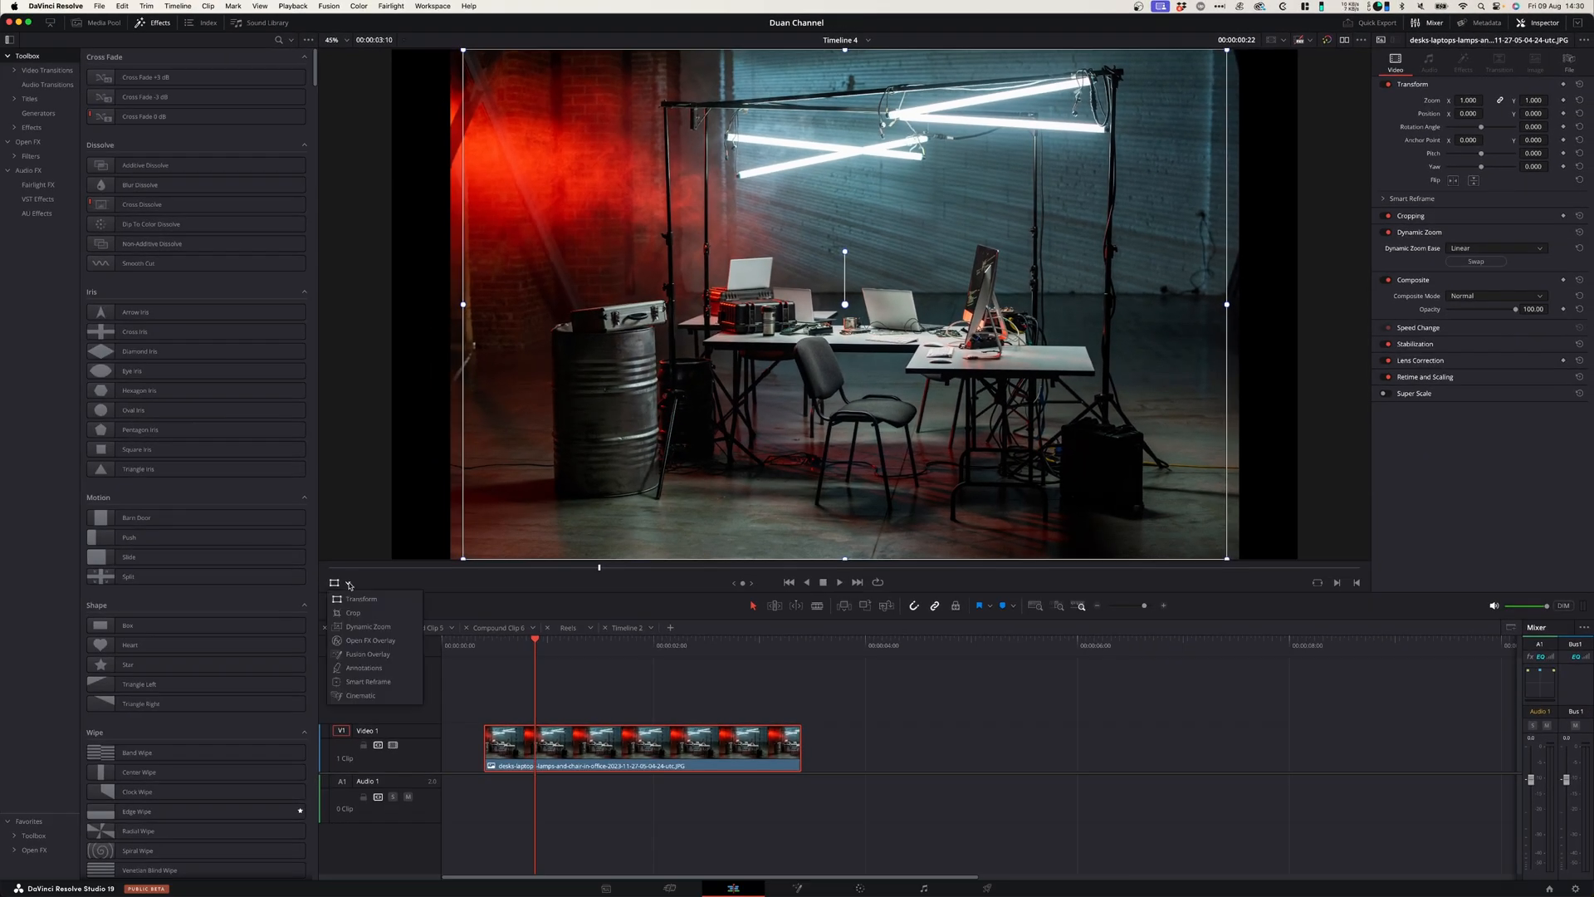
pyautogui.click(368, 626)
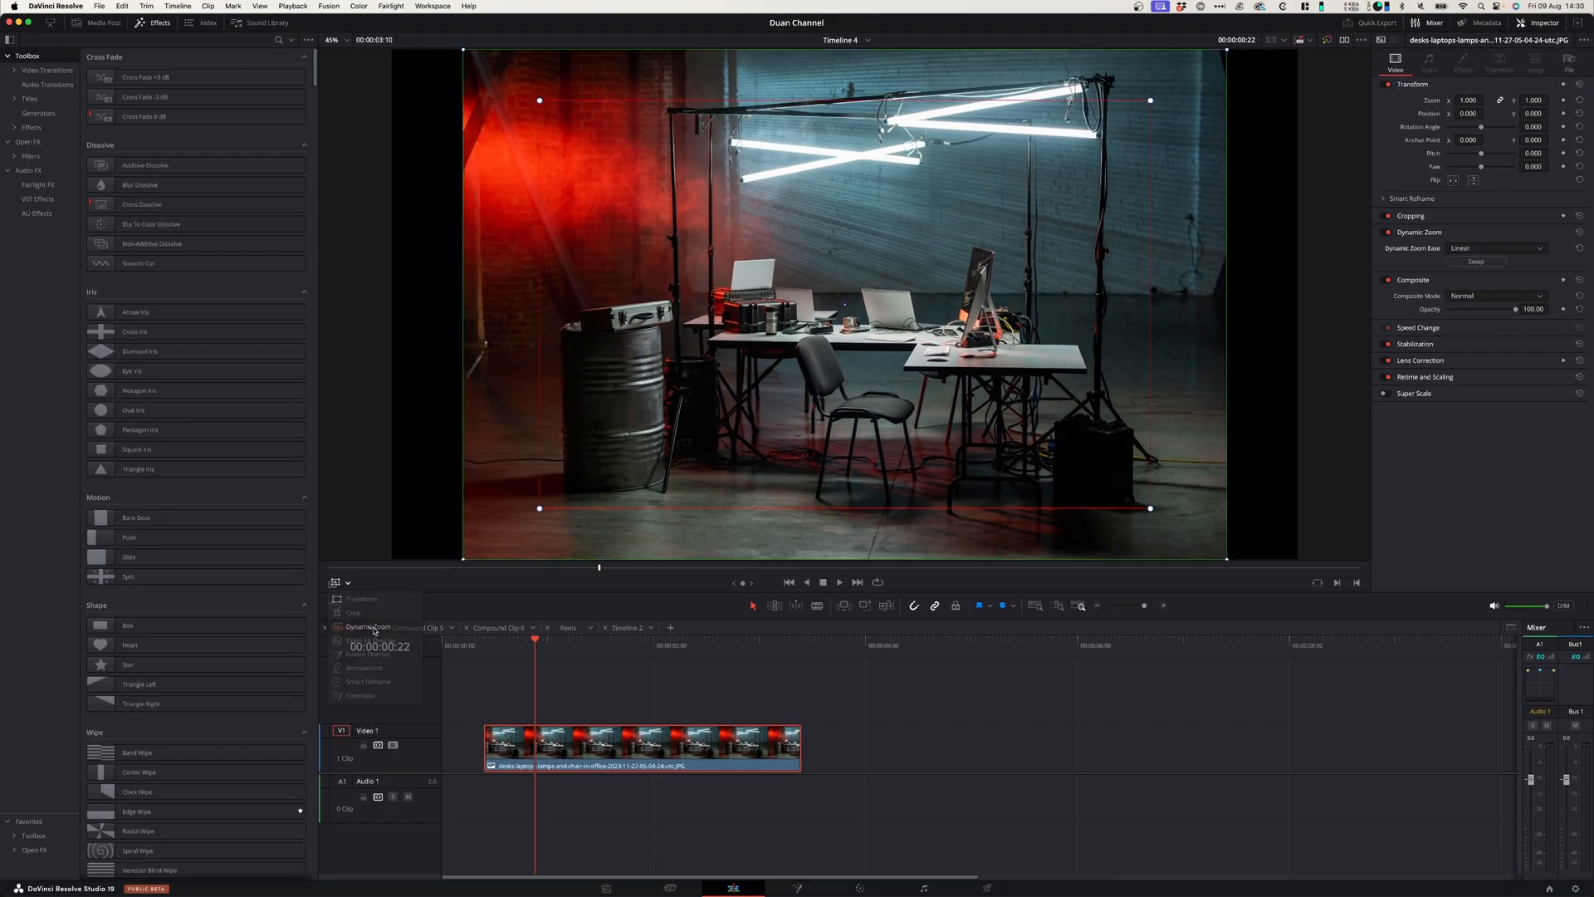